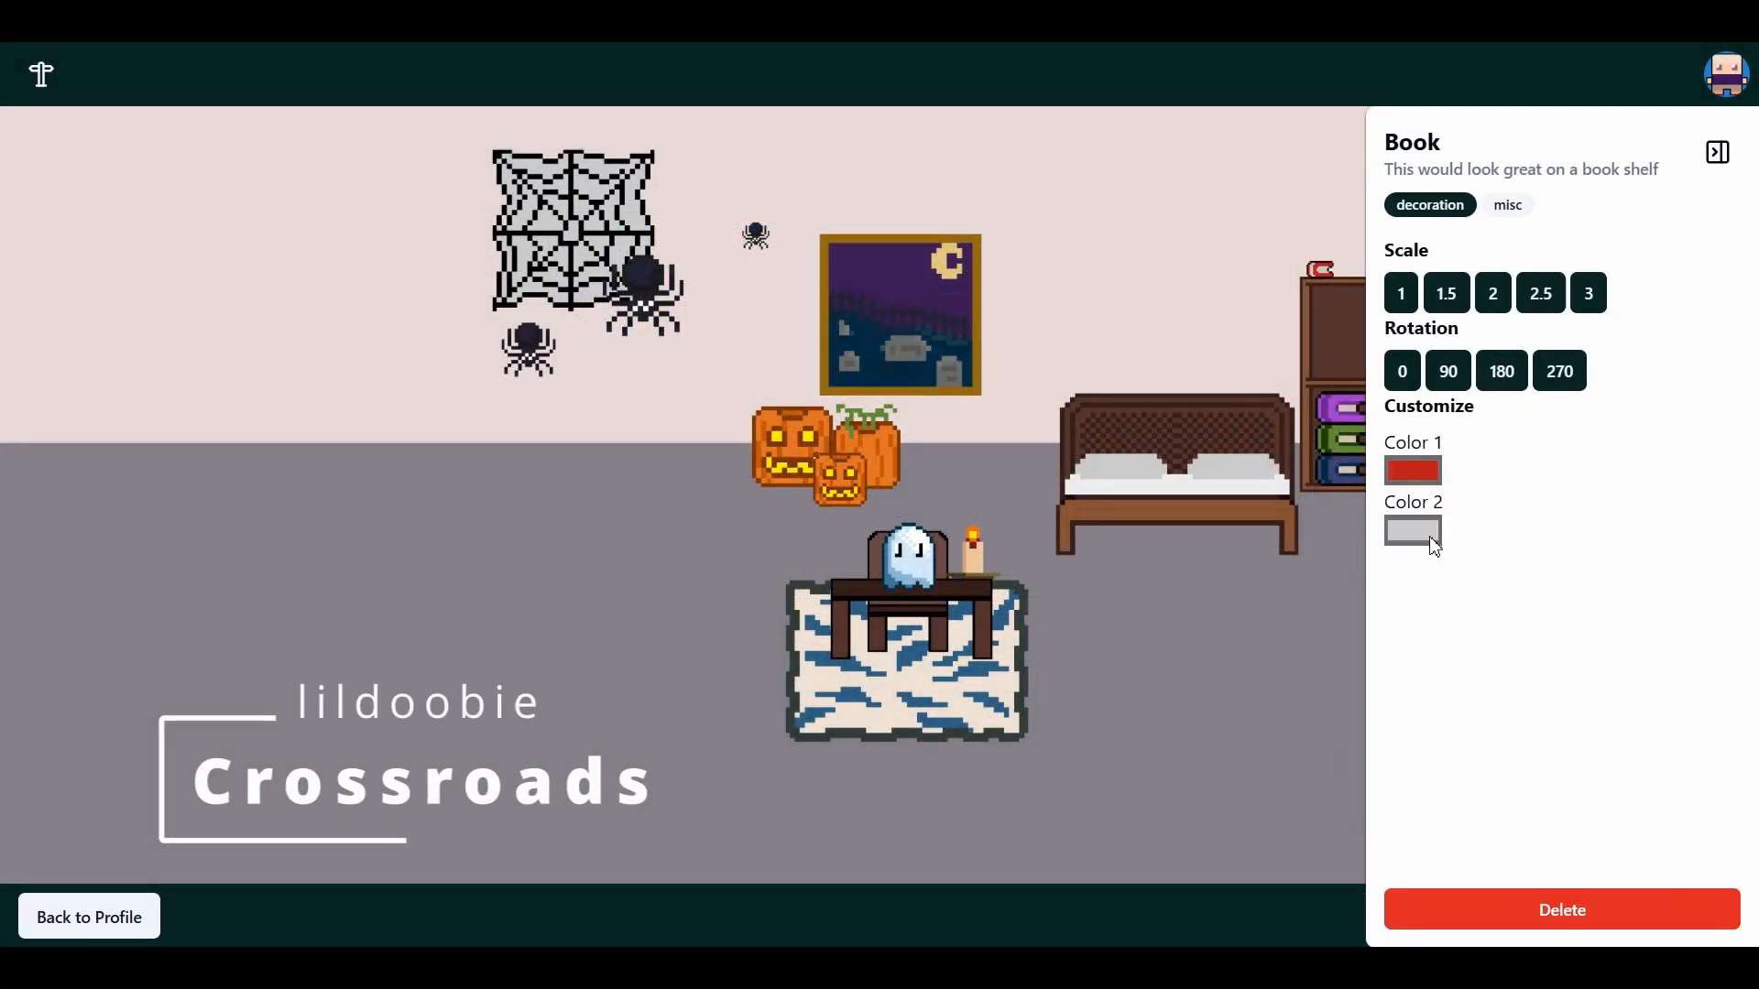
# - Set the book's Color 2 to blue at Scale 3, then browse the Items catalogue for the room
pyautogui.click(1412, 531)
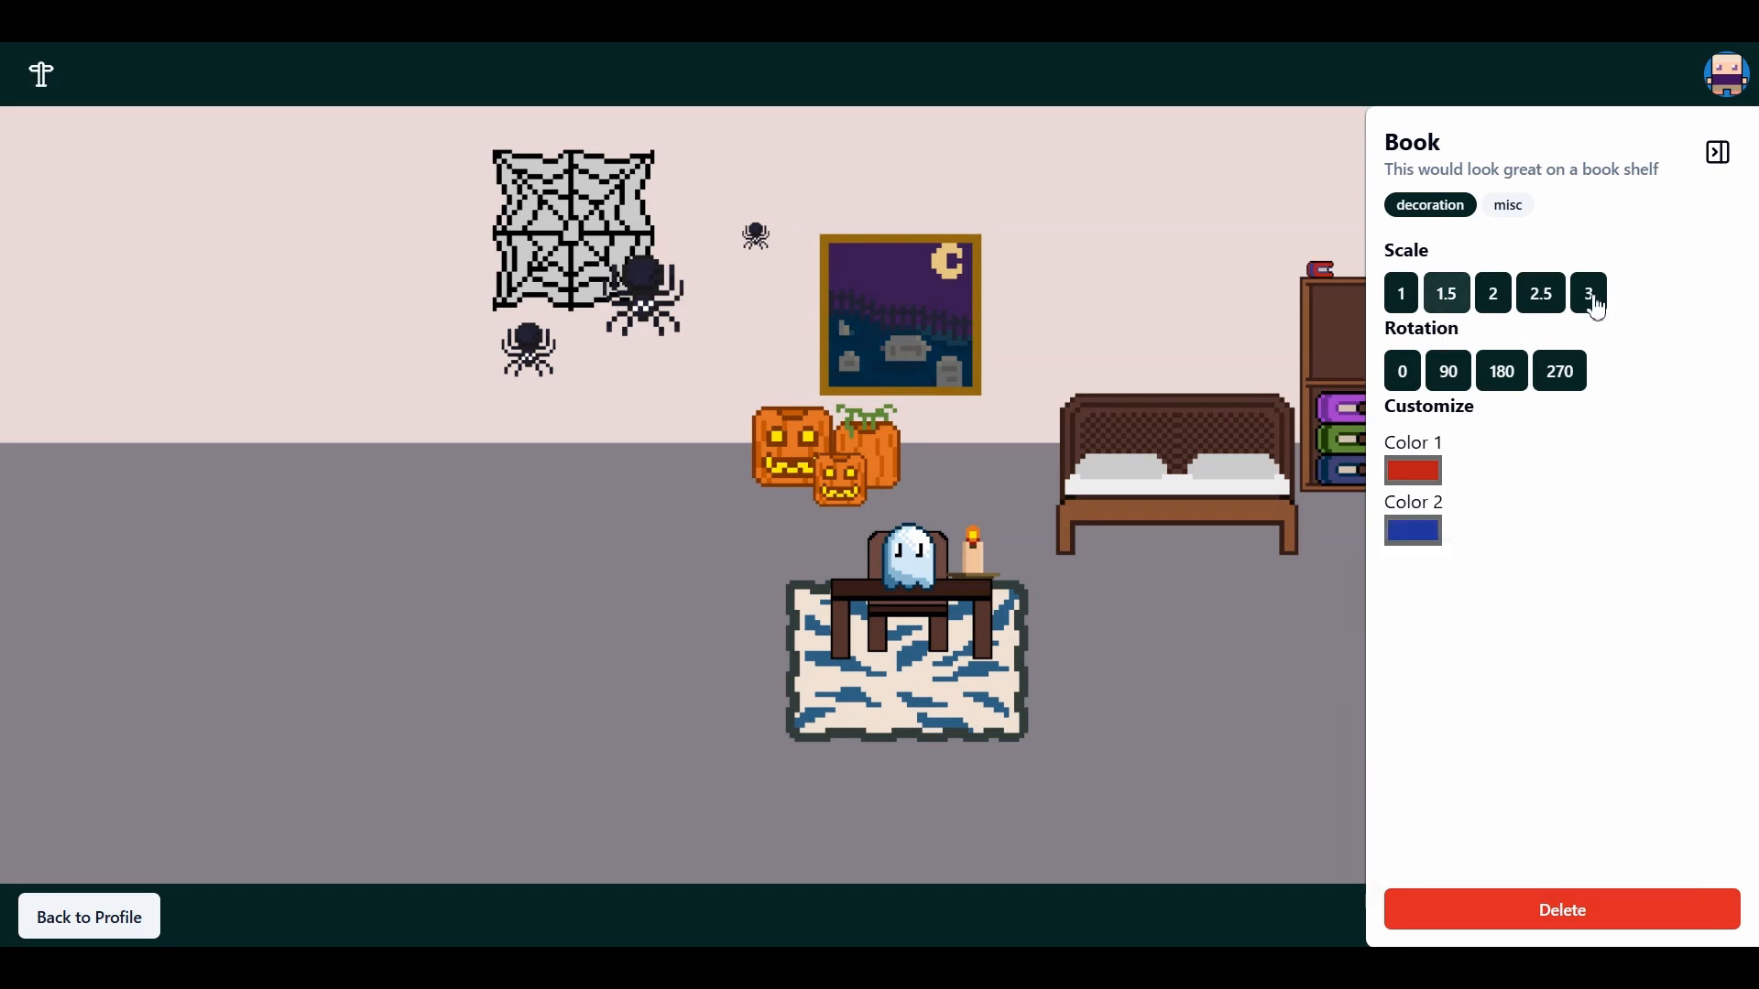
pyautogui.click(1714, 152)
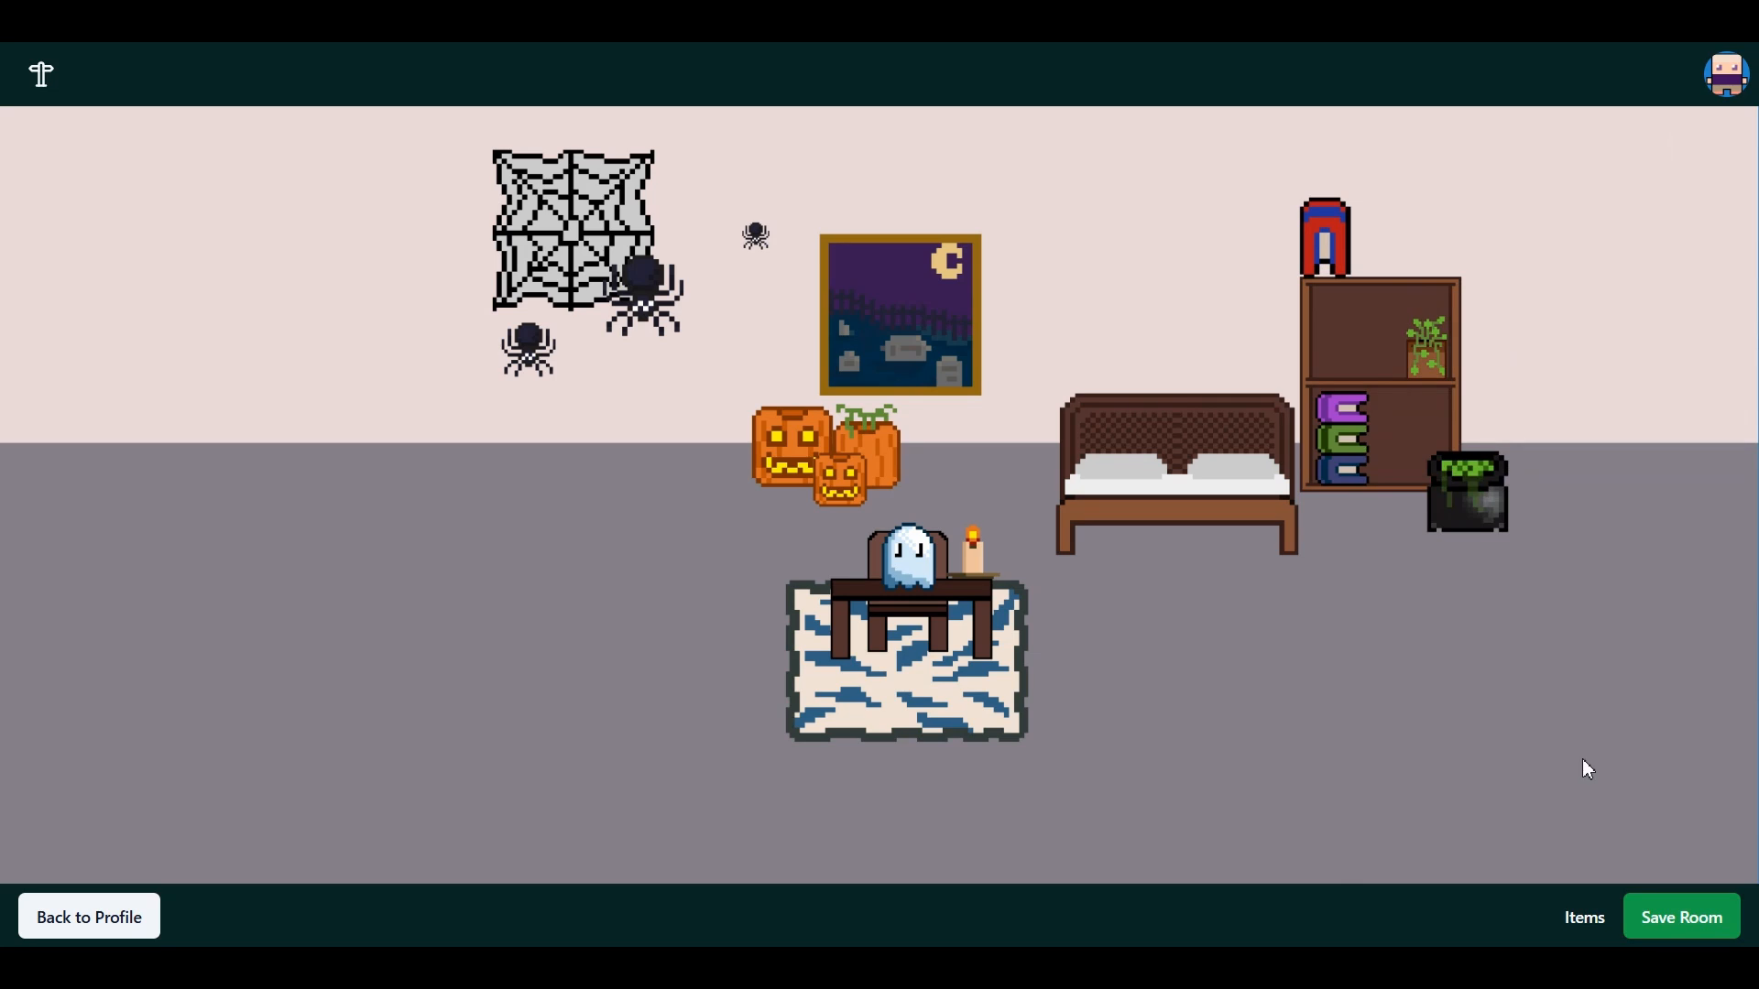
pyautogui.click(1583, 916)
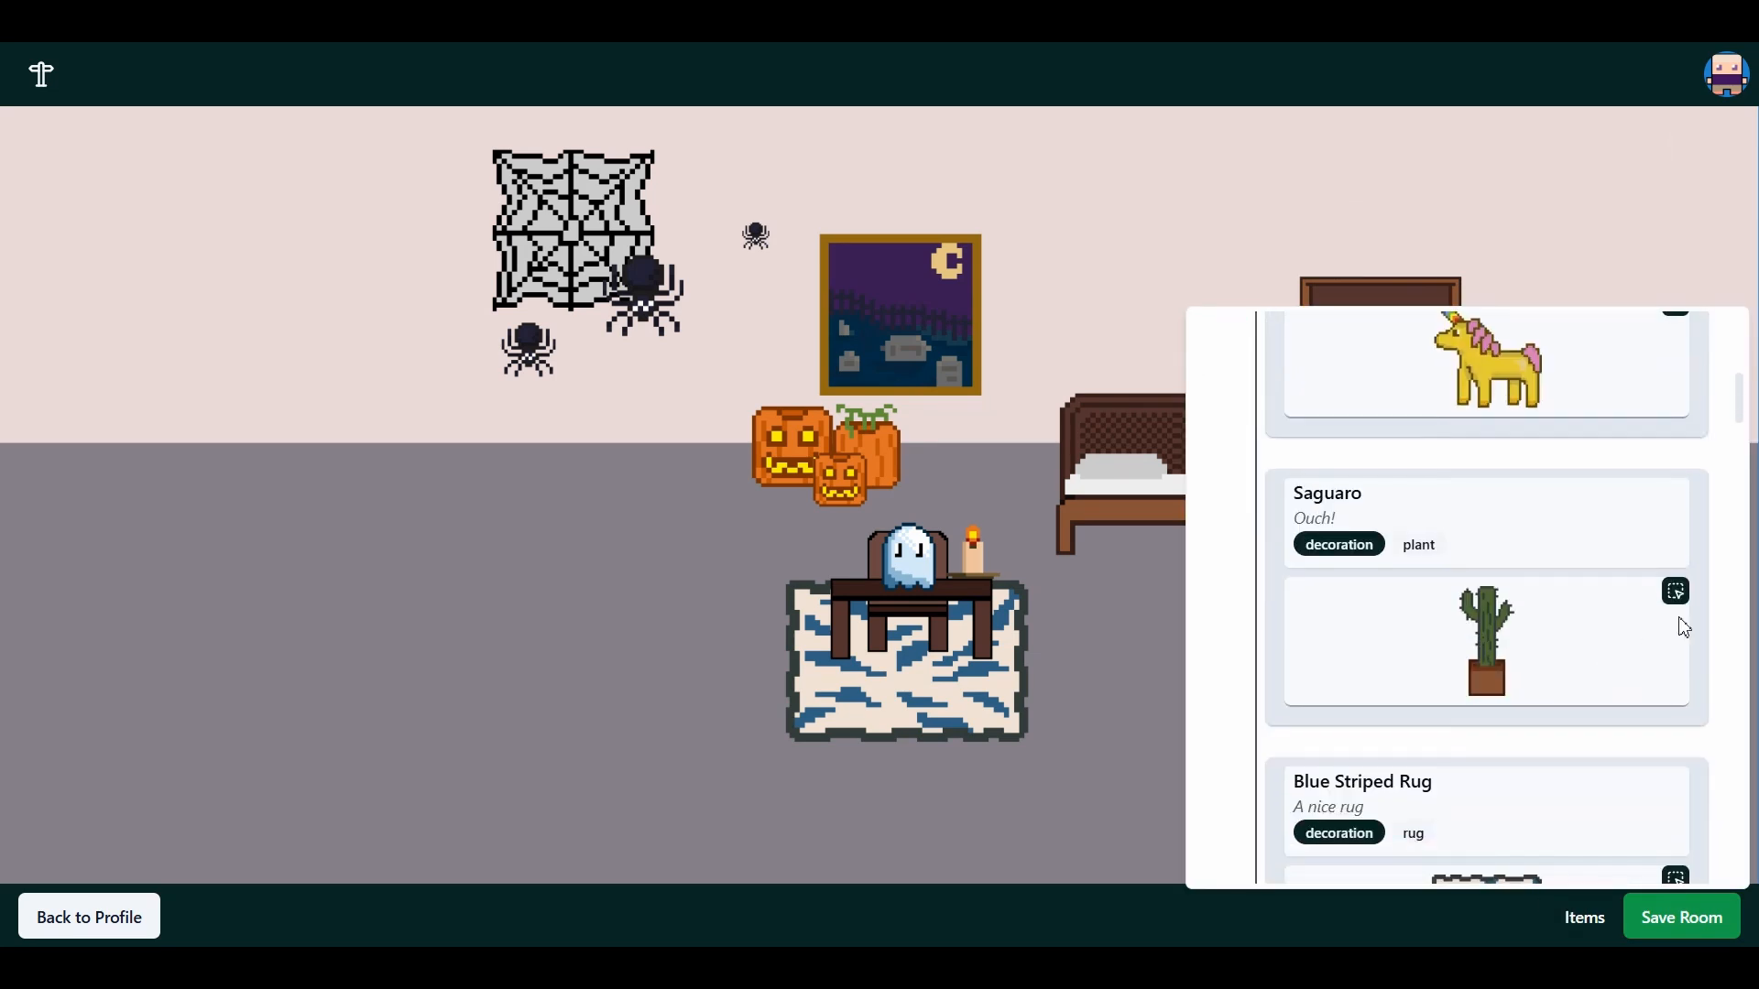
pyautogui.click(1674, 591)
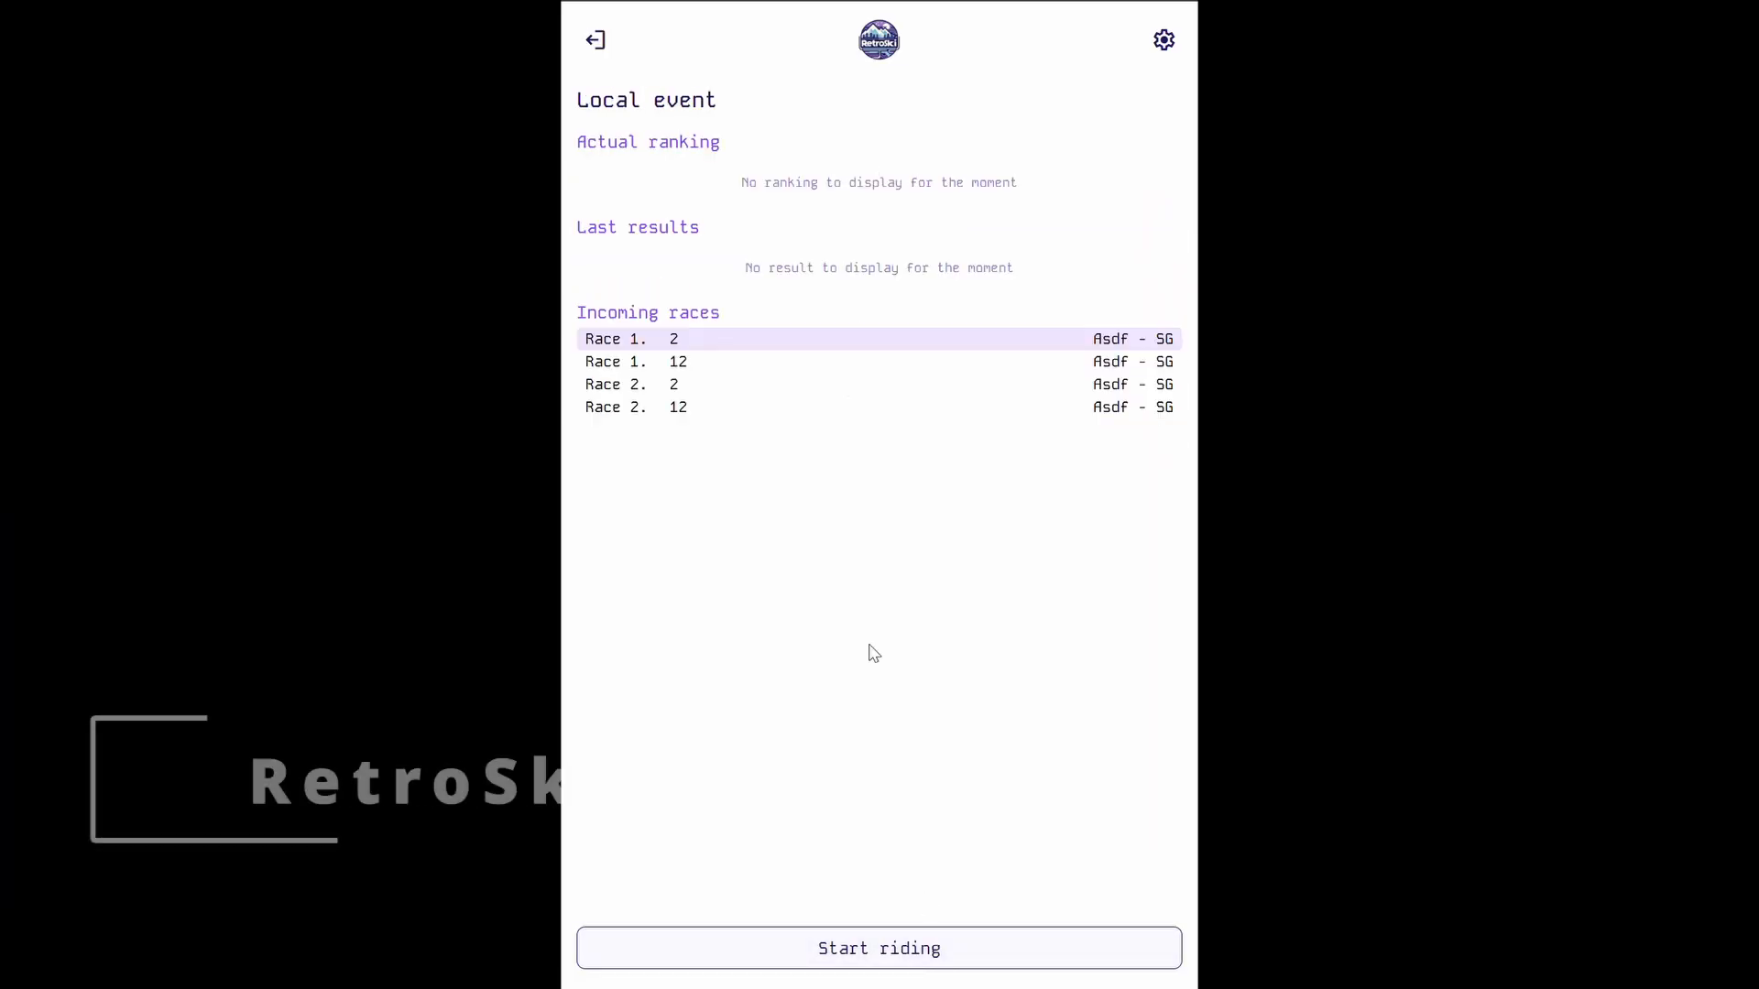
pyautogui.click(877, 947)
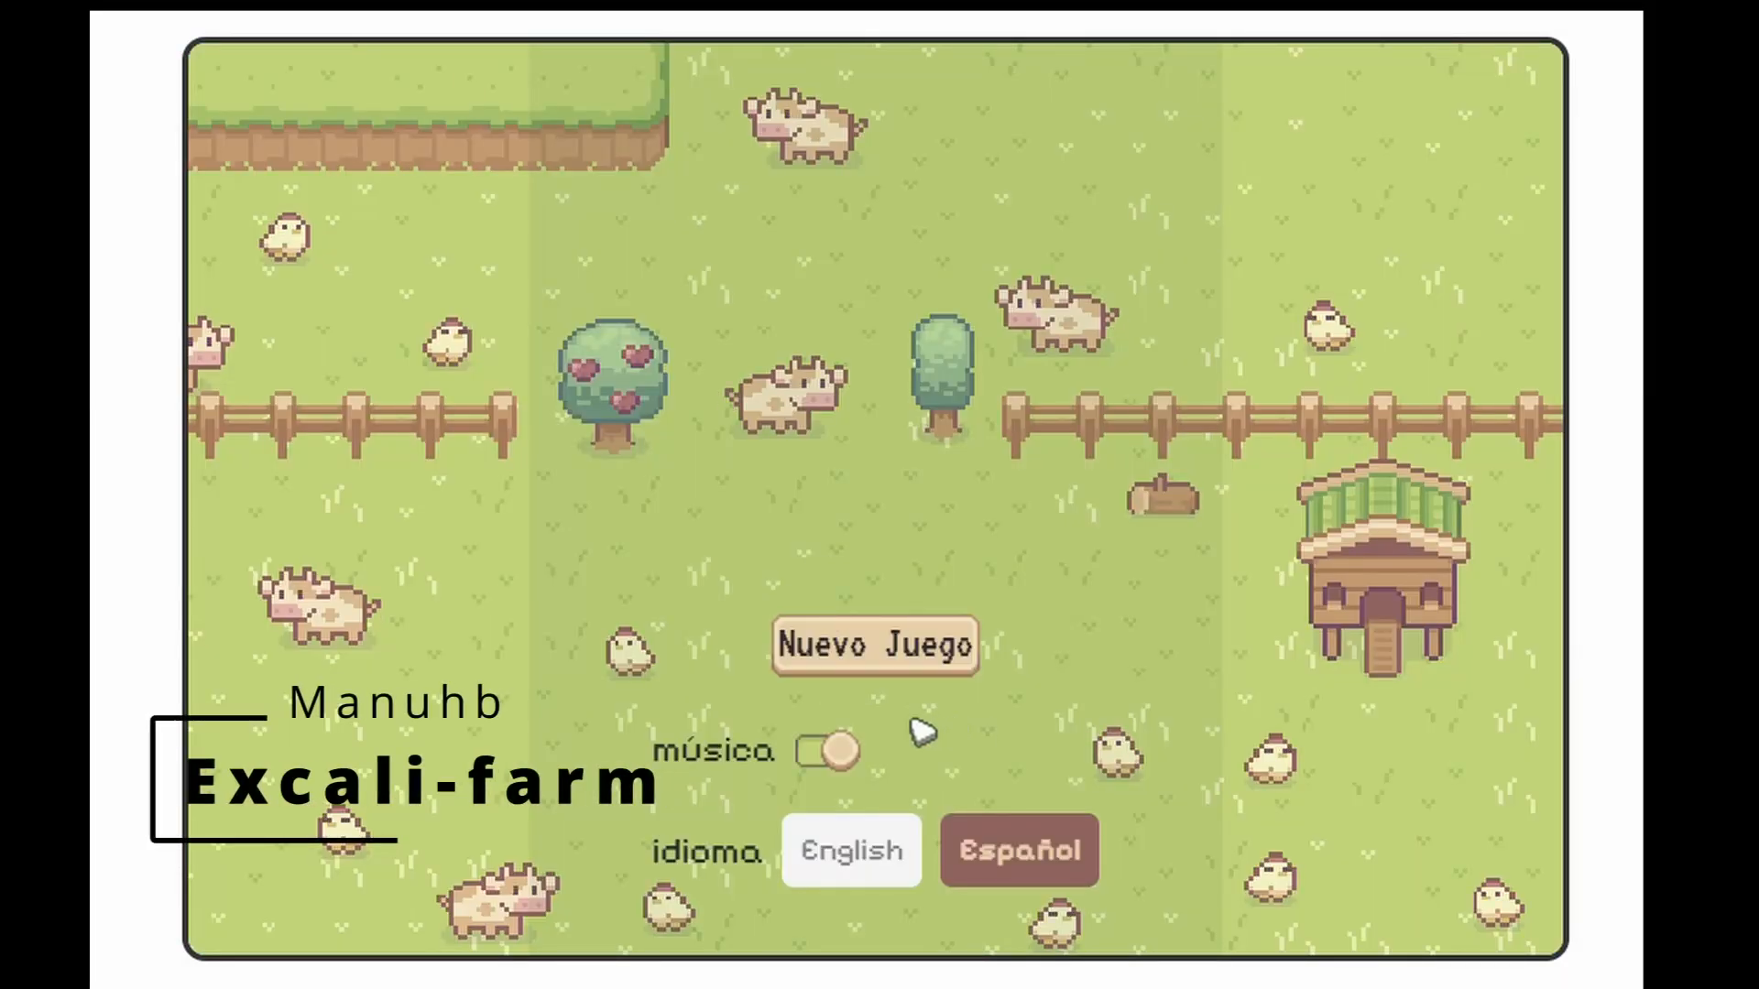
# - Choose Nuevo Juego on the title screen and pick partida #1 from the save slots
pyautogui.click(874, 644)
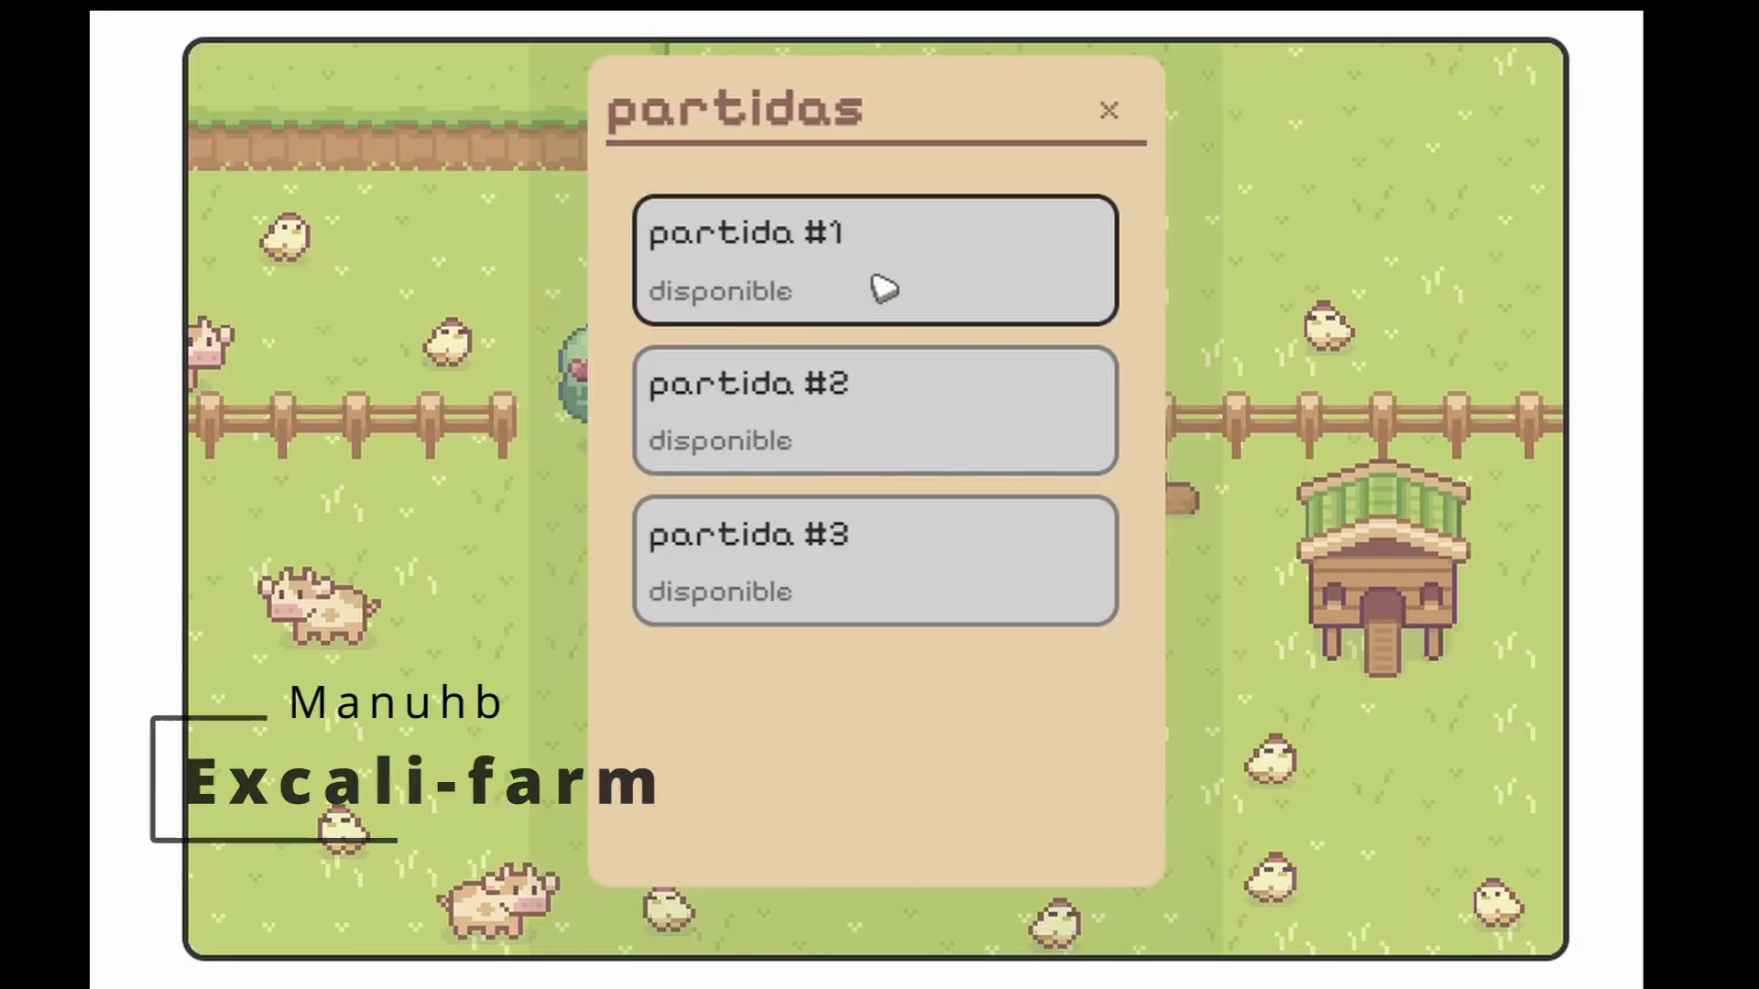
pyautogui.click(874, 260)
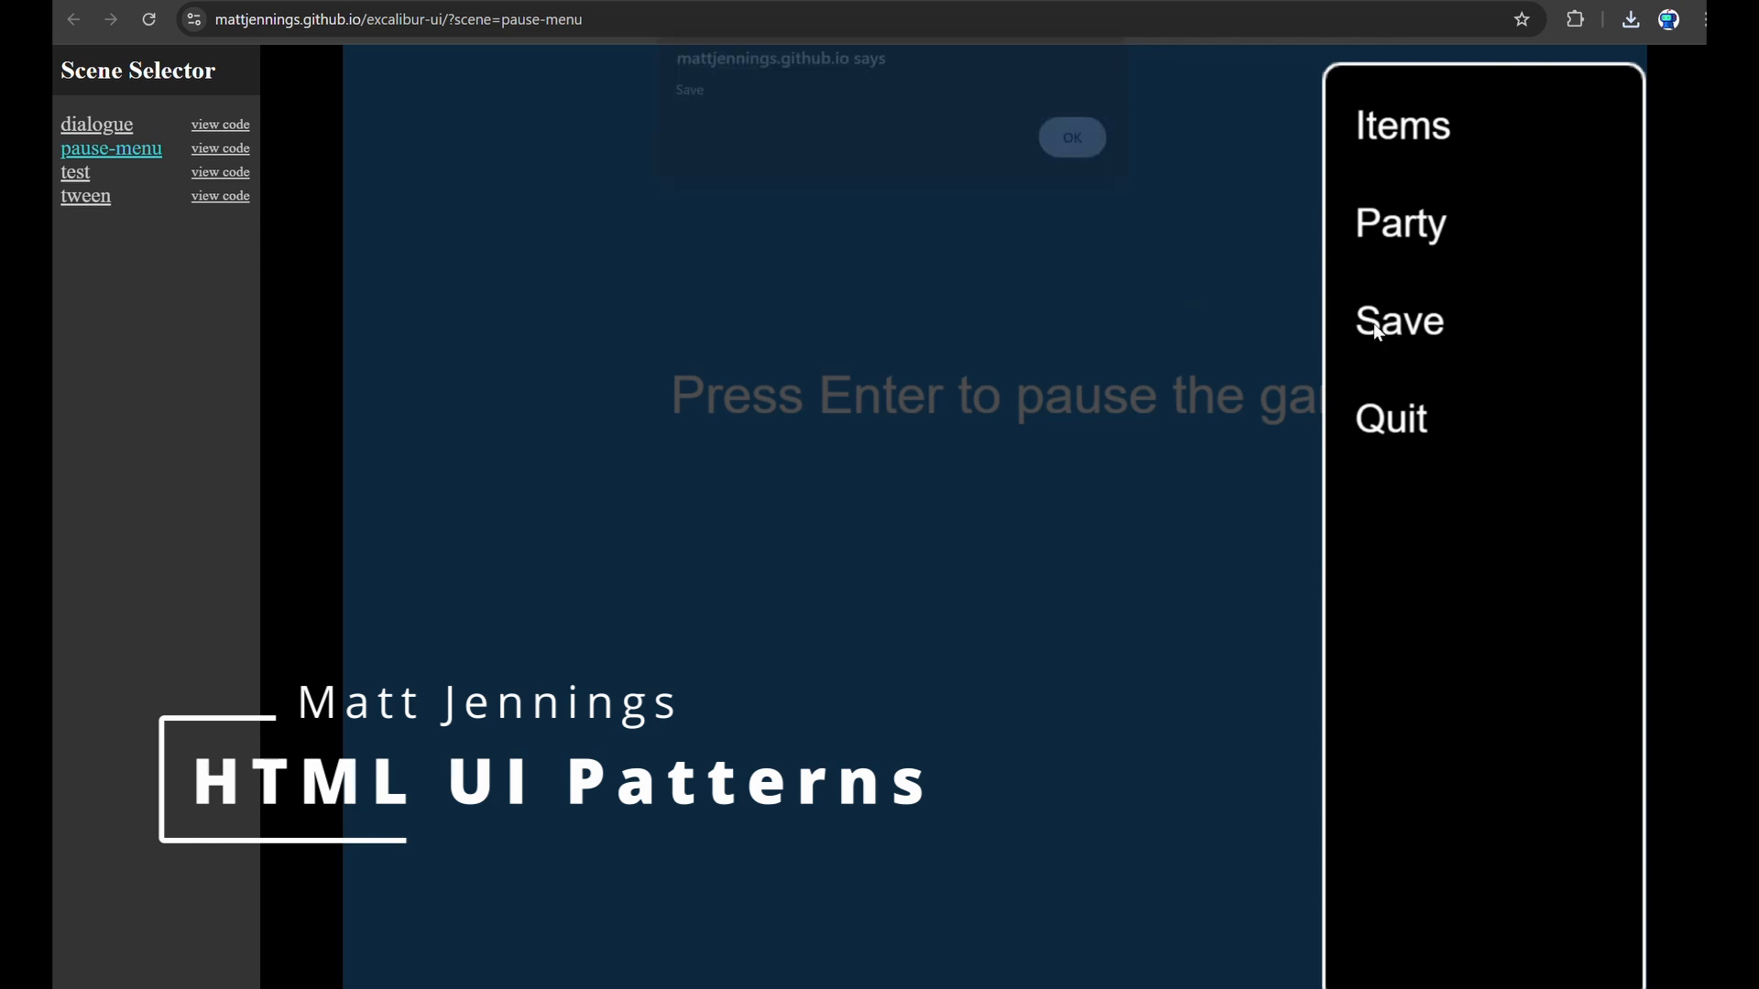
# - Dismiss the Save alert and load the 'test' scene from the Scene Selector sidebar
pyautogui.click(1069, 137)
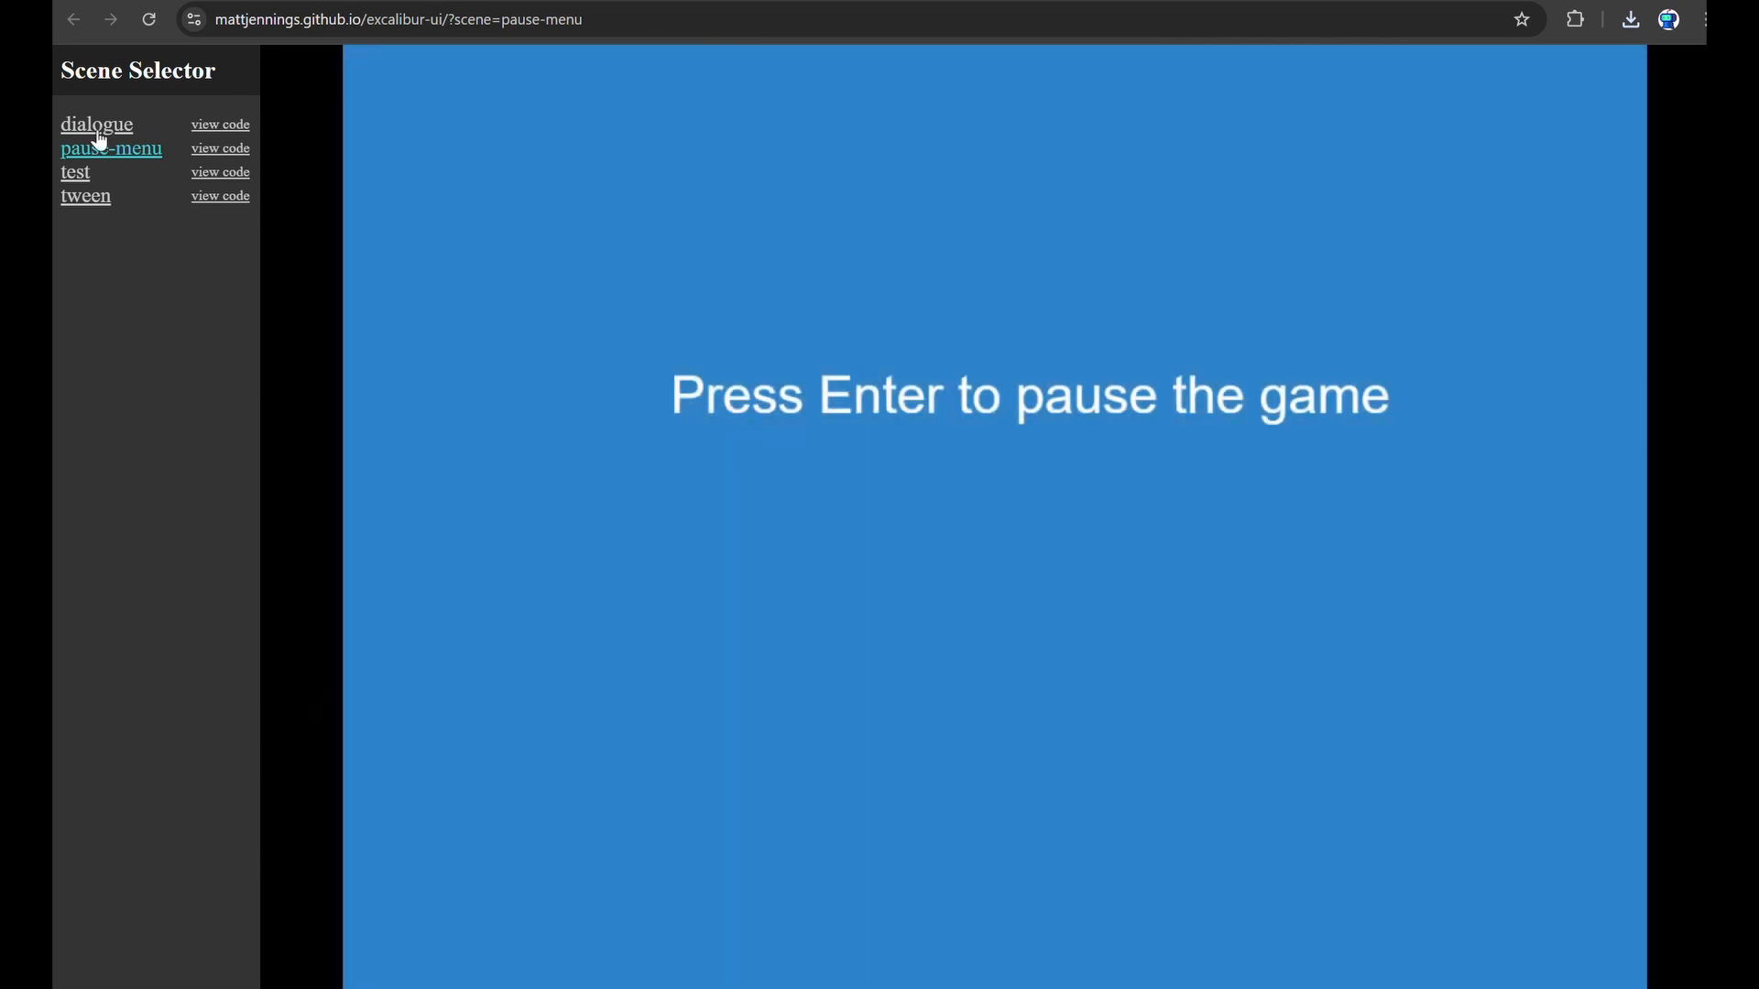
pyautogui.click(73, 172)
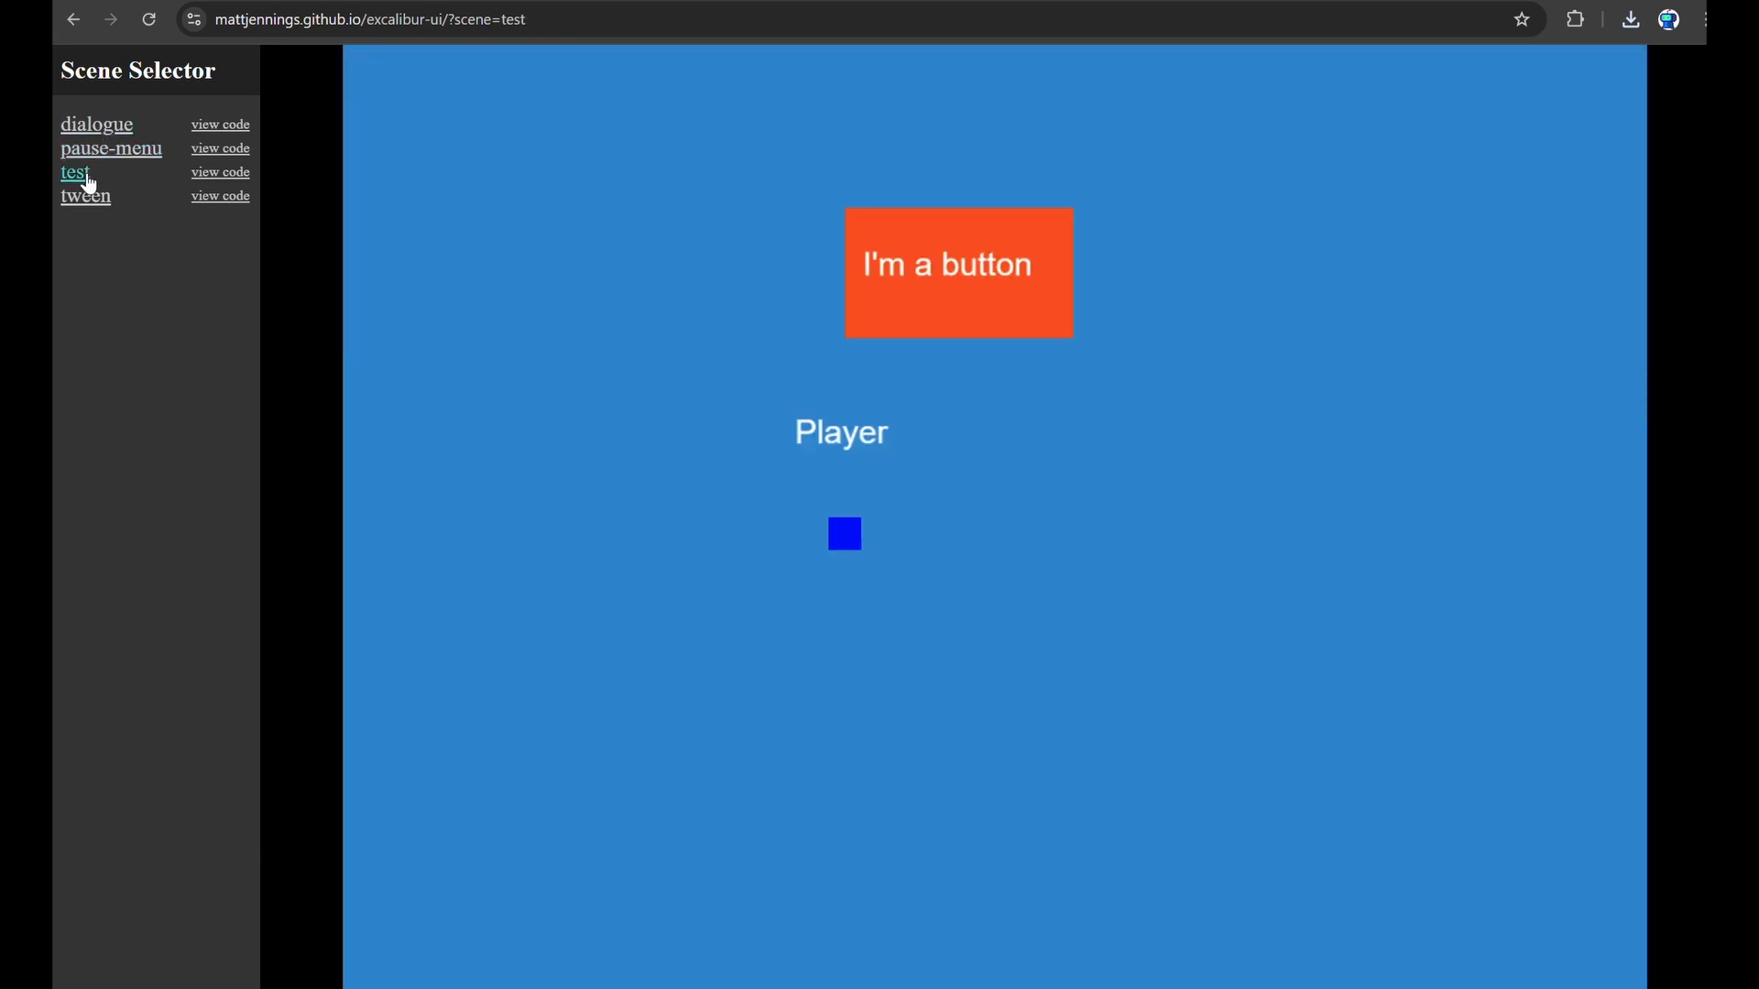
pyautogui.click(956, 272)
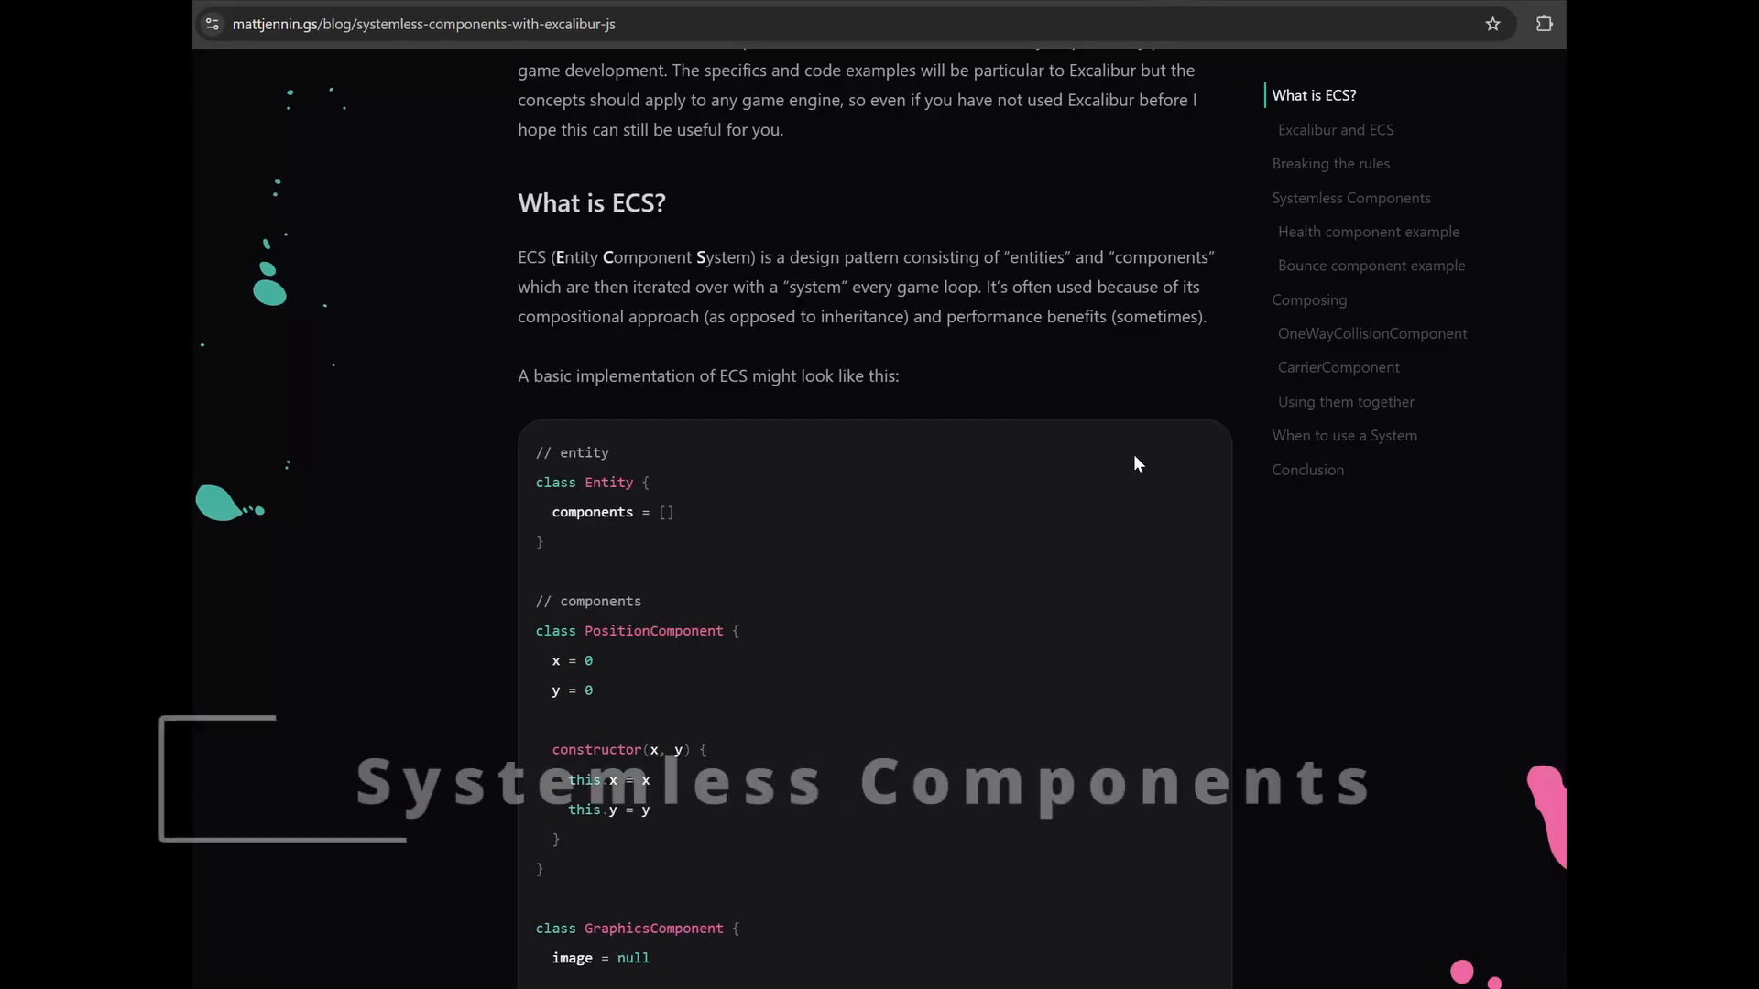
# - Scroll the Systemless Components post past the Health example to the Bounce demo
pyautogui.scroll(-3)
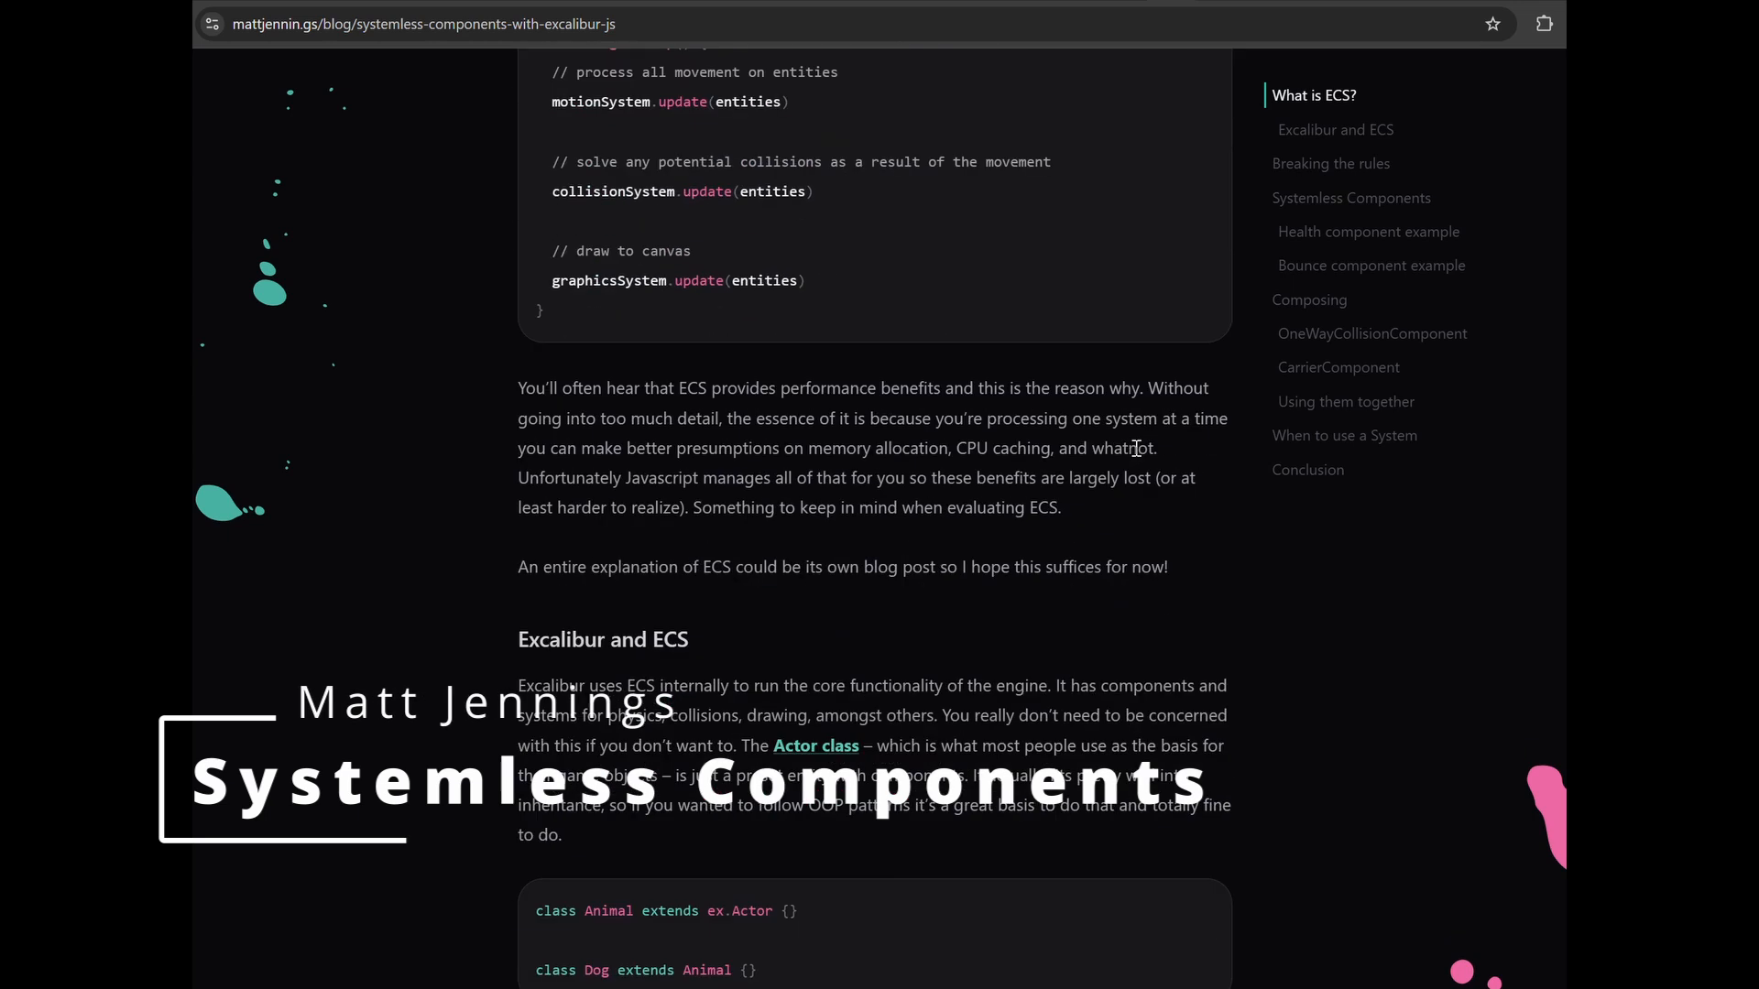
pyautogui.scroll(-3)
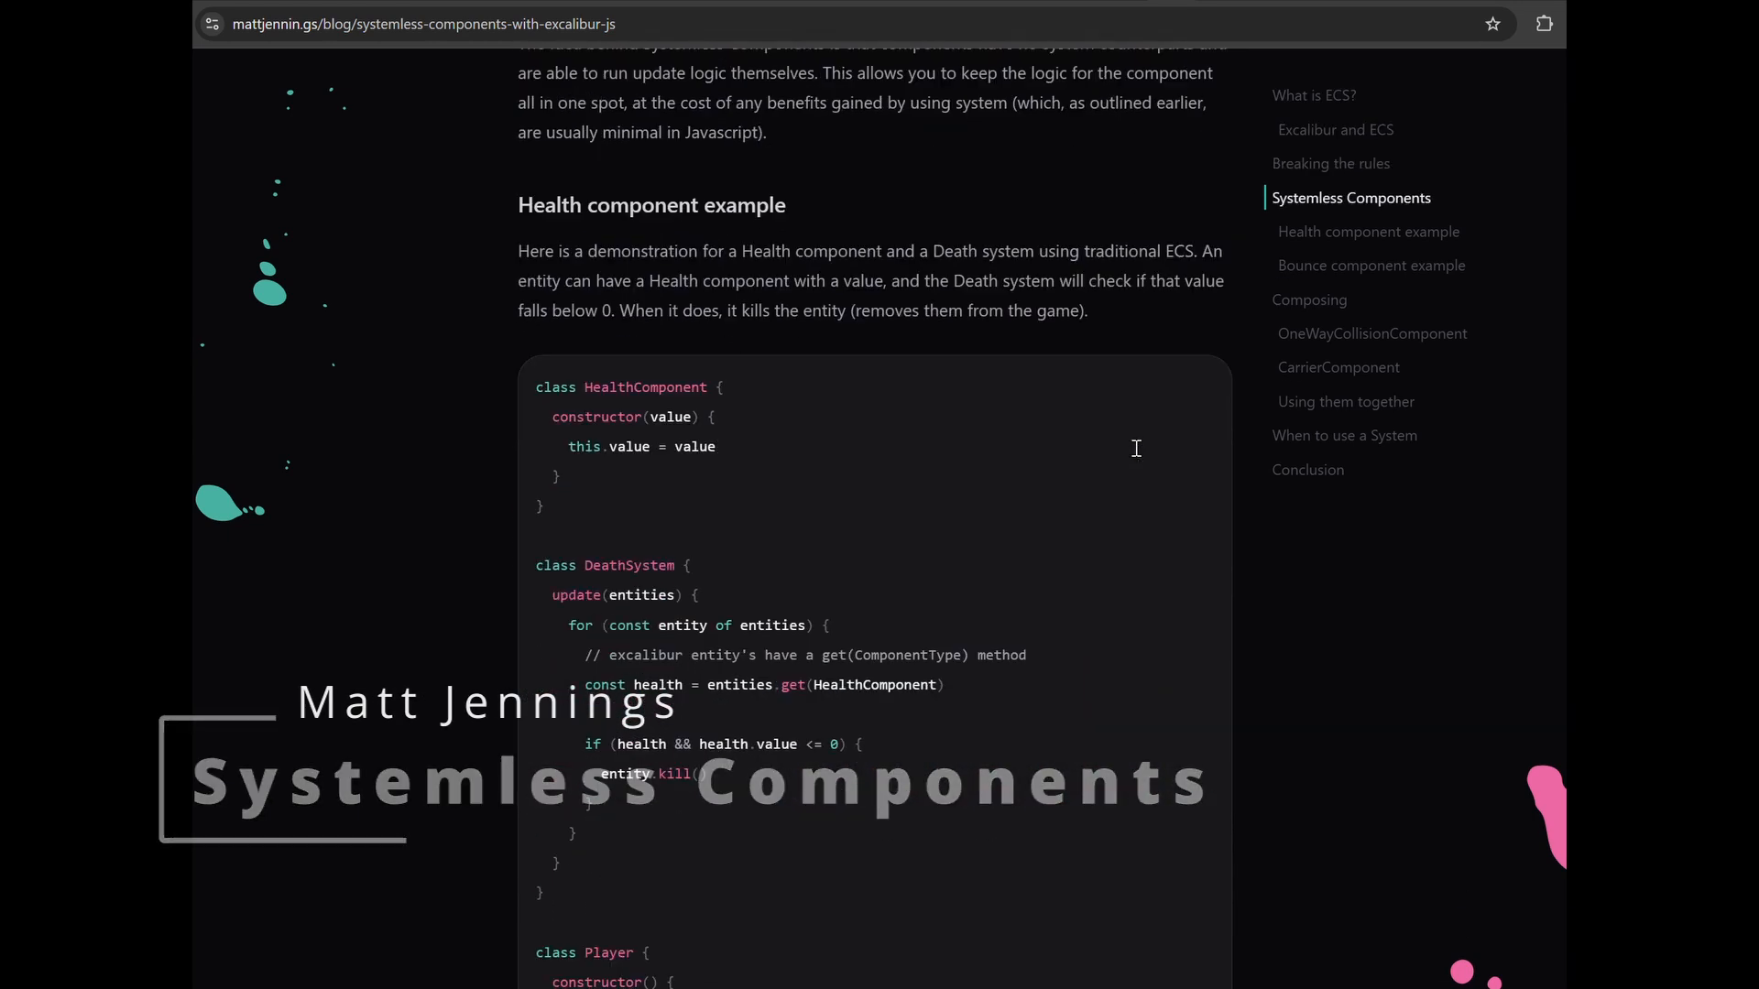
pyautogui.scroll(-3)
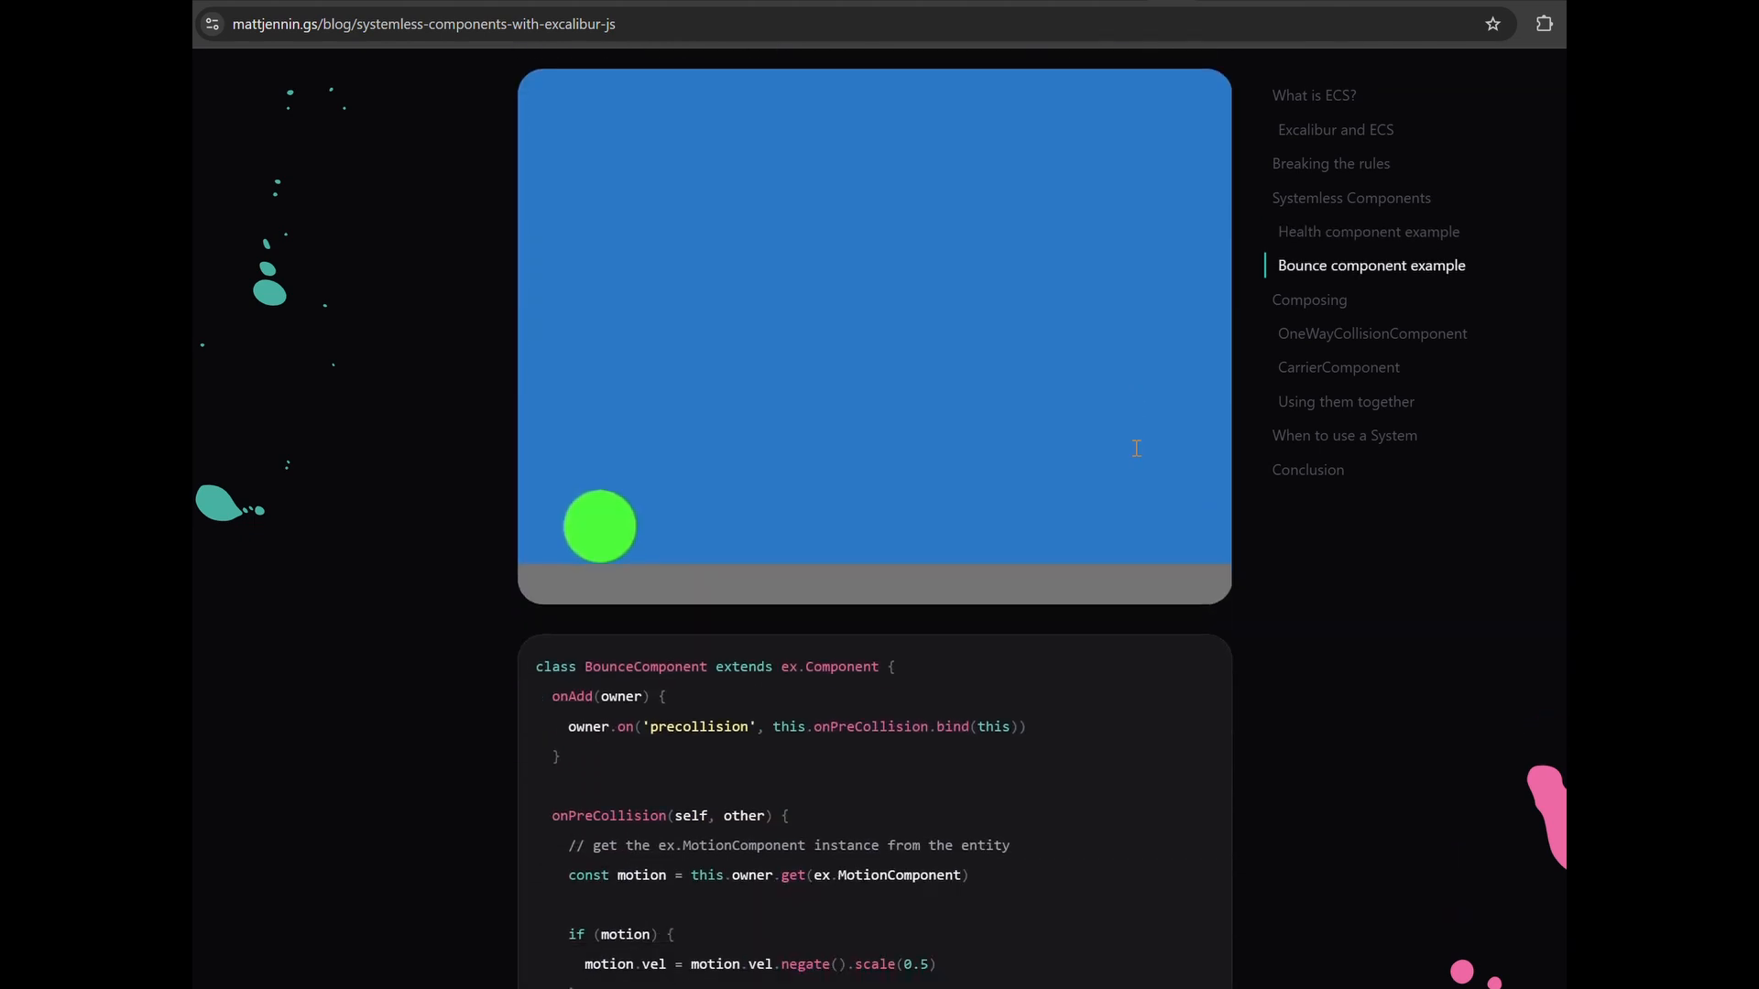
pyautogui.scroll(-3)
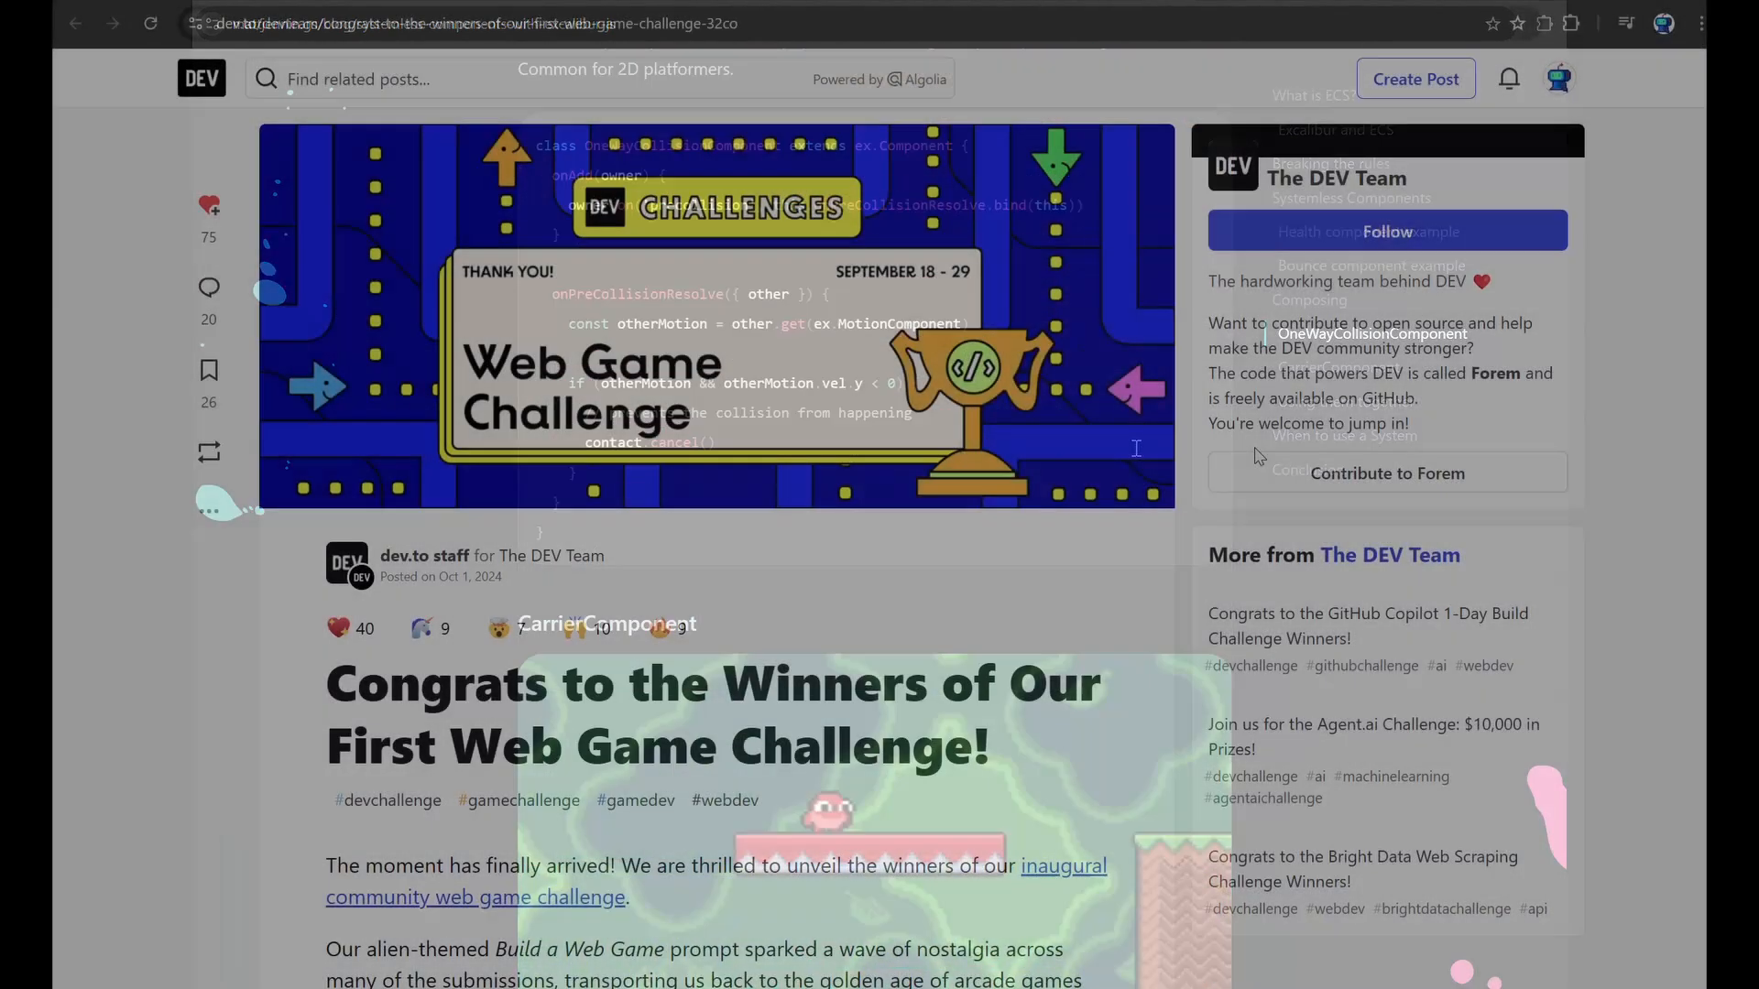
# - Open the Alien Waves winner card and scroll its post down to the Demo heading
pyautogui.scroll(-3)
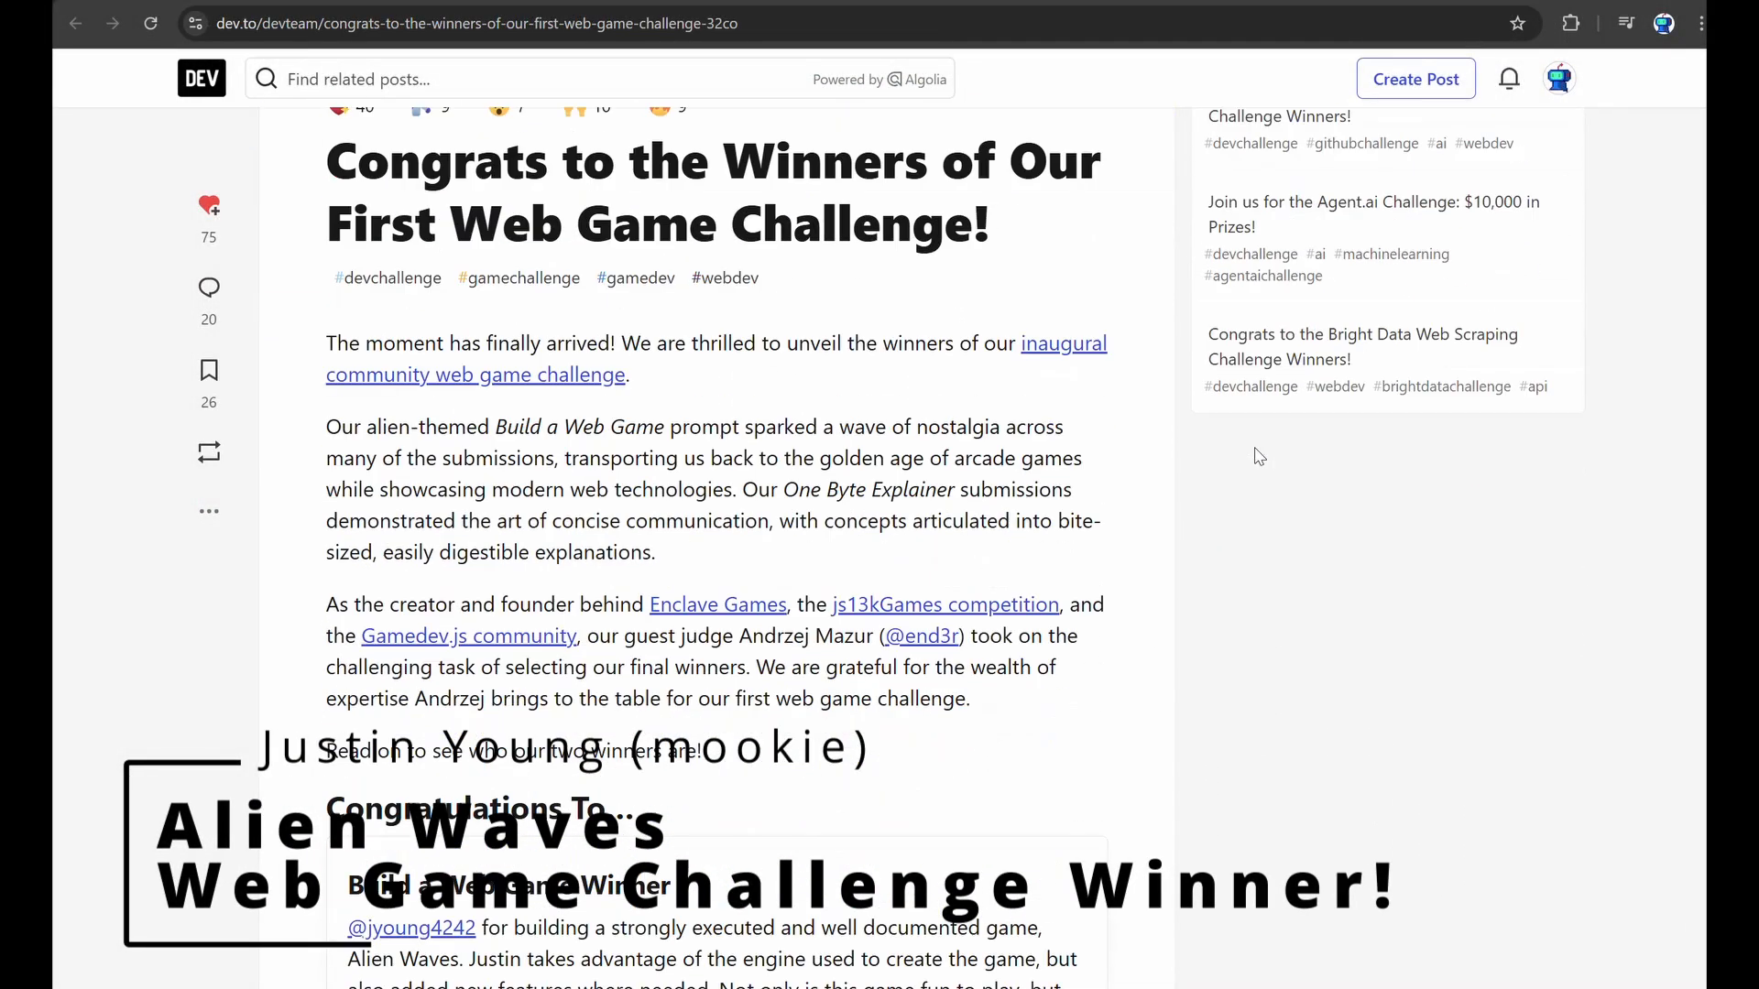
pyautogui.scroll(-3)
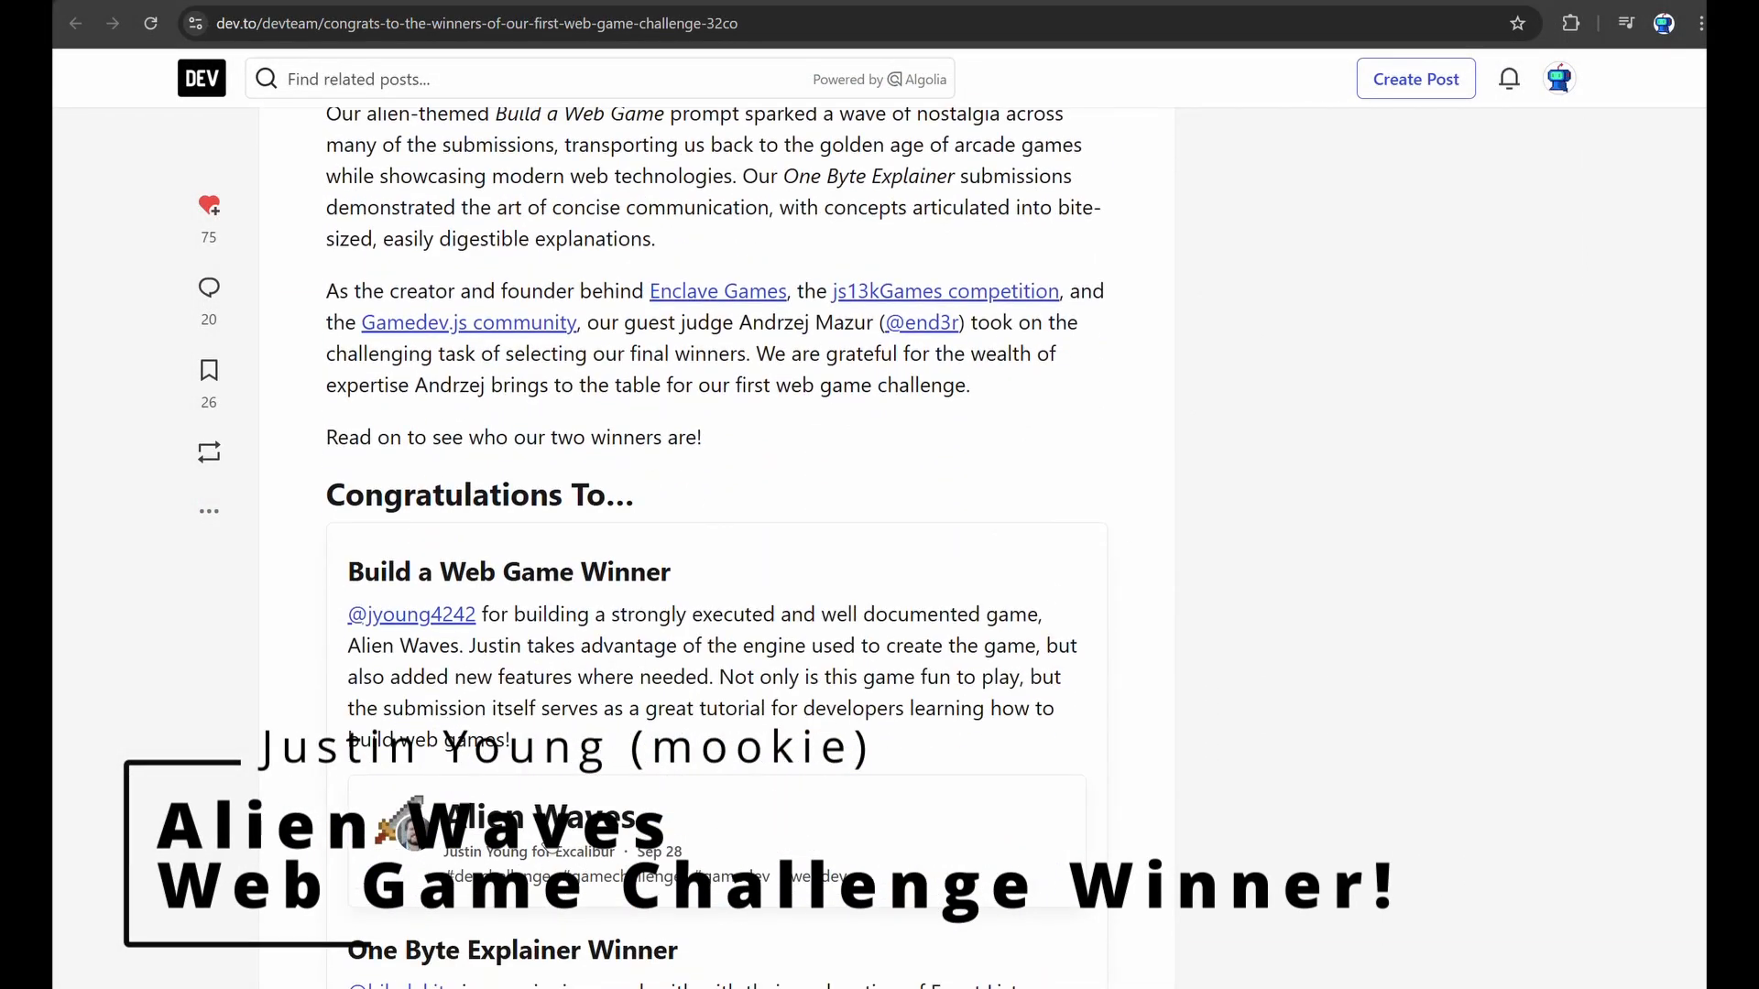
pyautogui.click(539, 817)
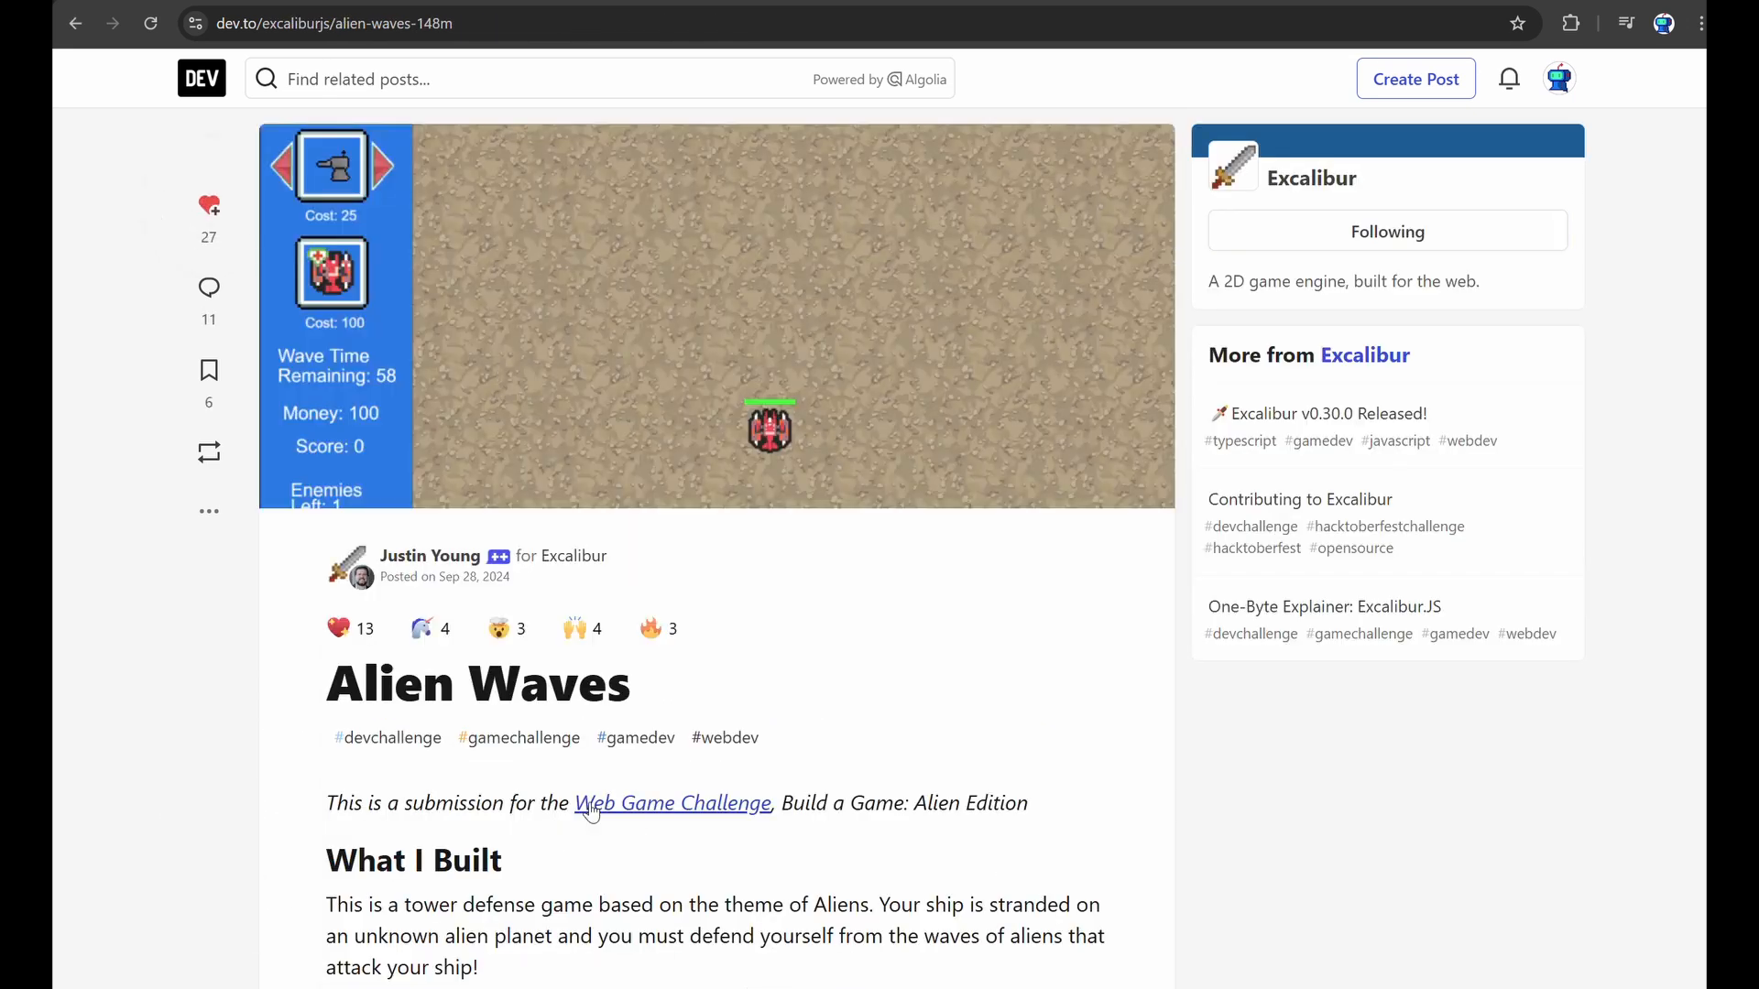
pyautogui.scroll(-3)
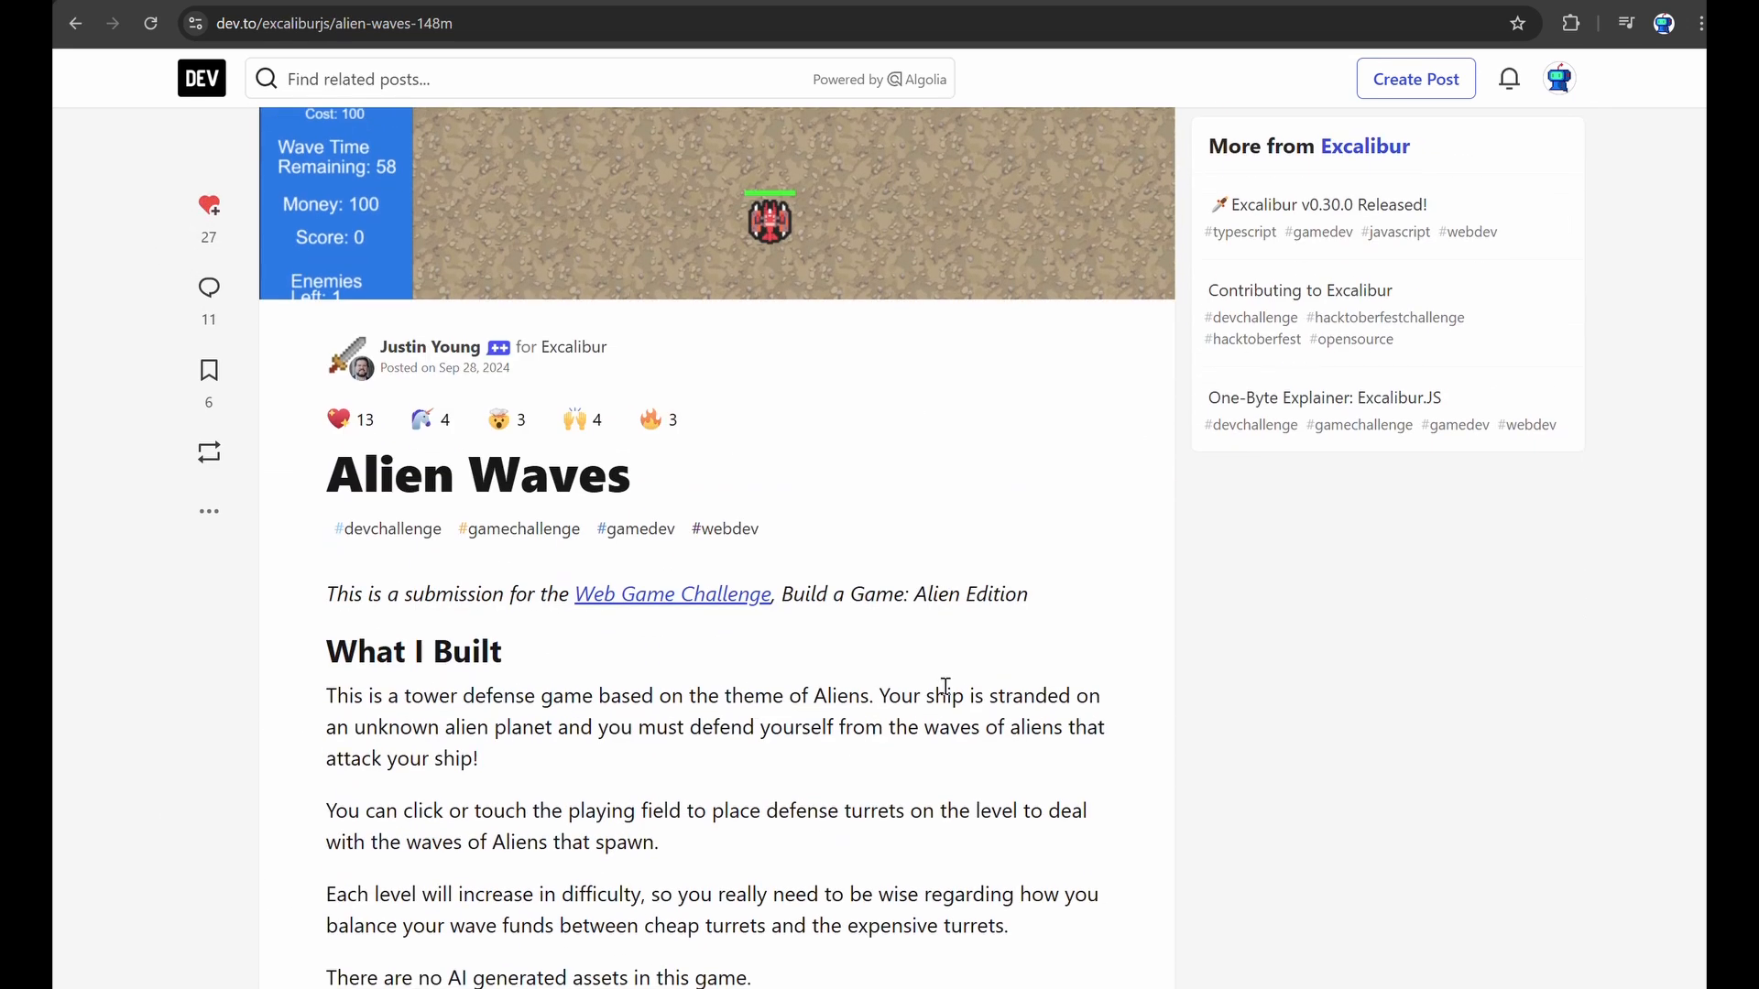
pyautogui.scroll(-3)
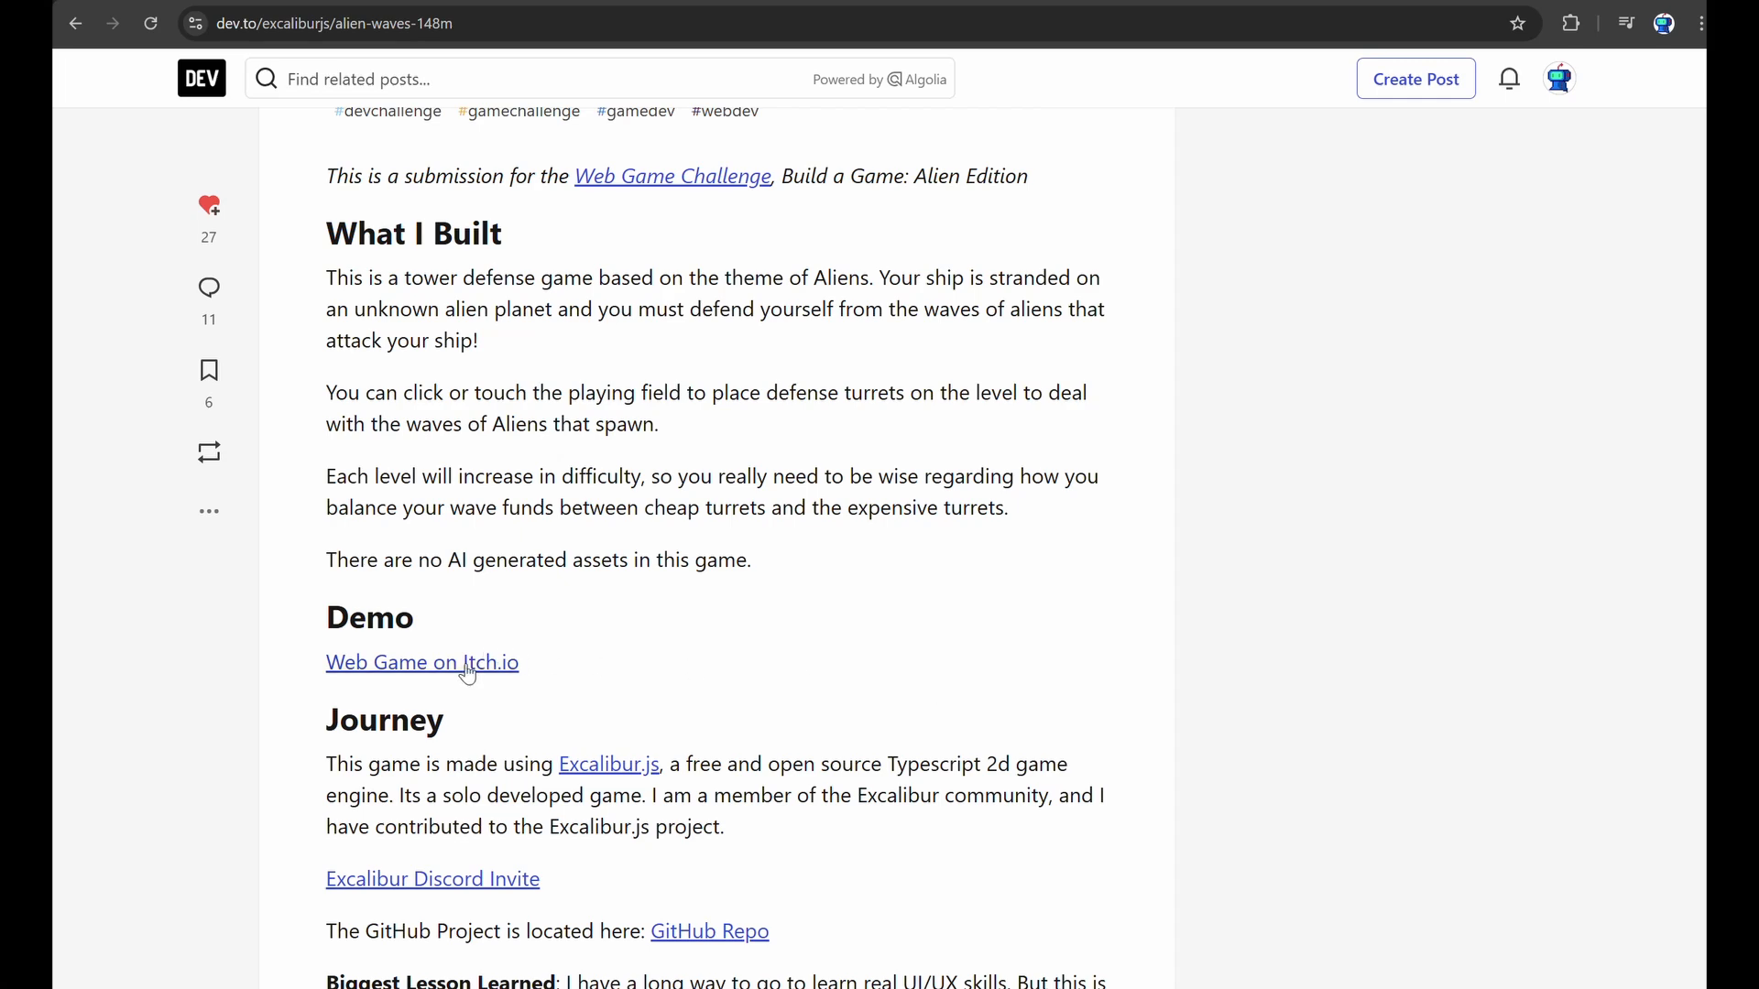
# - Launch the Alien Waves demo and place three gun turrets across the desert field
pyautogui.click(421, 662)
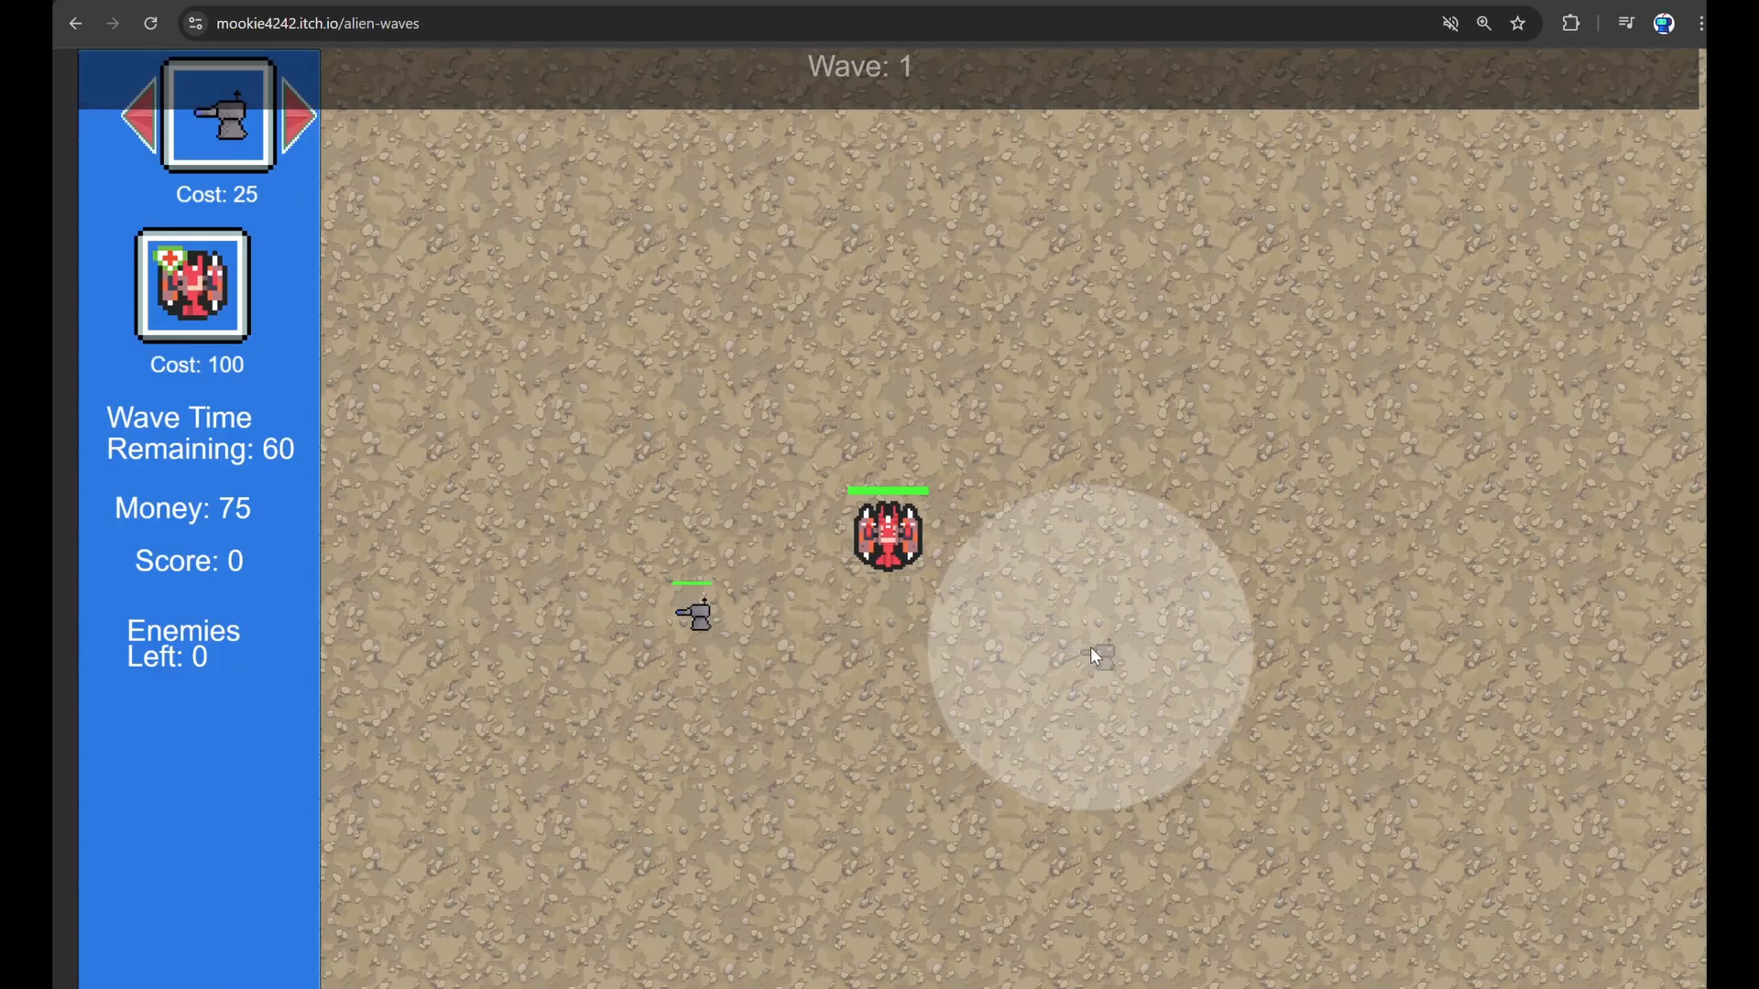
pyautogui.click(762, 342)
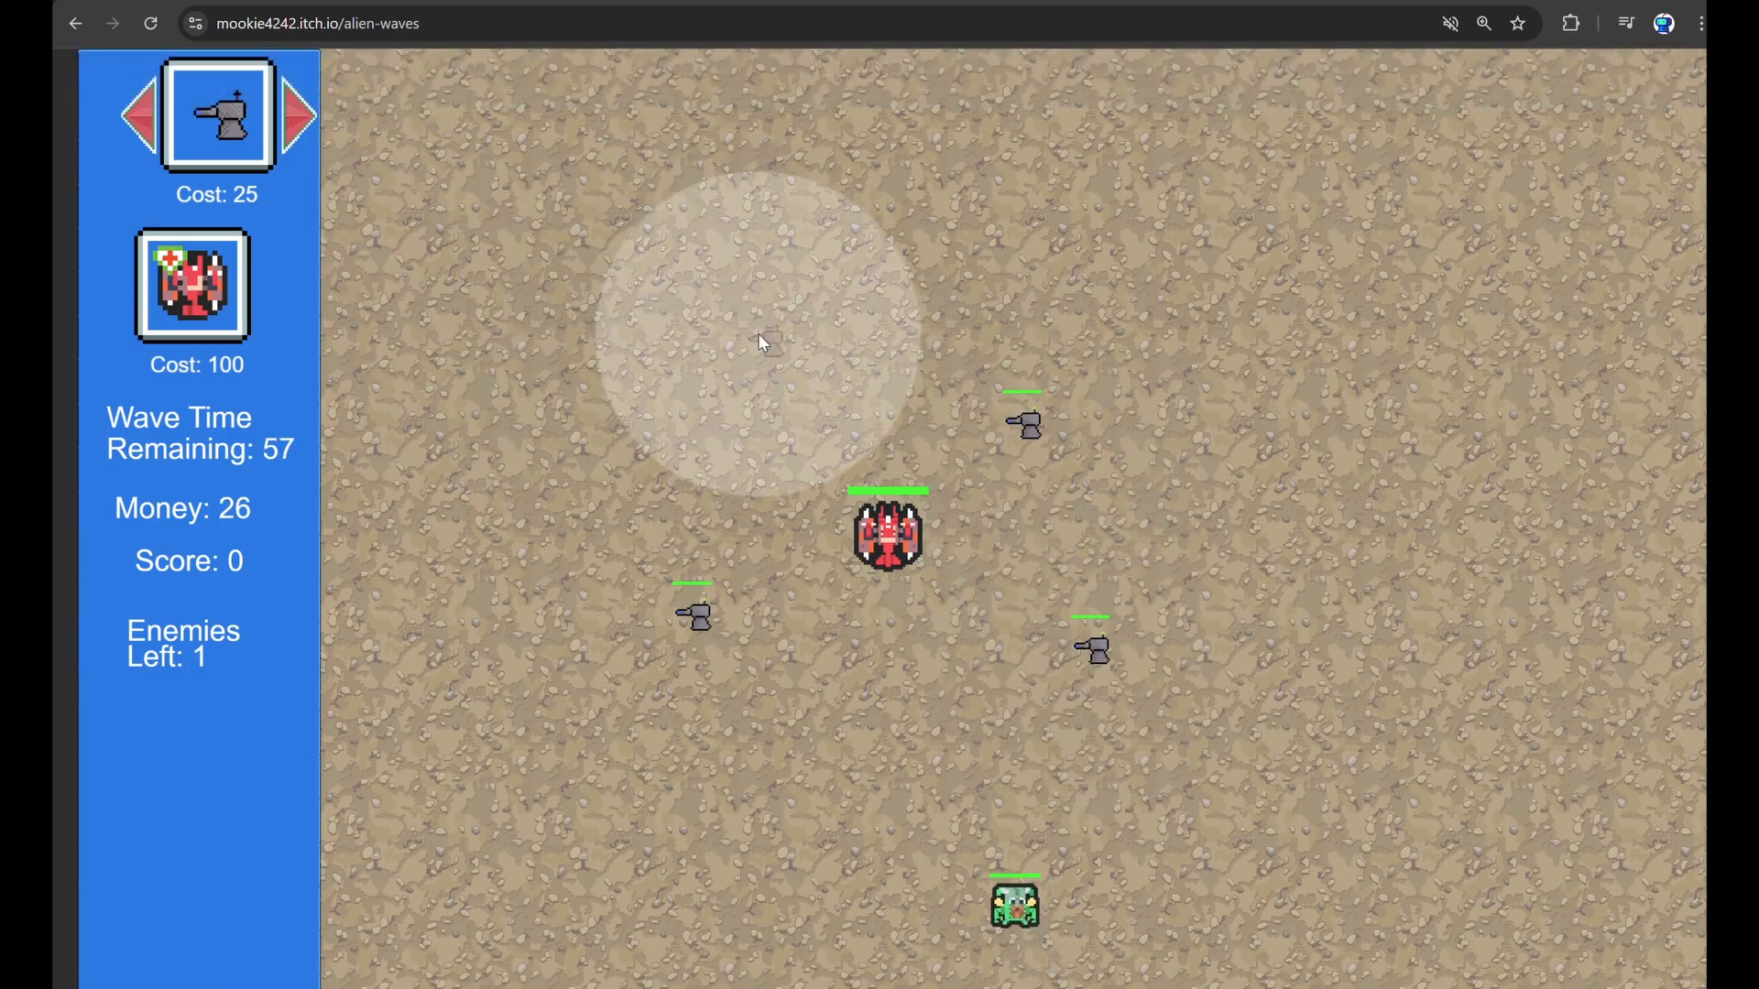
pyautogui.click(1170, 742)
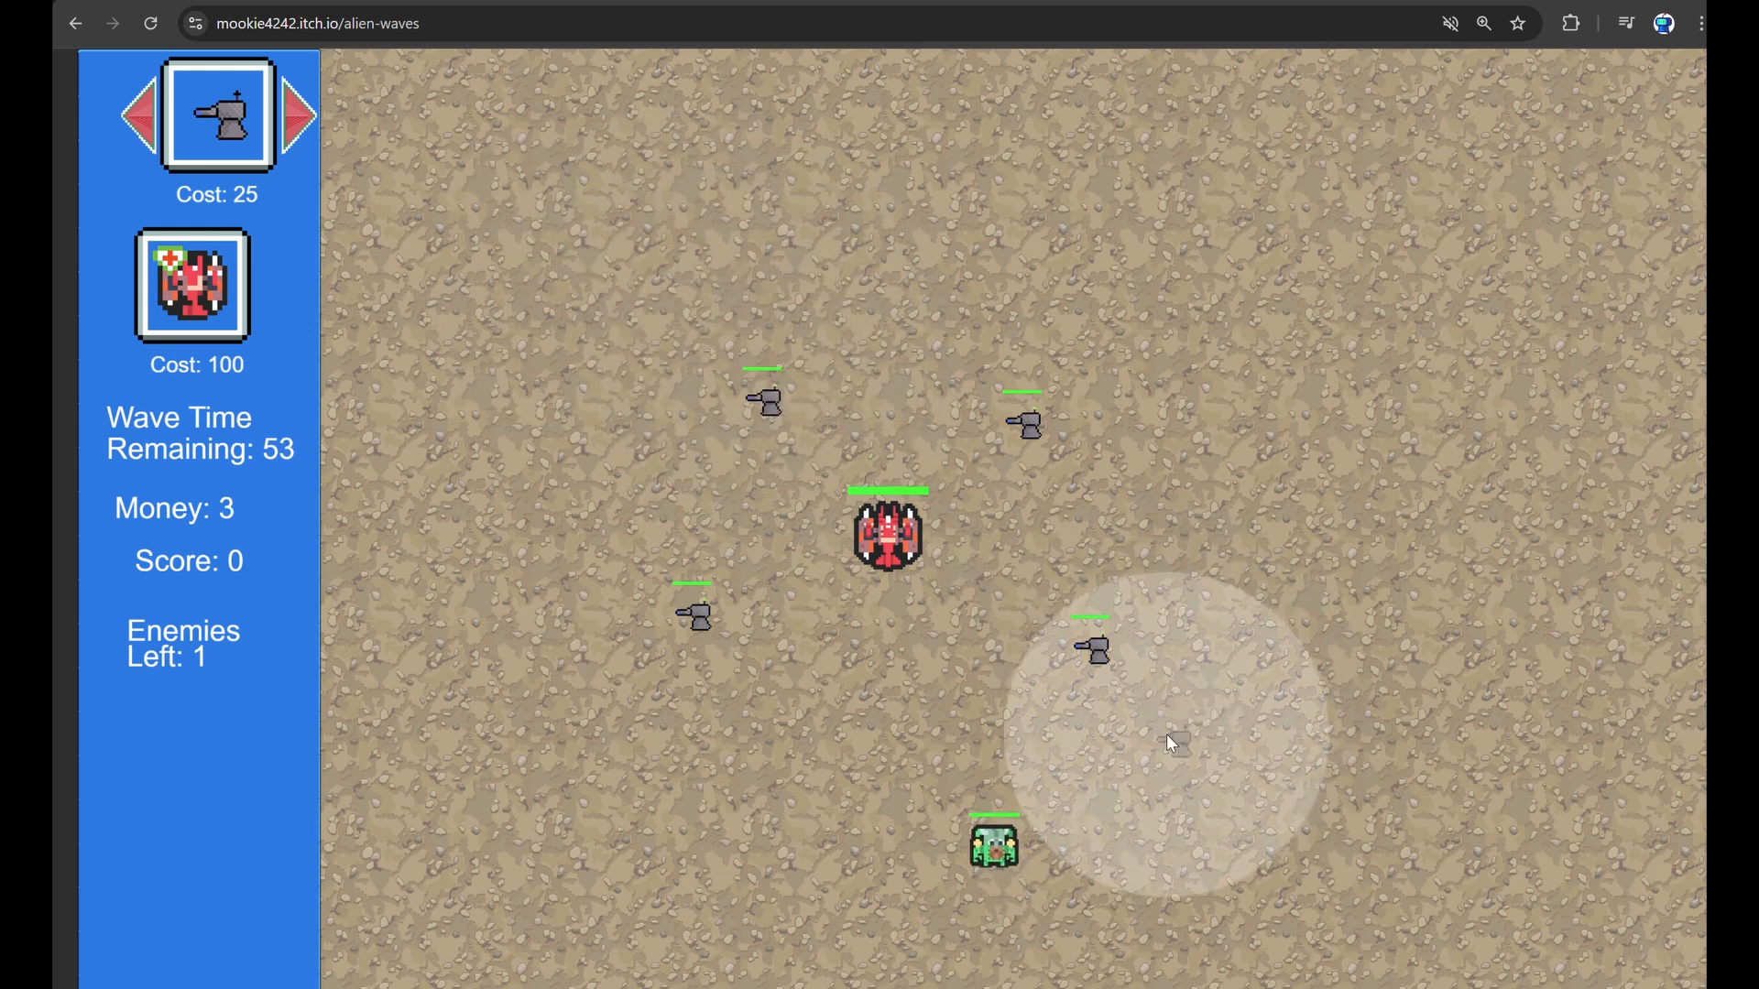
pyautogui.click(299, 115)
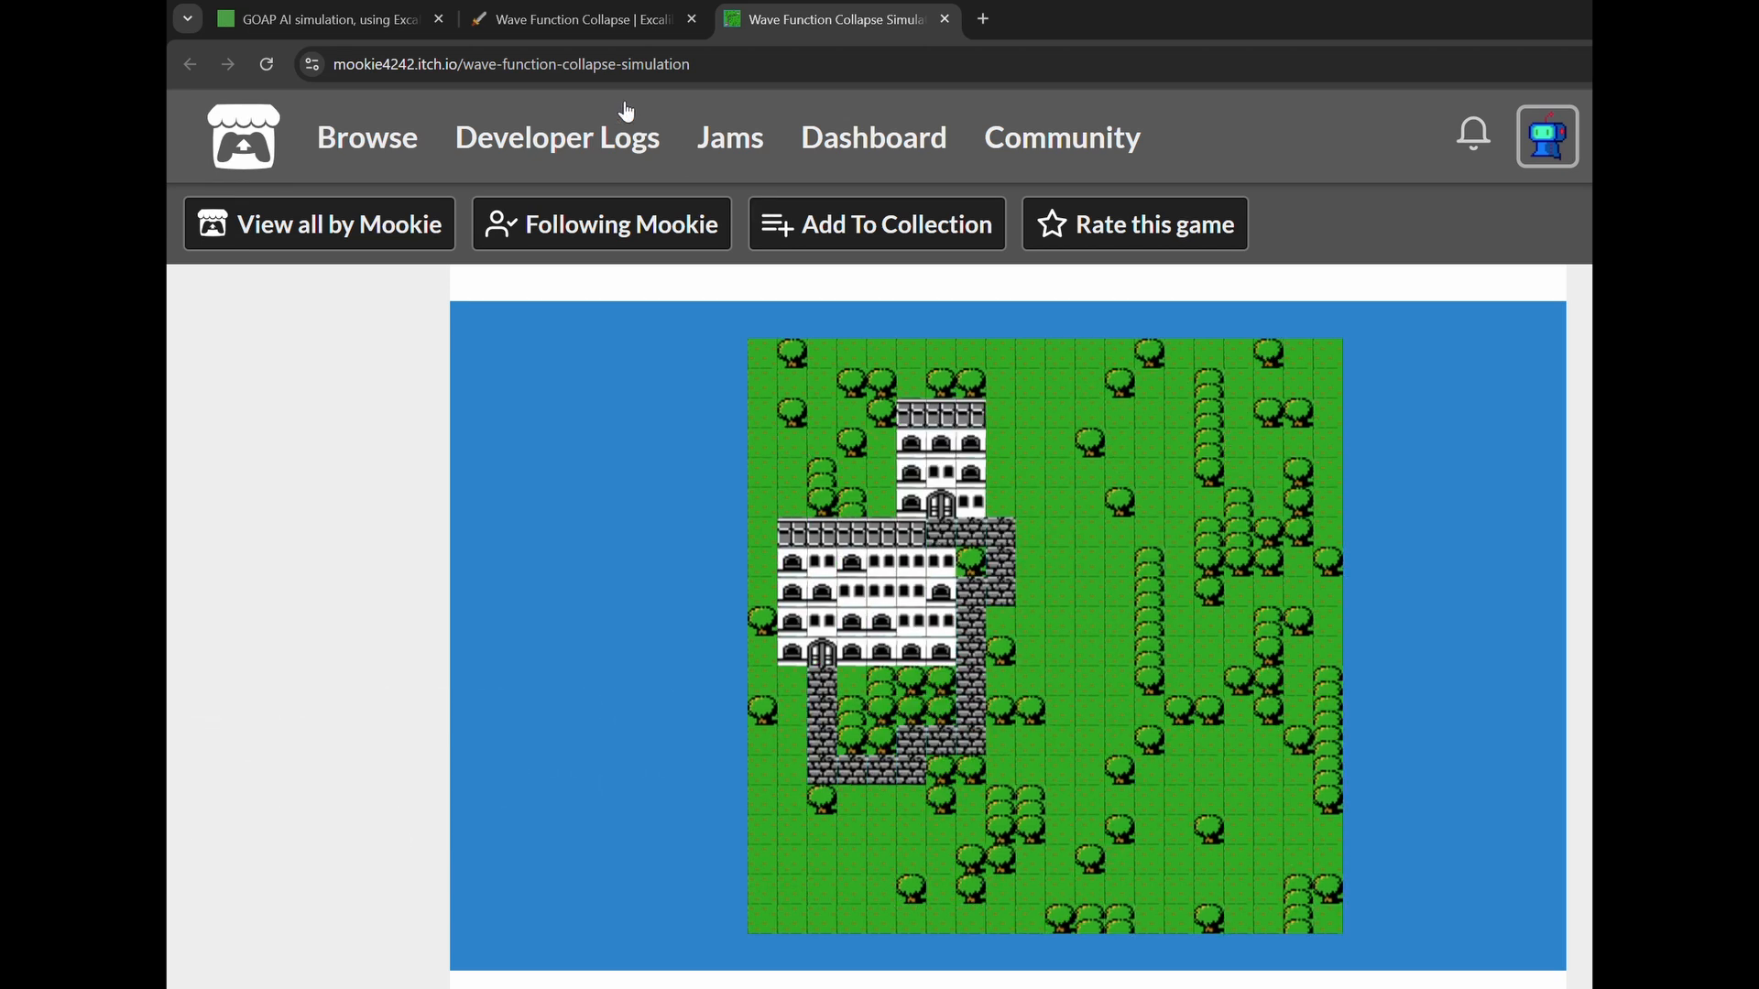
# - Switch to the Wave Function Collapse article tab and scroll back up to its introduction
pyautogui.click(581, 19)
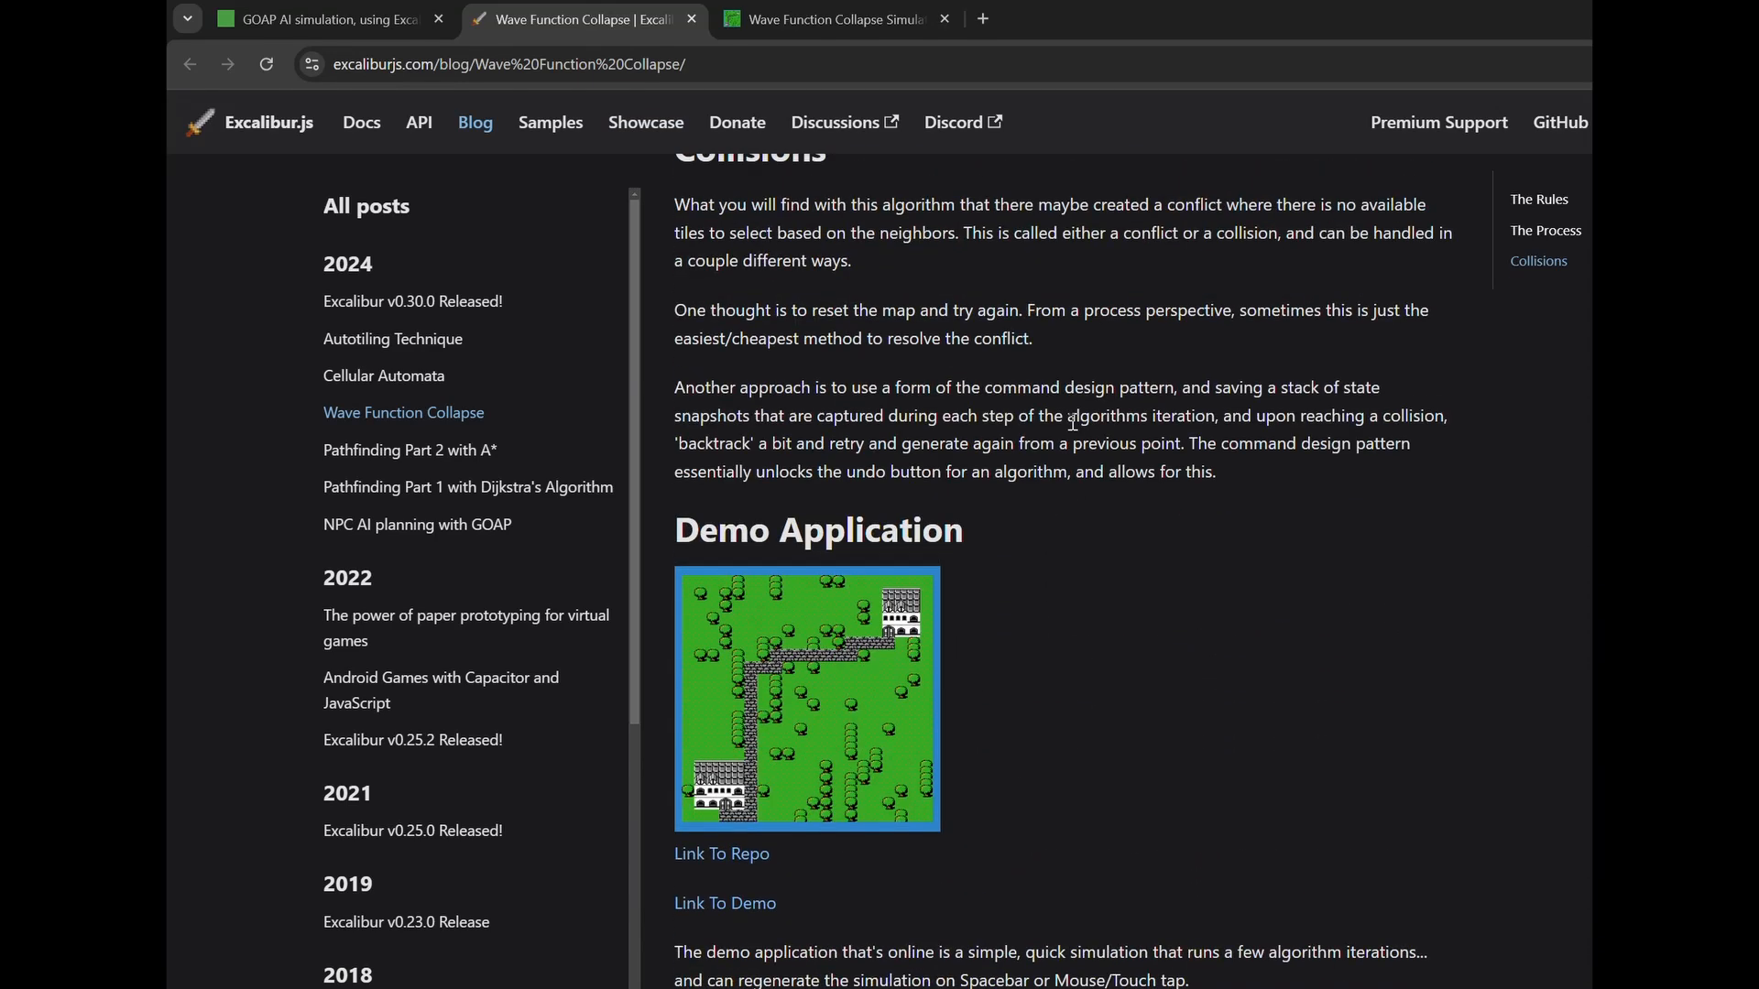
pyautogui.scroll(3)
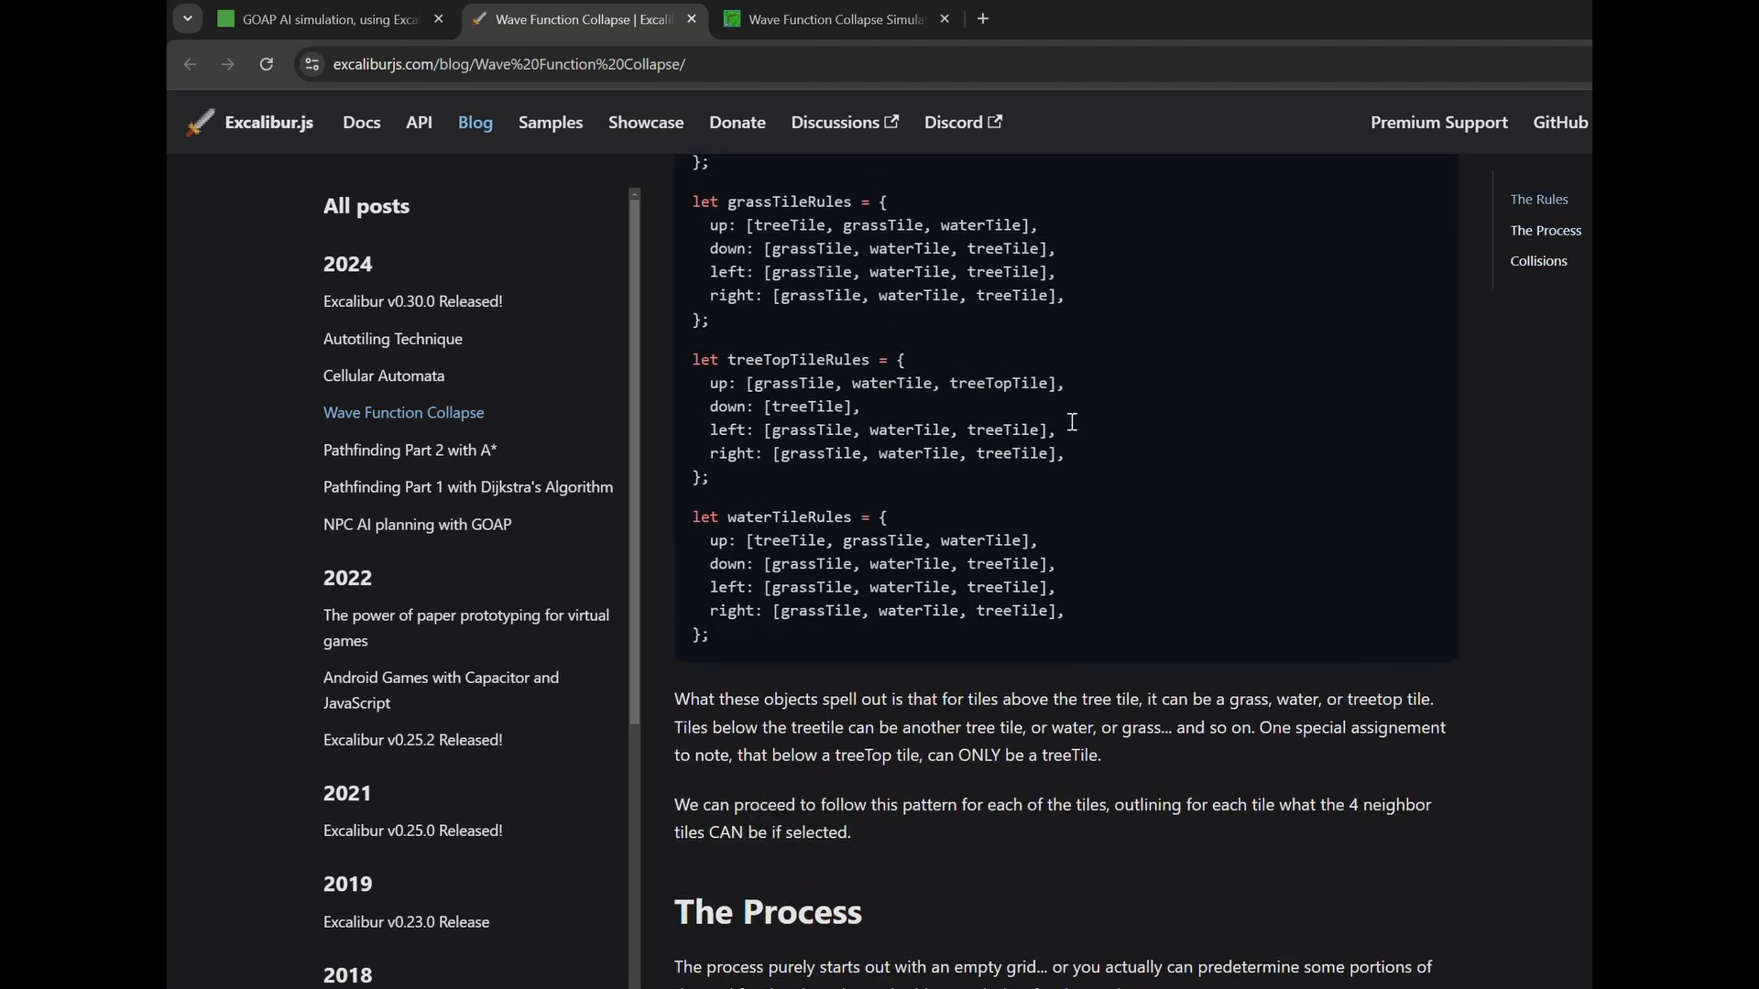
pyautogui.scroll(3)
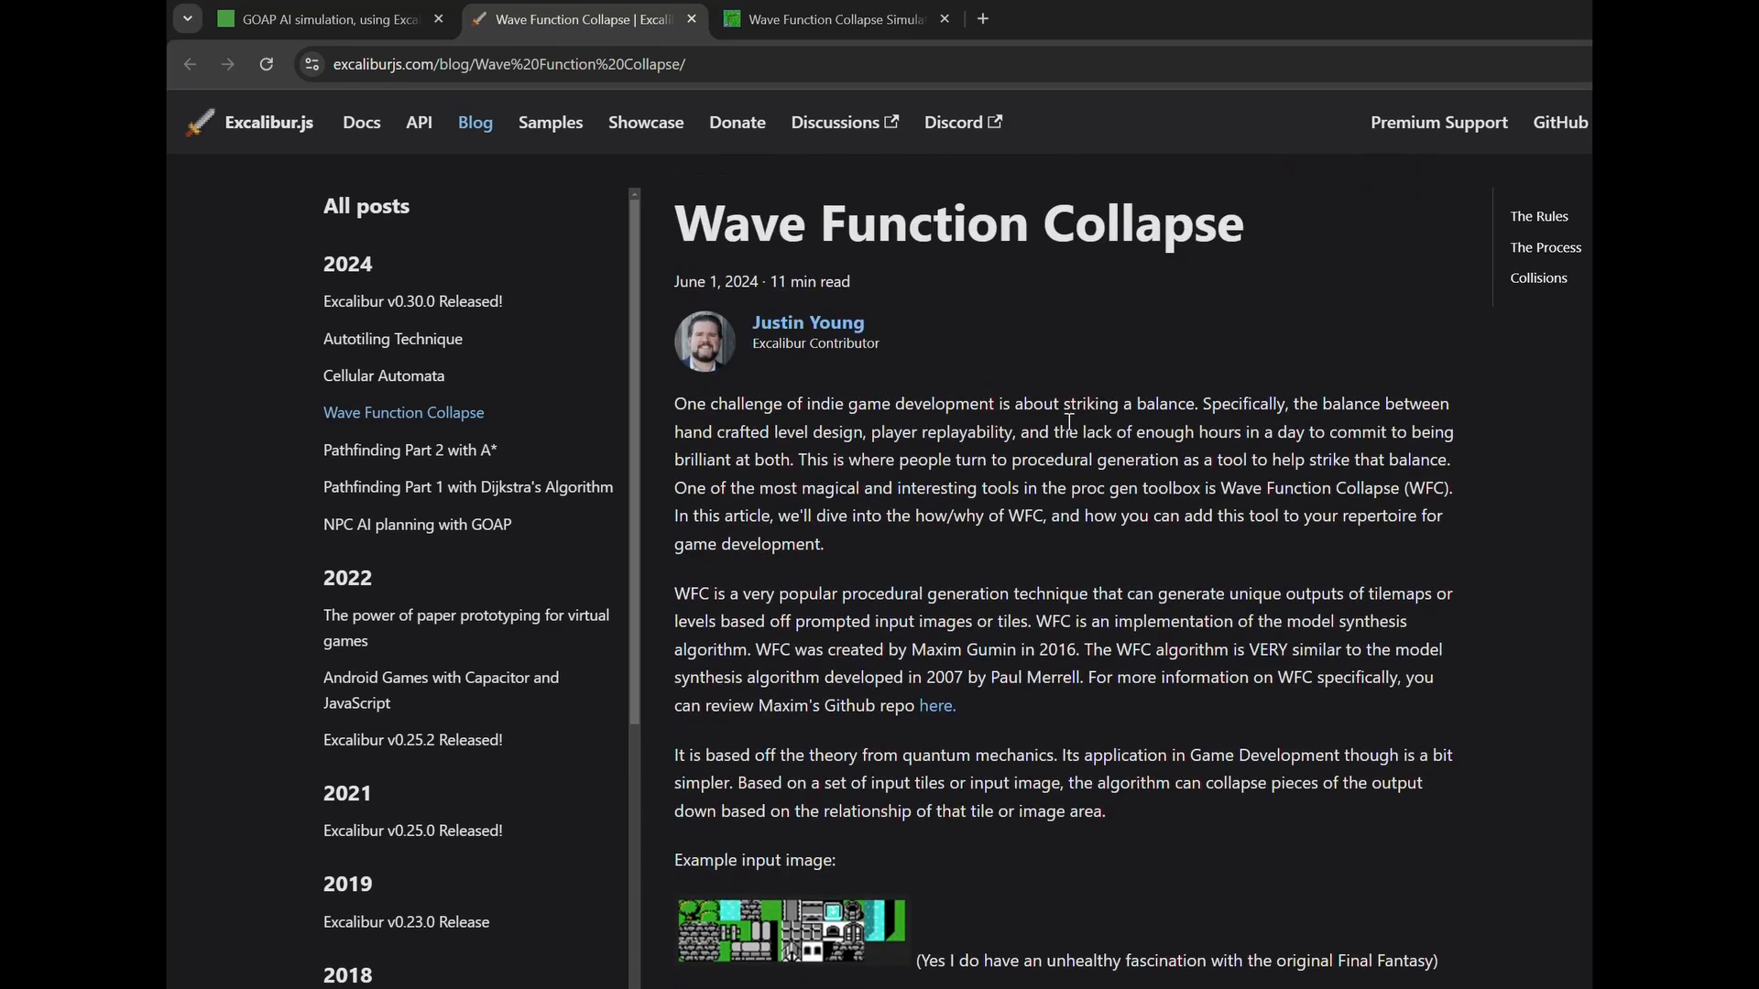
pyautogui.click(830, 18)
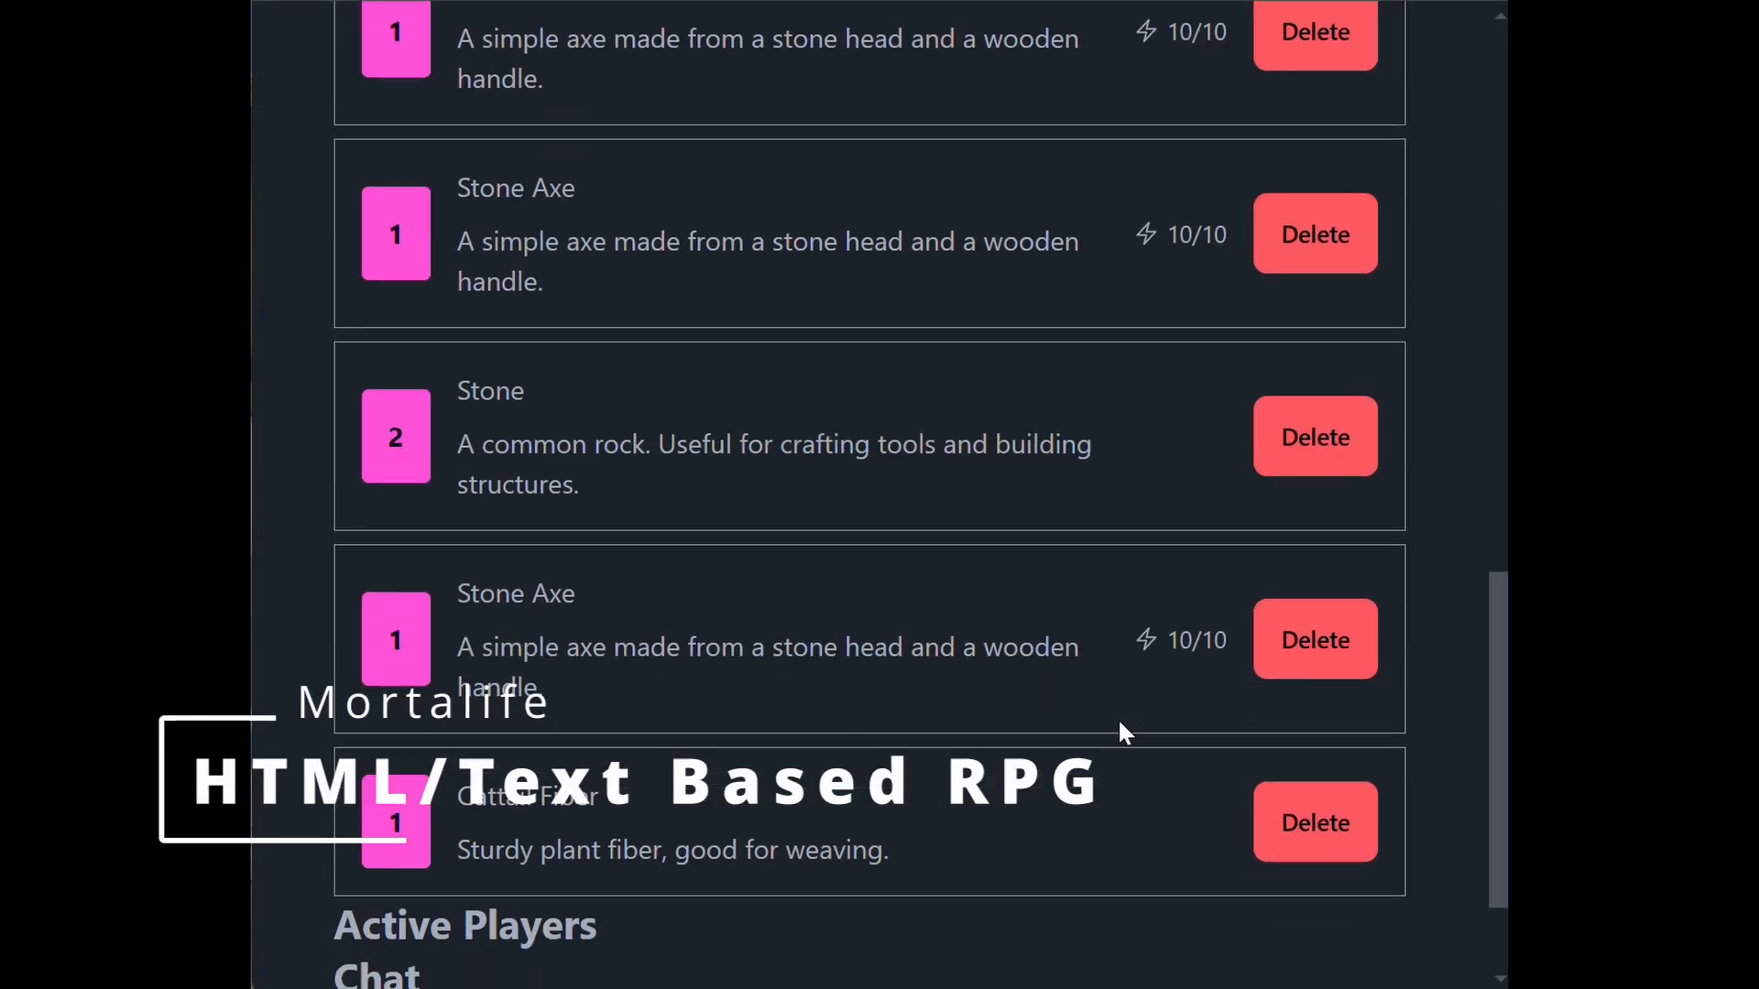
# - Collect the Grass (1) resource in the Grass zone until gathering reaches 3/3
pyautogui.scroll(3)
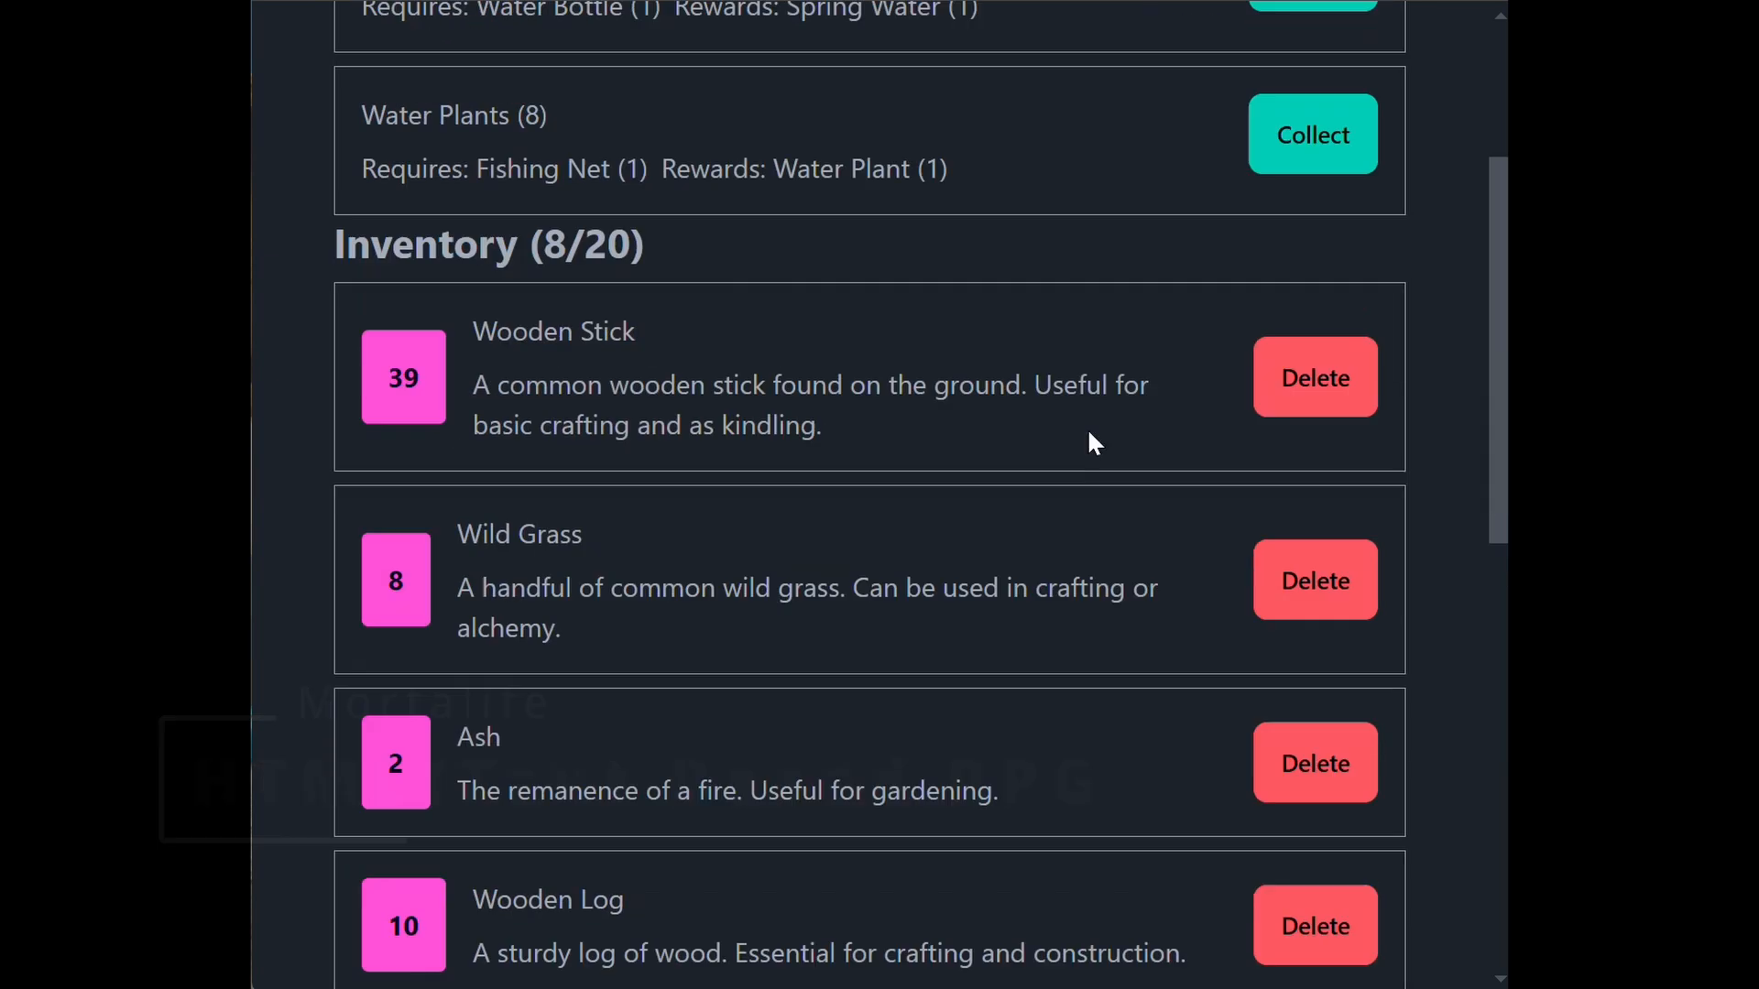
pyautogui.scroll(-3)
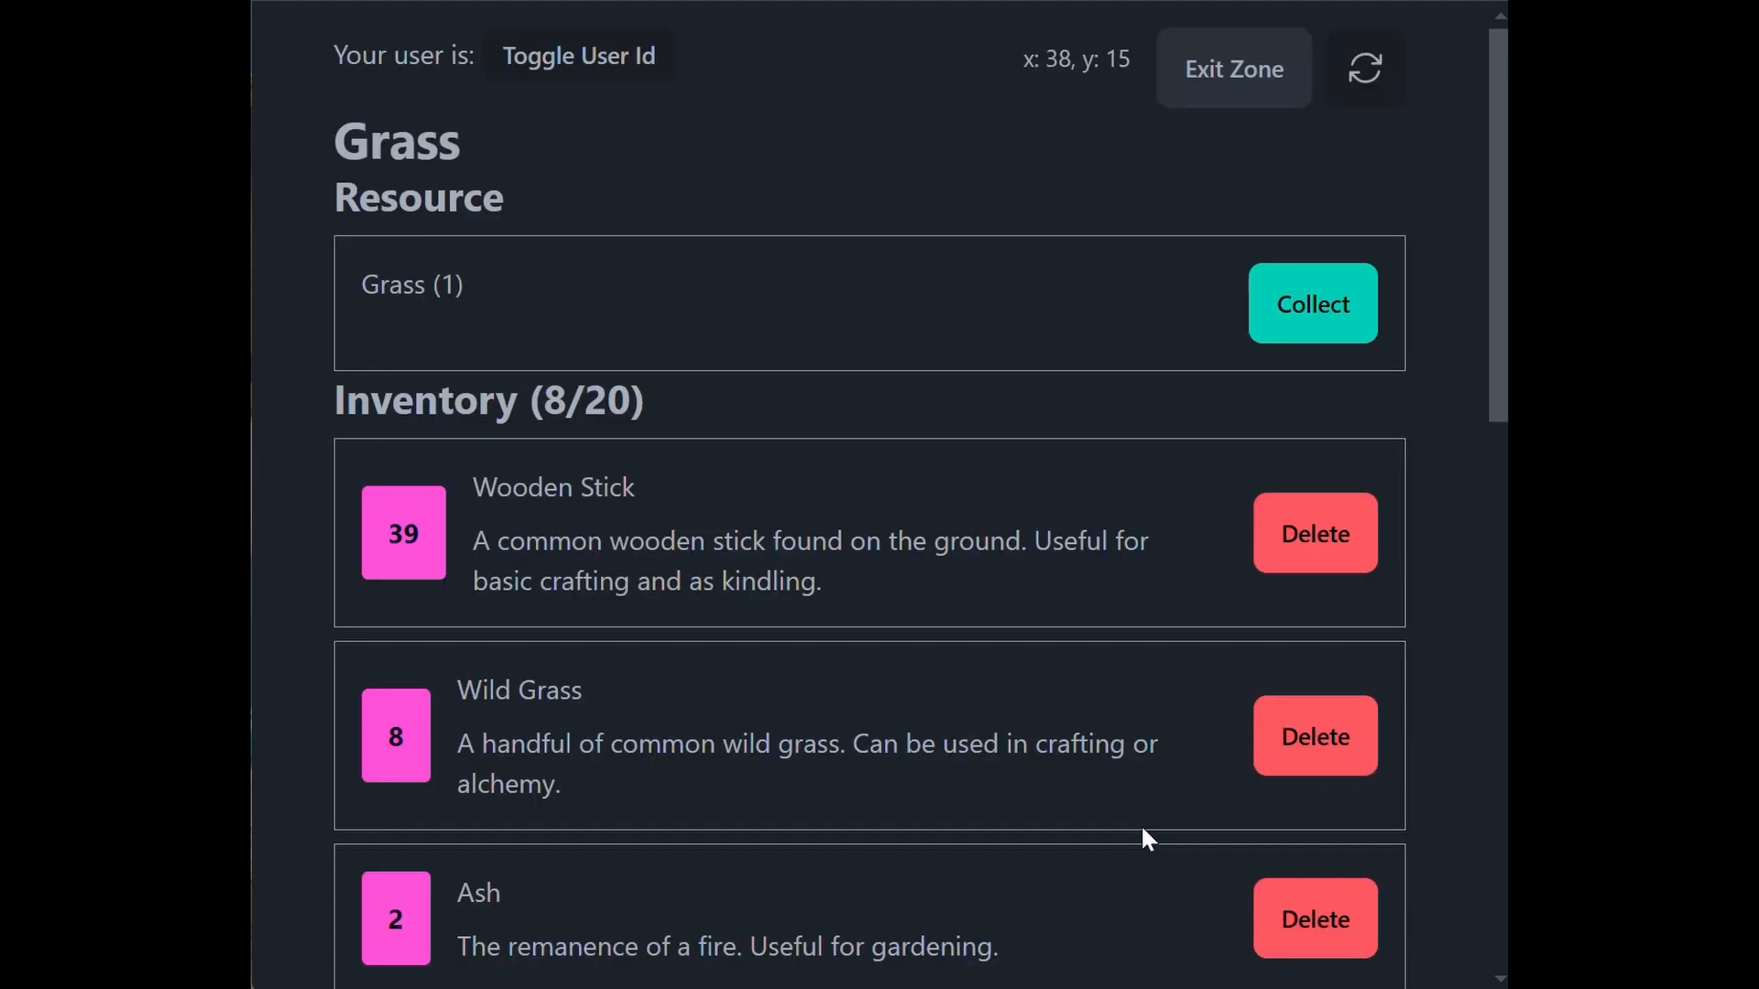
pyautogui.click(1311, 302)
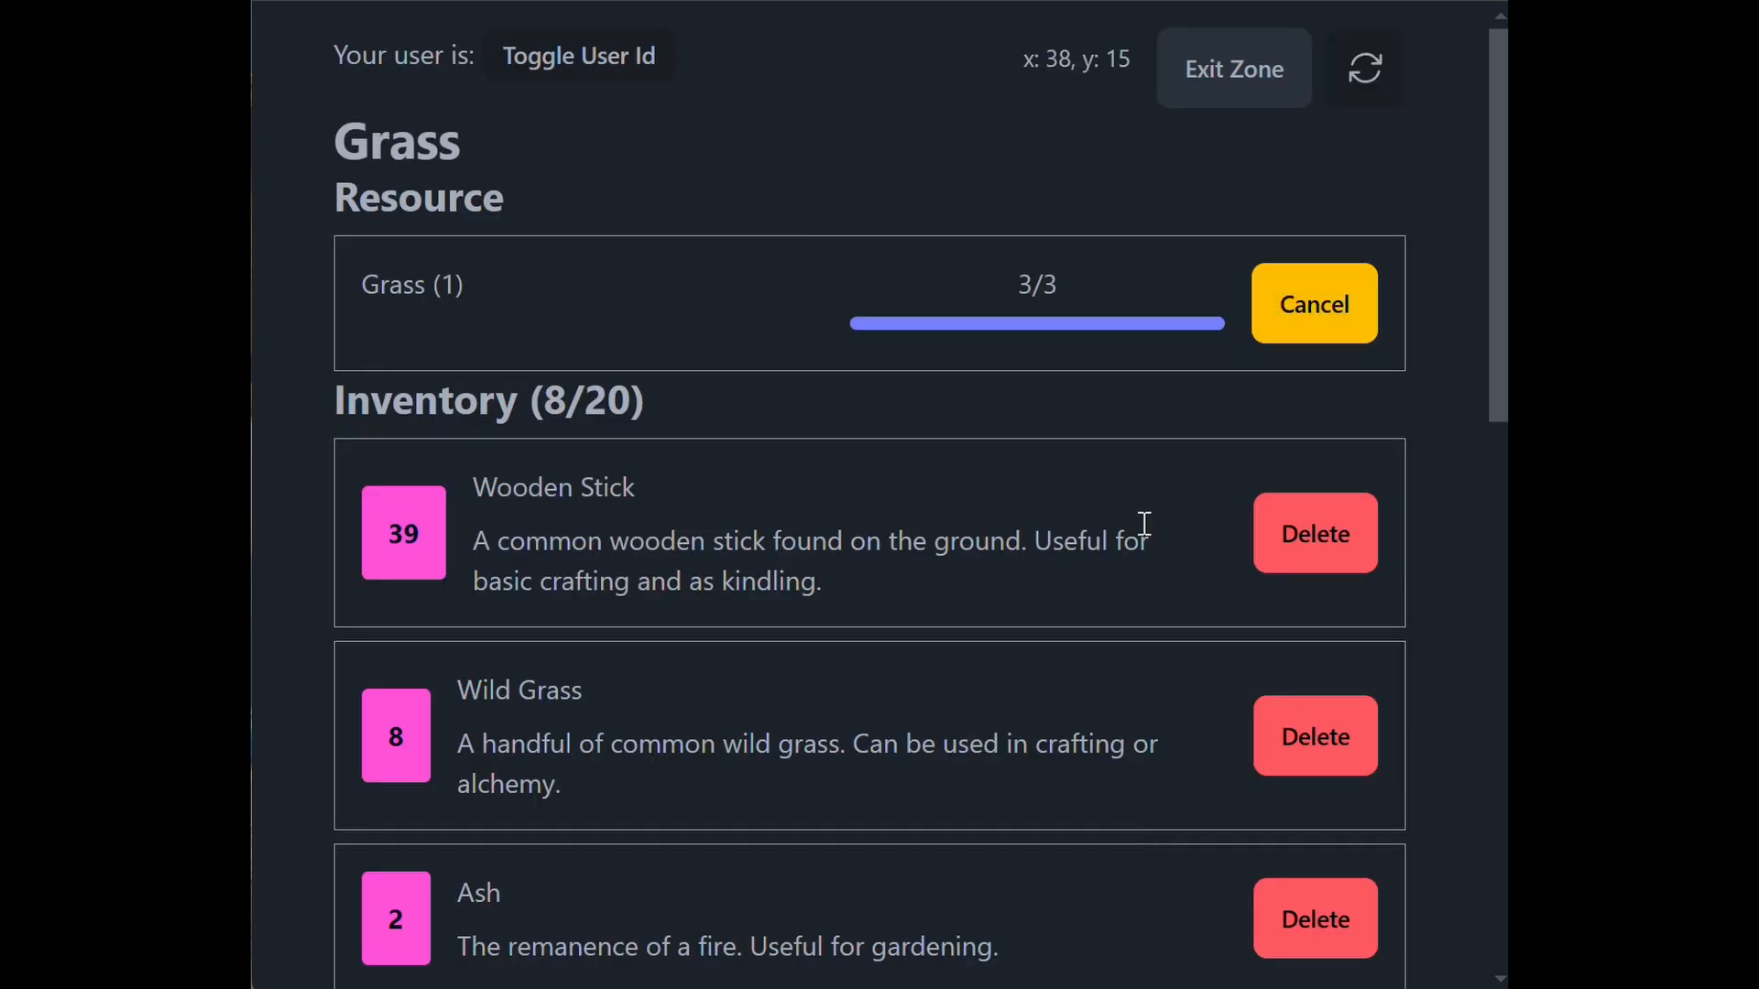
pyautogui.click(1233, 68)
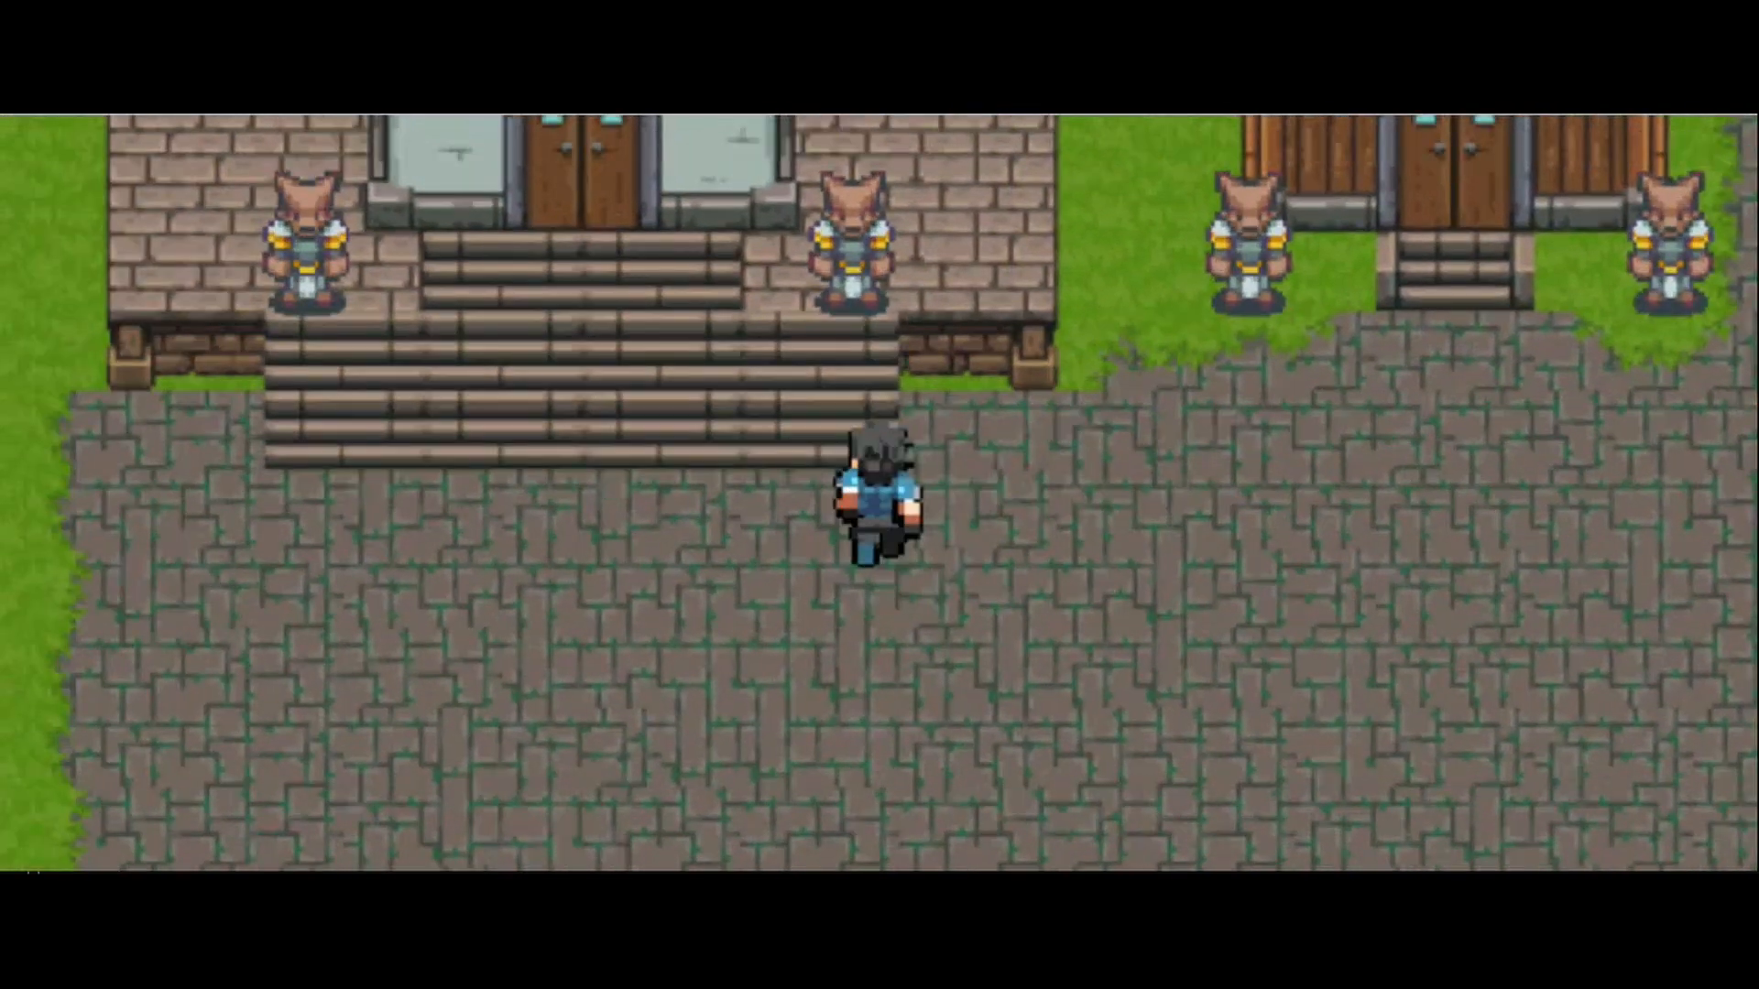
# - Walk the hero up through the guarded plaza onto the grassy riverbank
pyautogui.press('up')
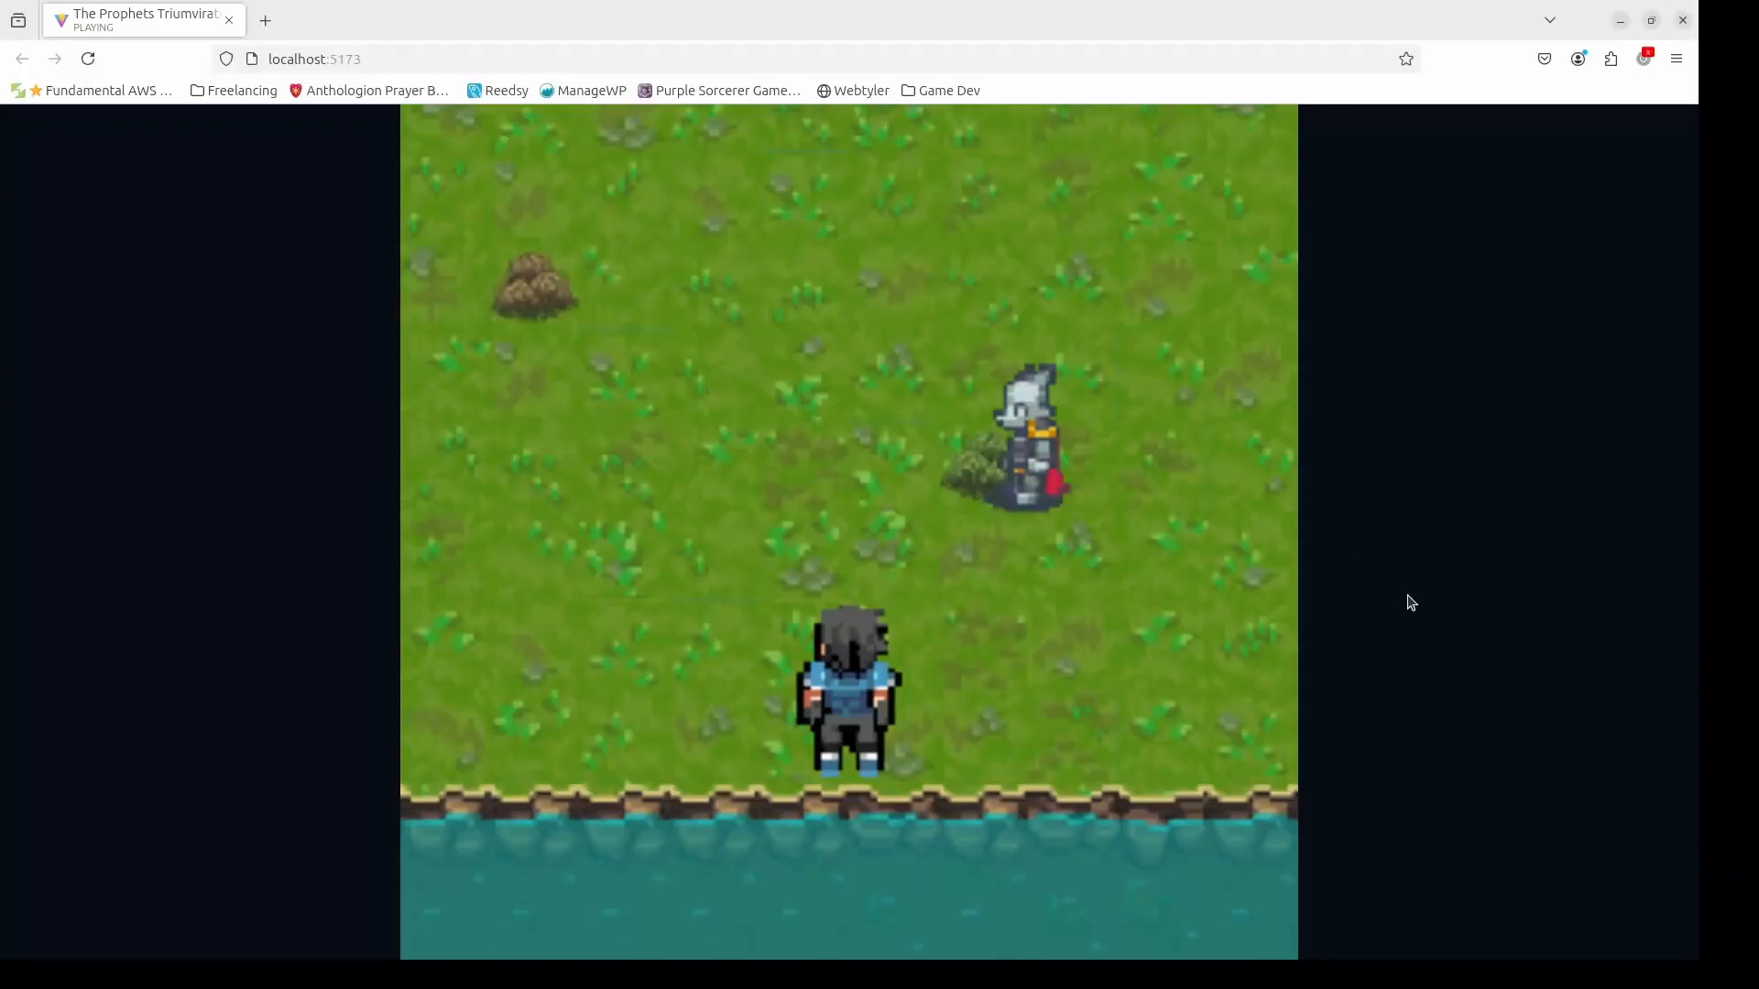
pyautogui.press('Up')
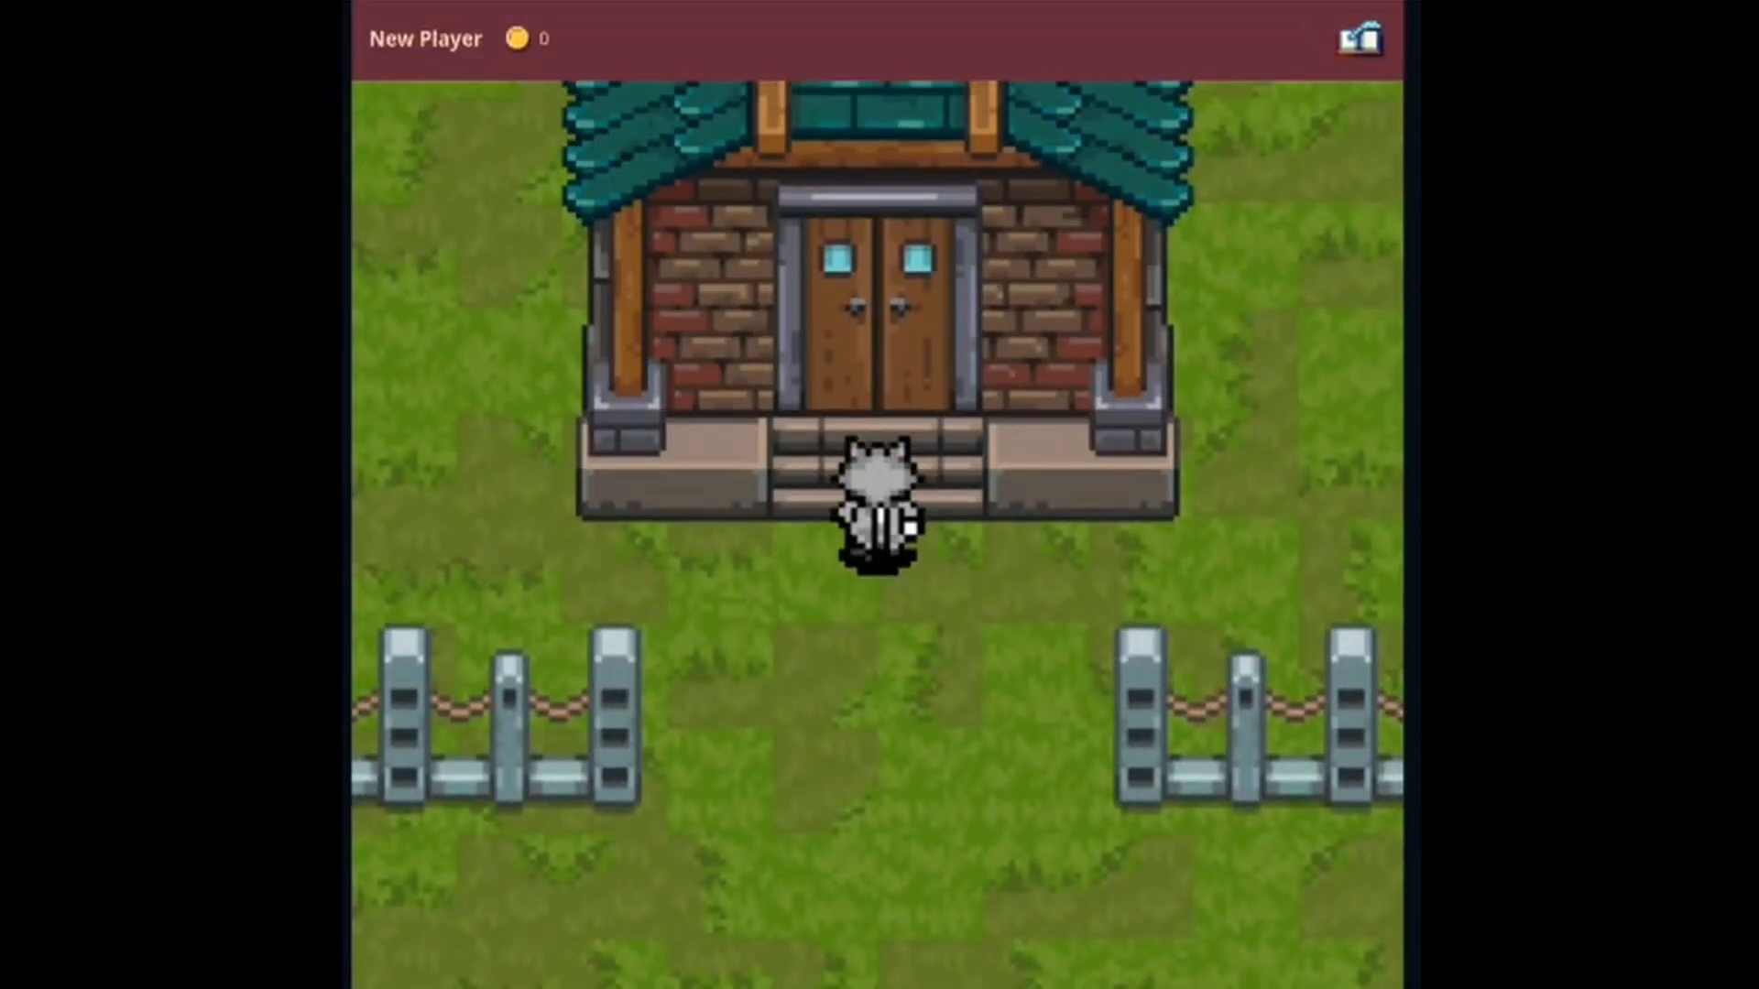
# - Enter Library1, then view the journal's overview, Inventory and Friends sections
pyautogui.click(872, 313)
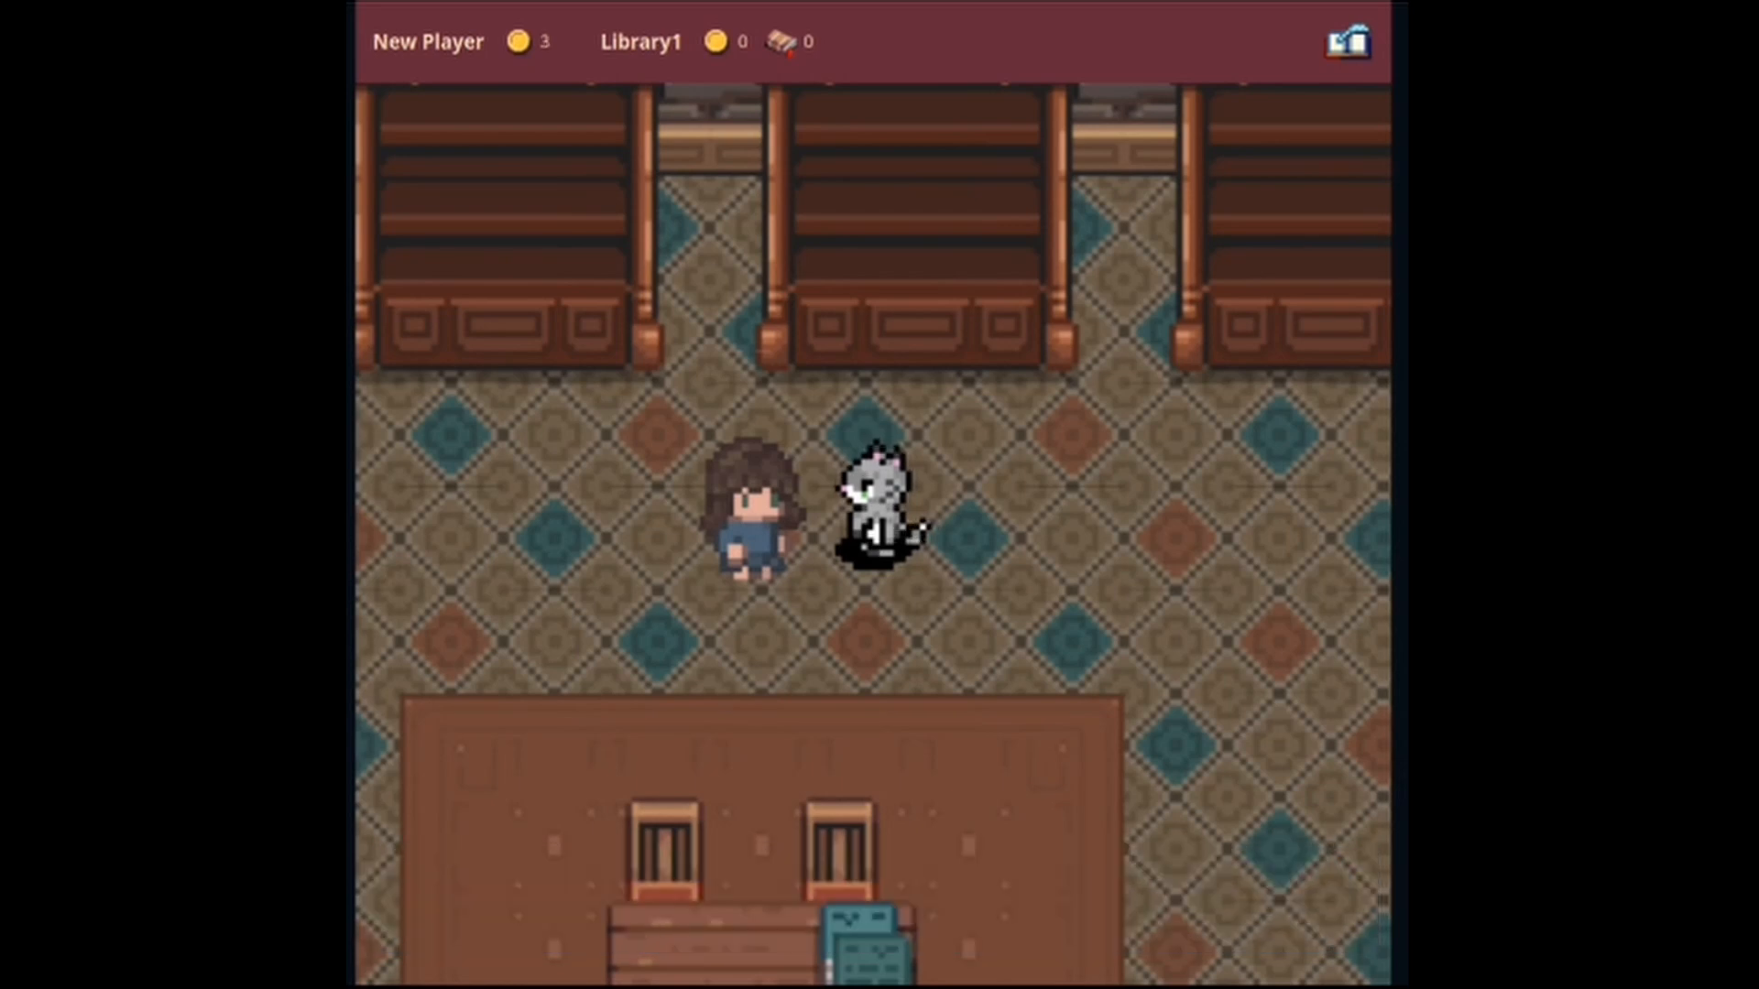
pyautogui.click(1344, 43)
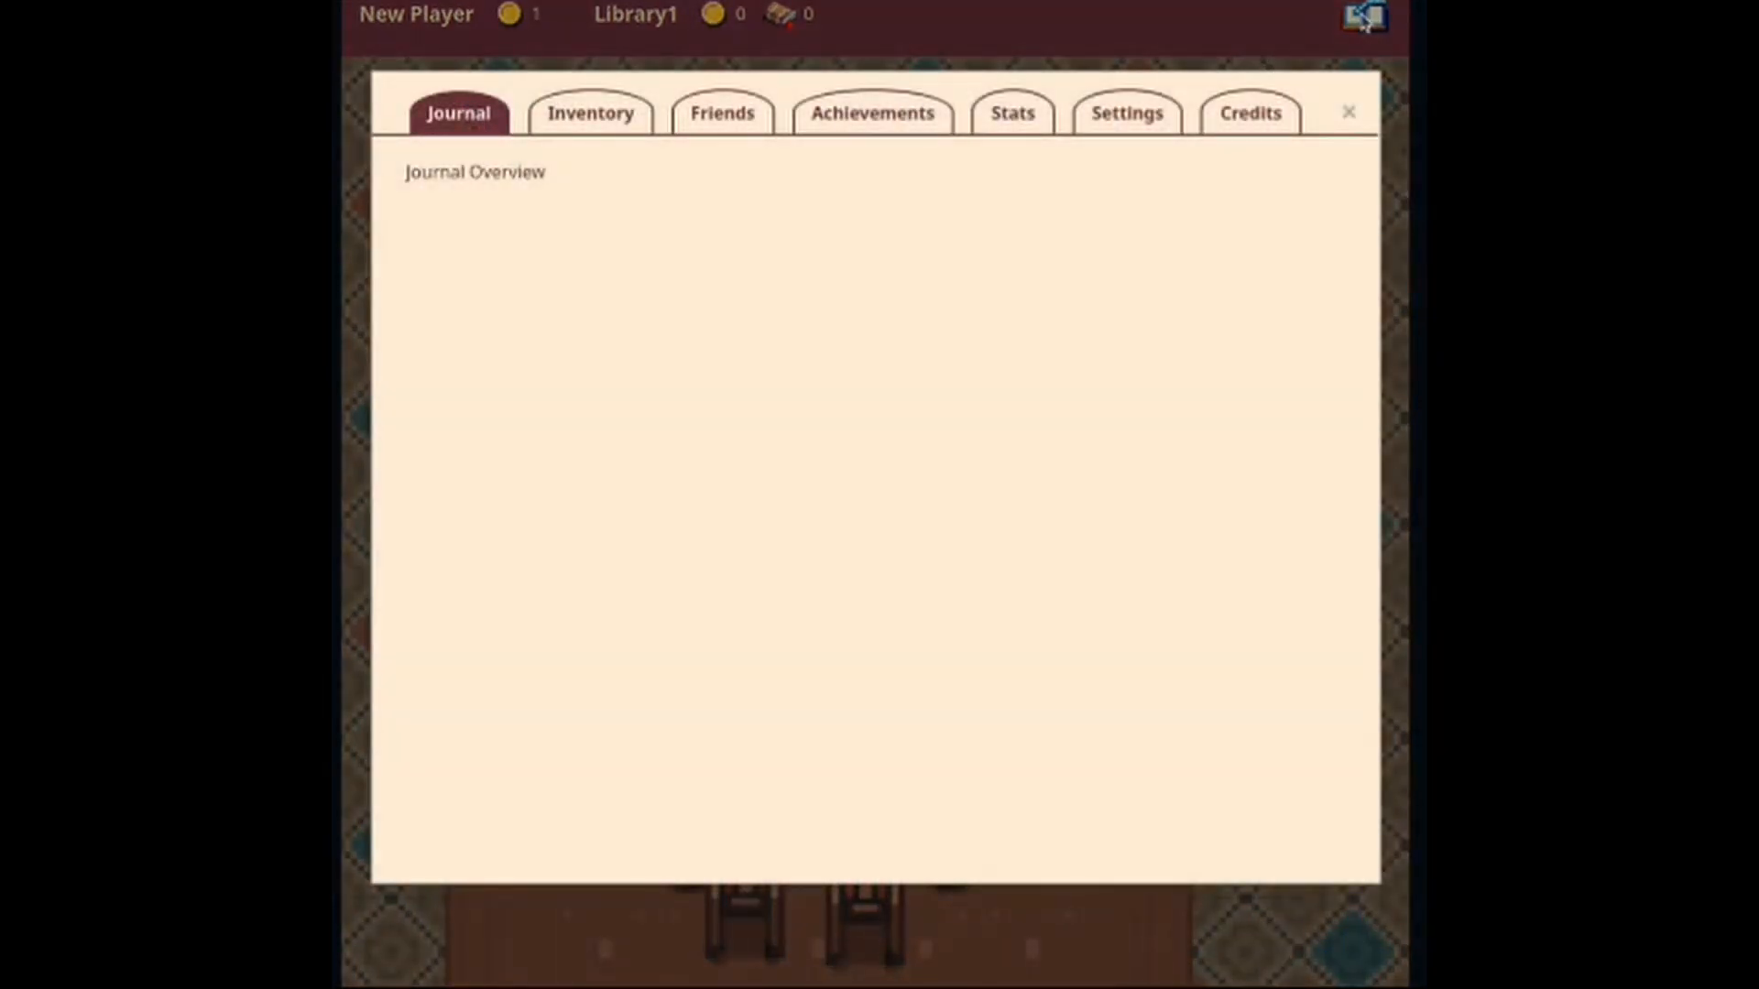
pyautogui.click(588, 111)
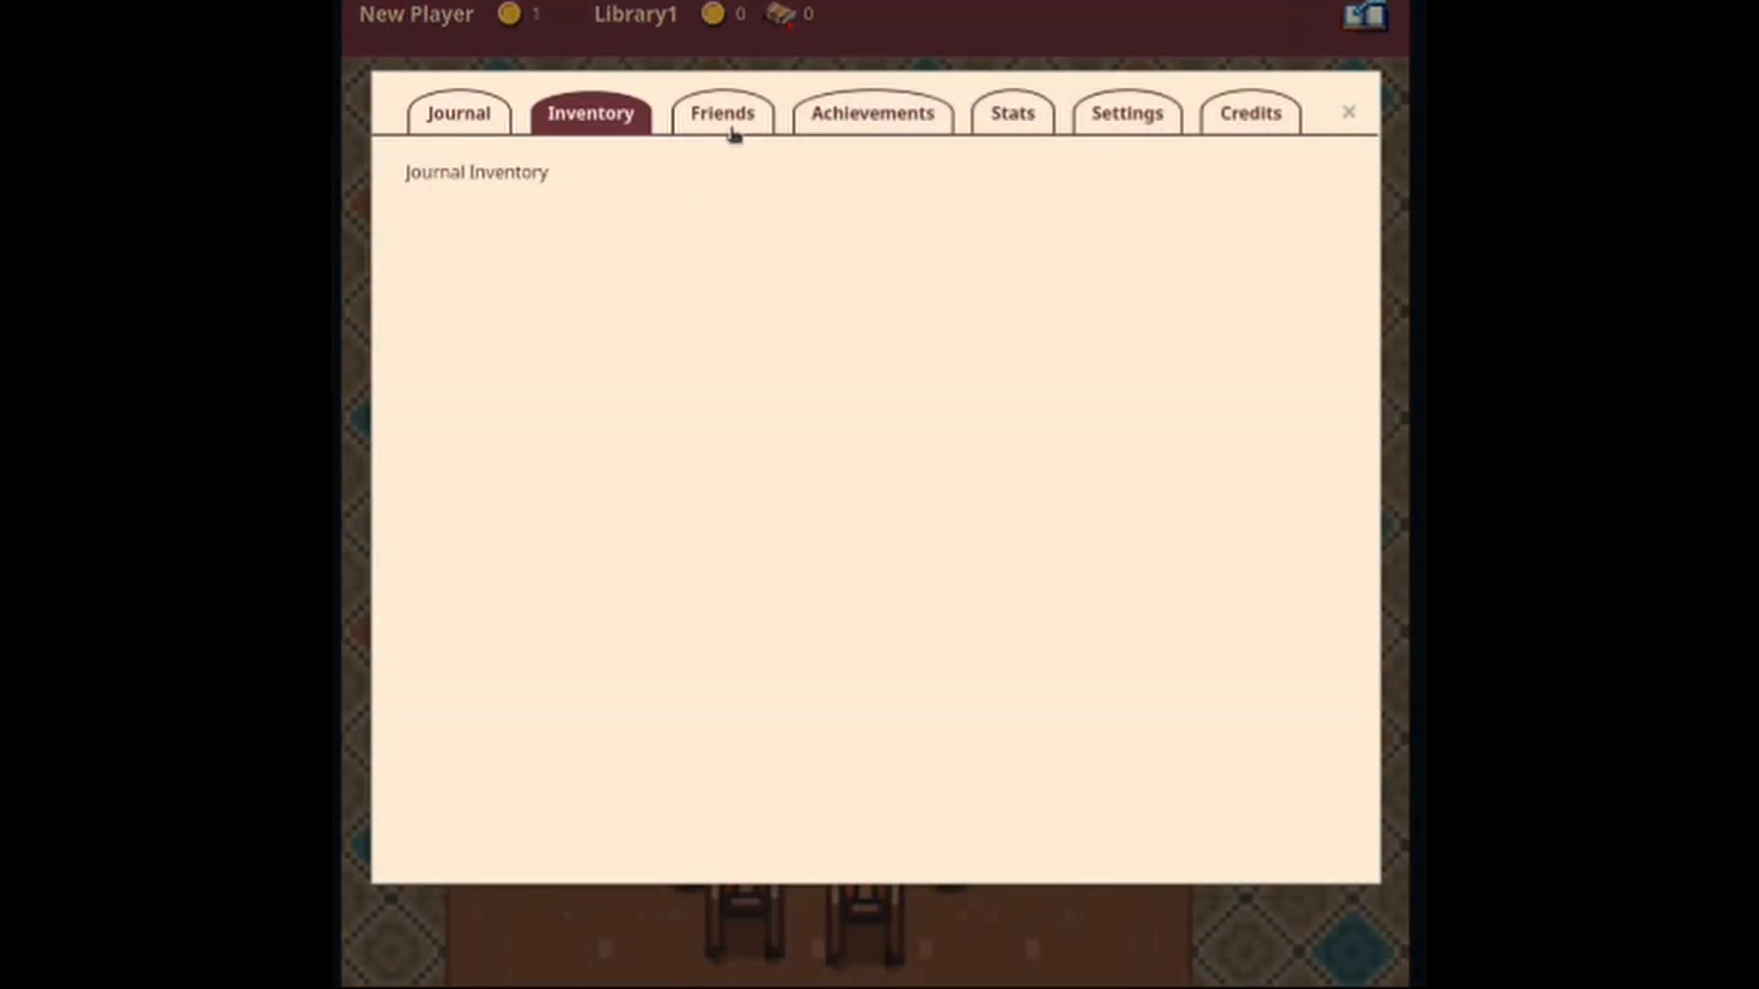
pyautogui.click(872, 112)
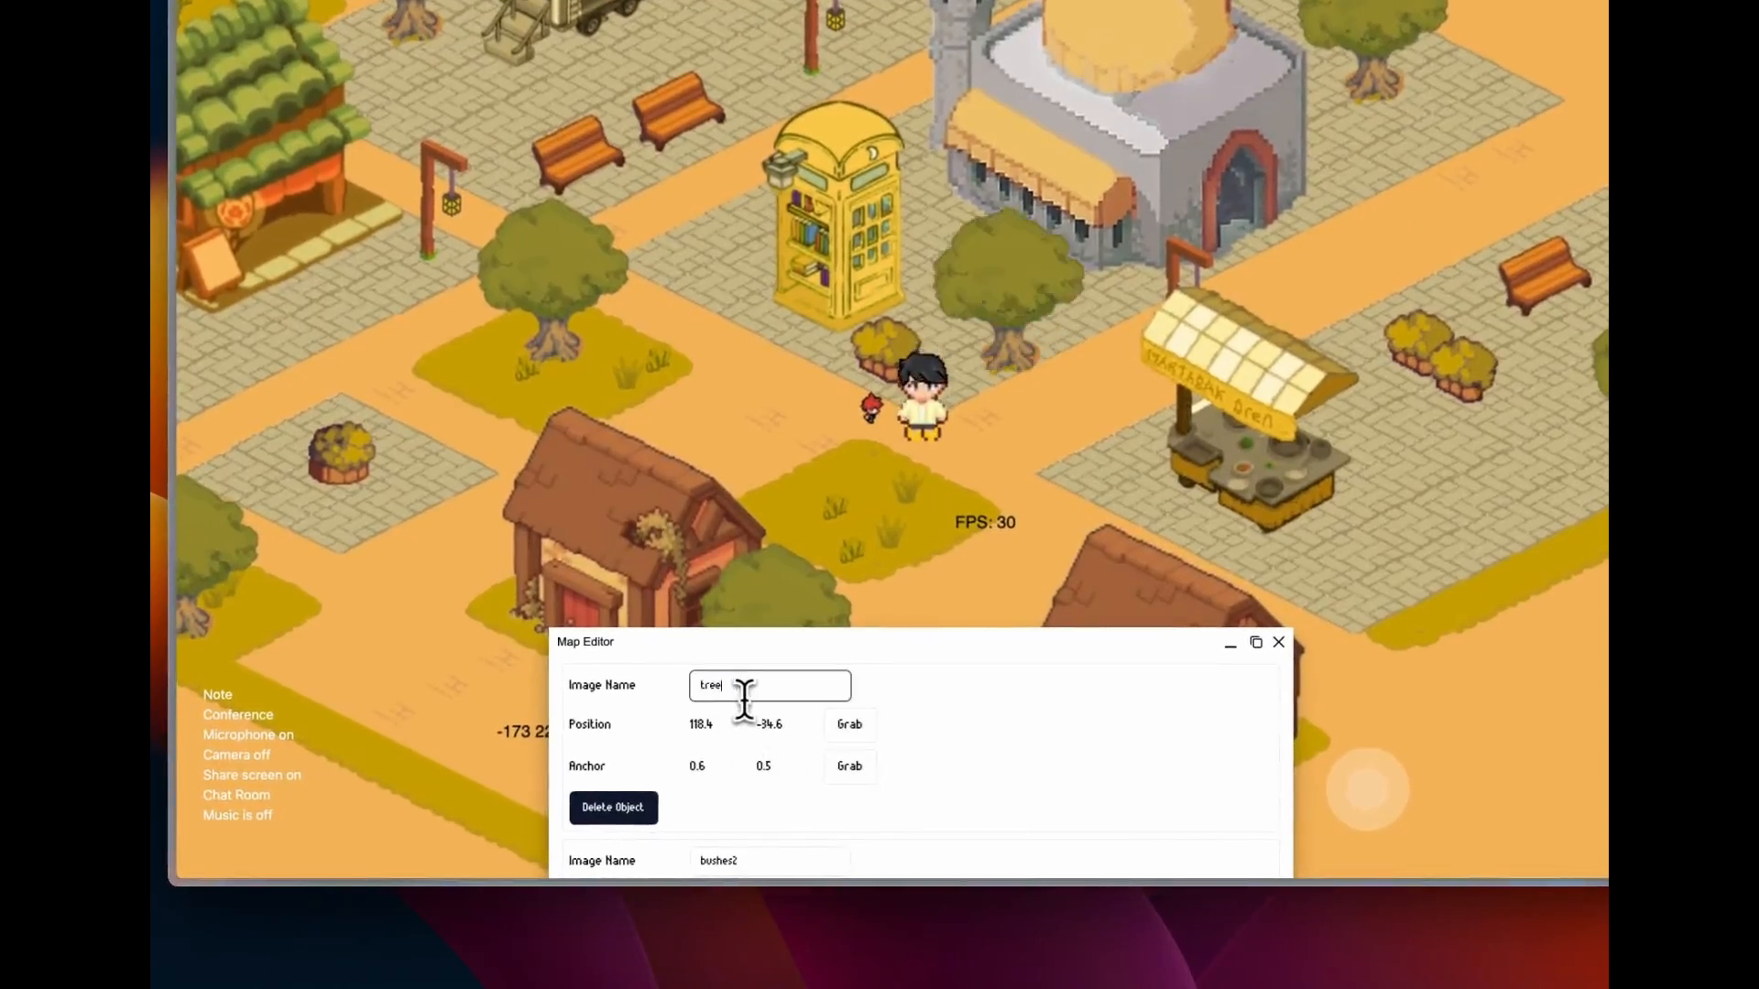
# - Edit the placed object's image name in the Map Editor window
pyautogui.click(848, 723)
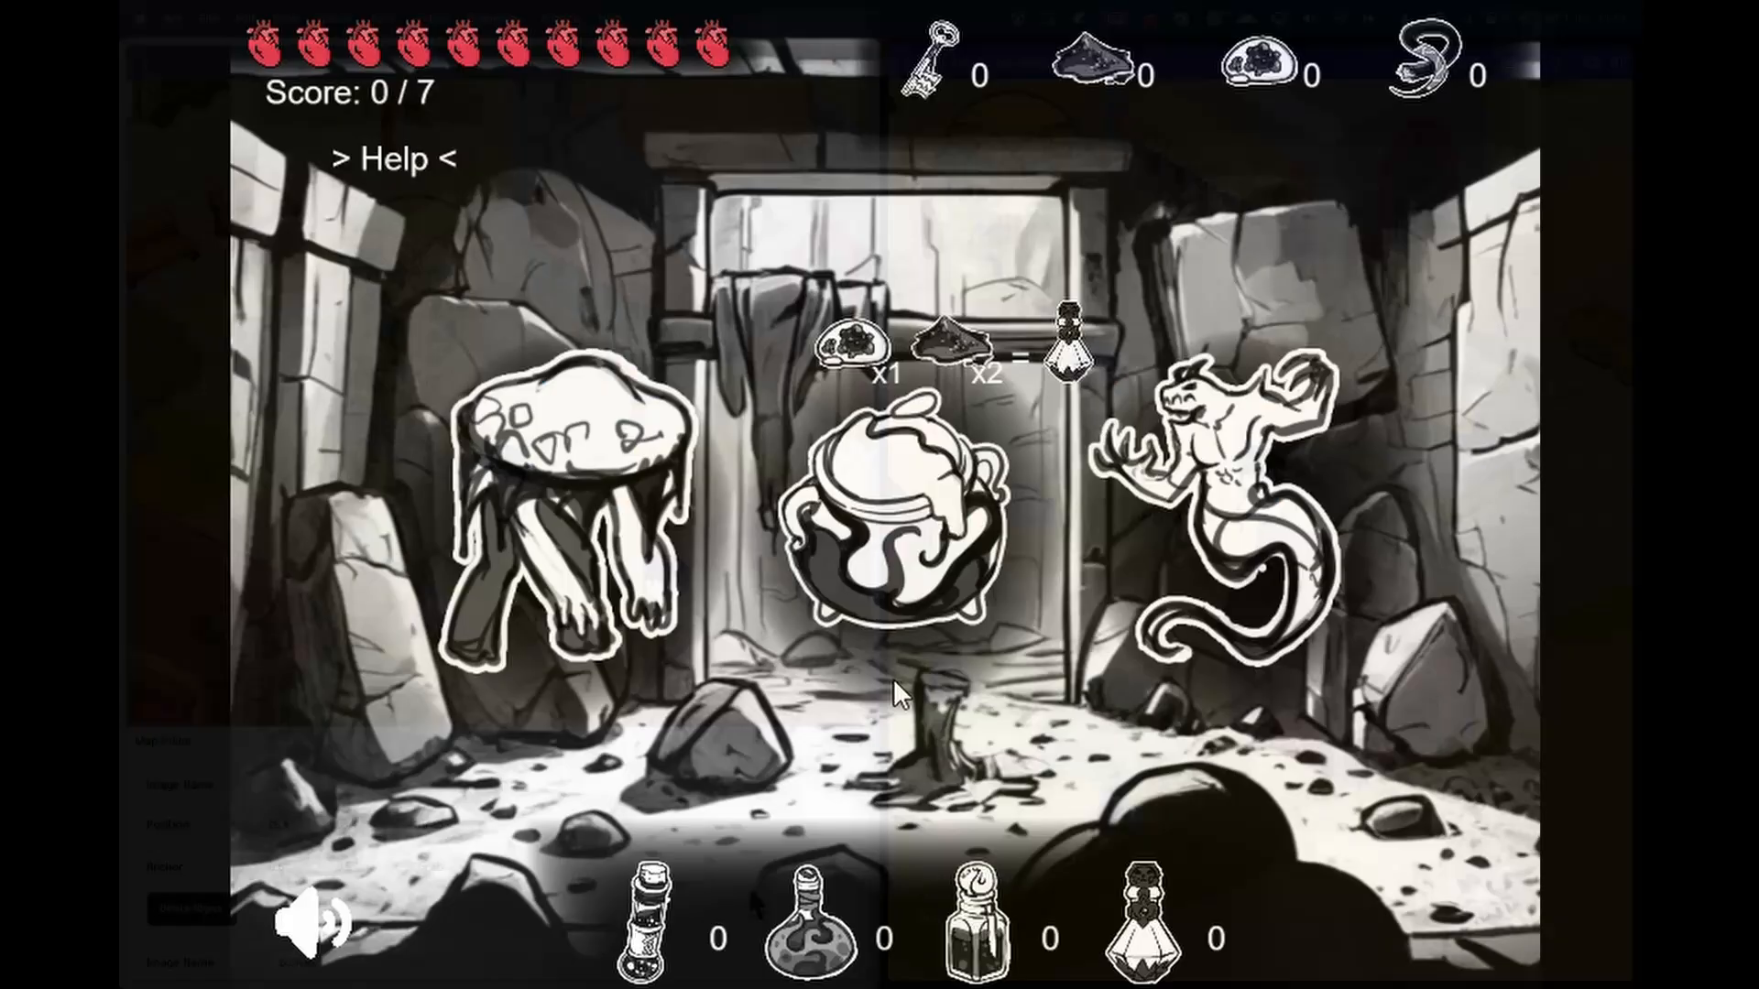
# - Read and close Monster Brew's encounter and recipe guide, then select a soldier unit on the tactics grid
pyautogui.click(392, 157)
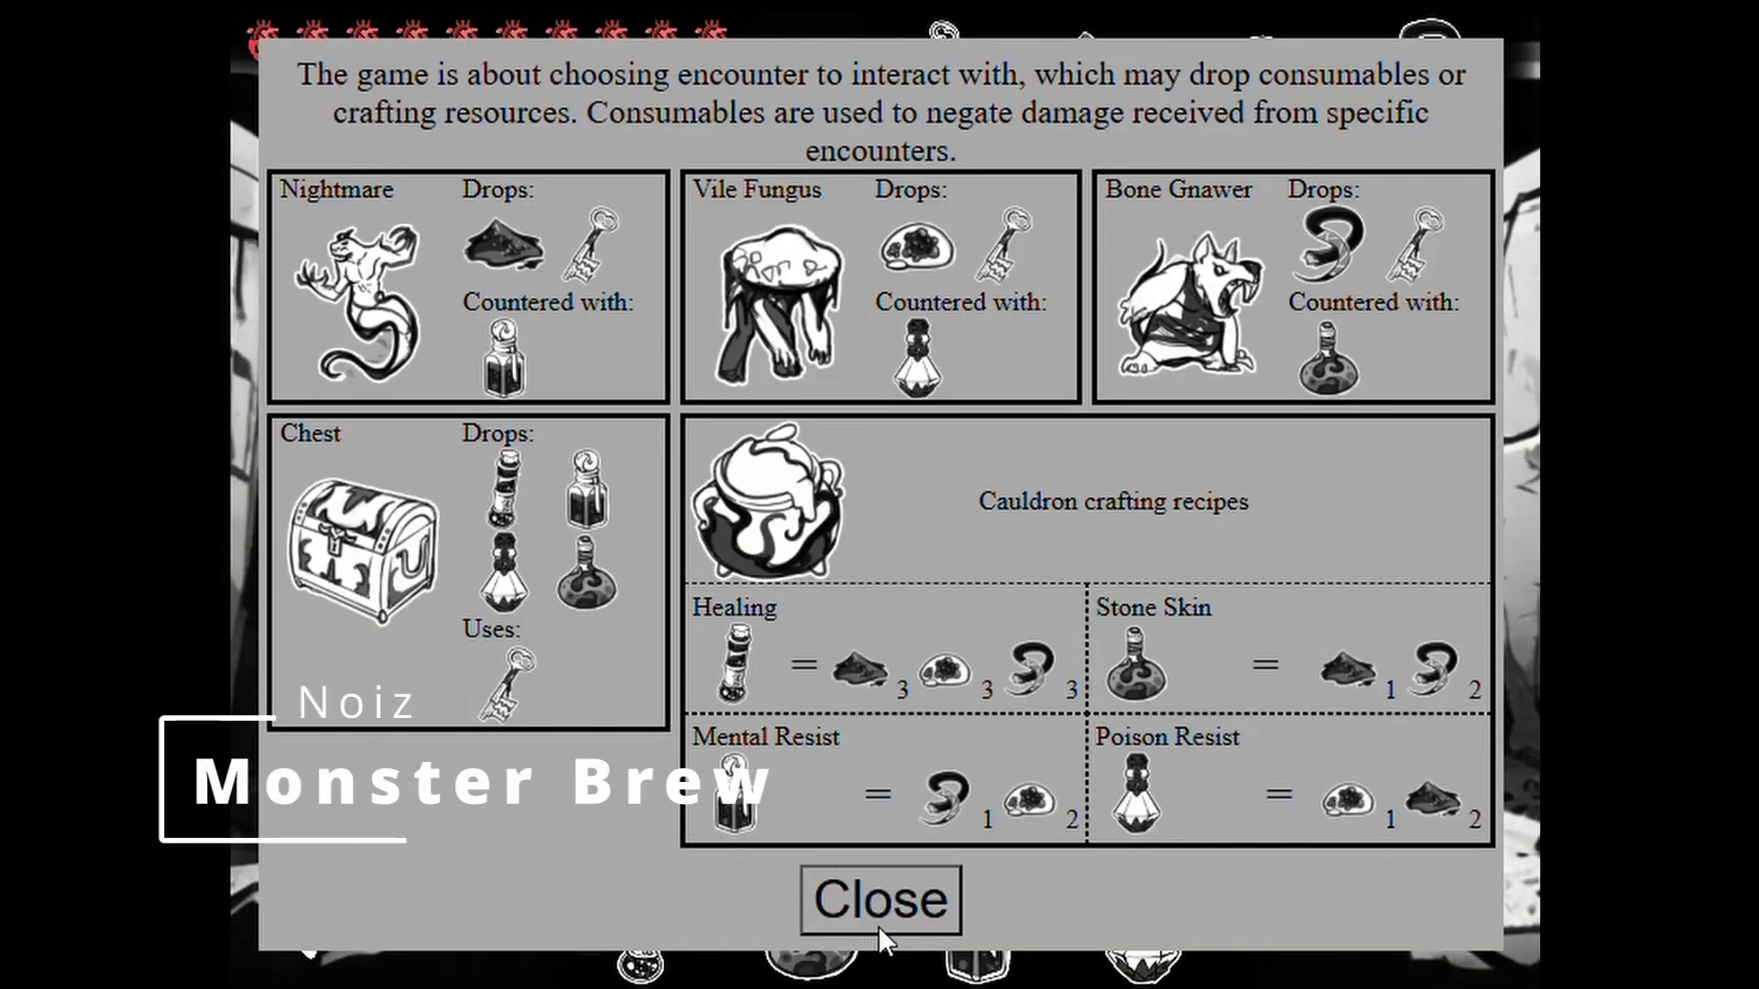
pyautogui.click(880, 899)
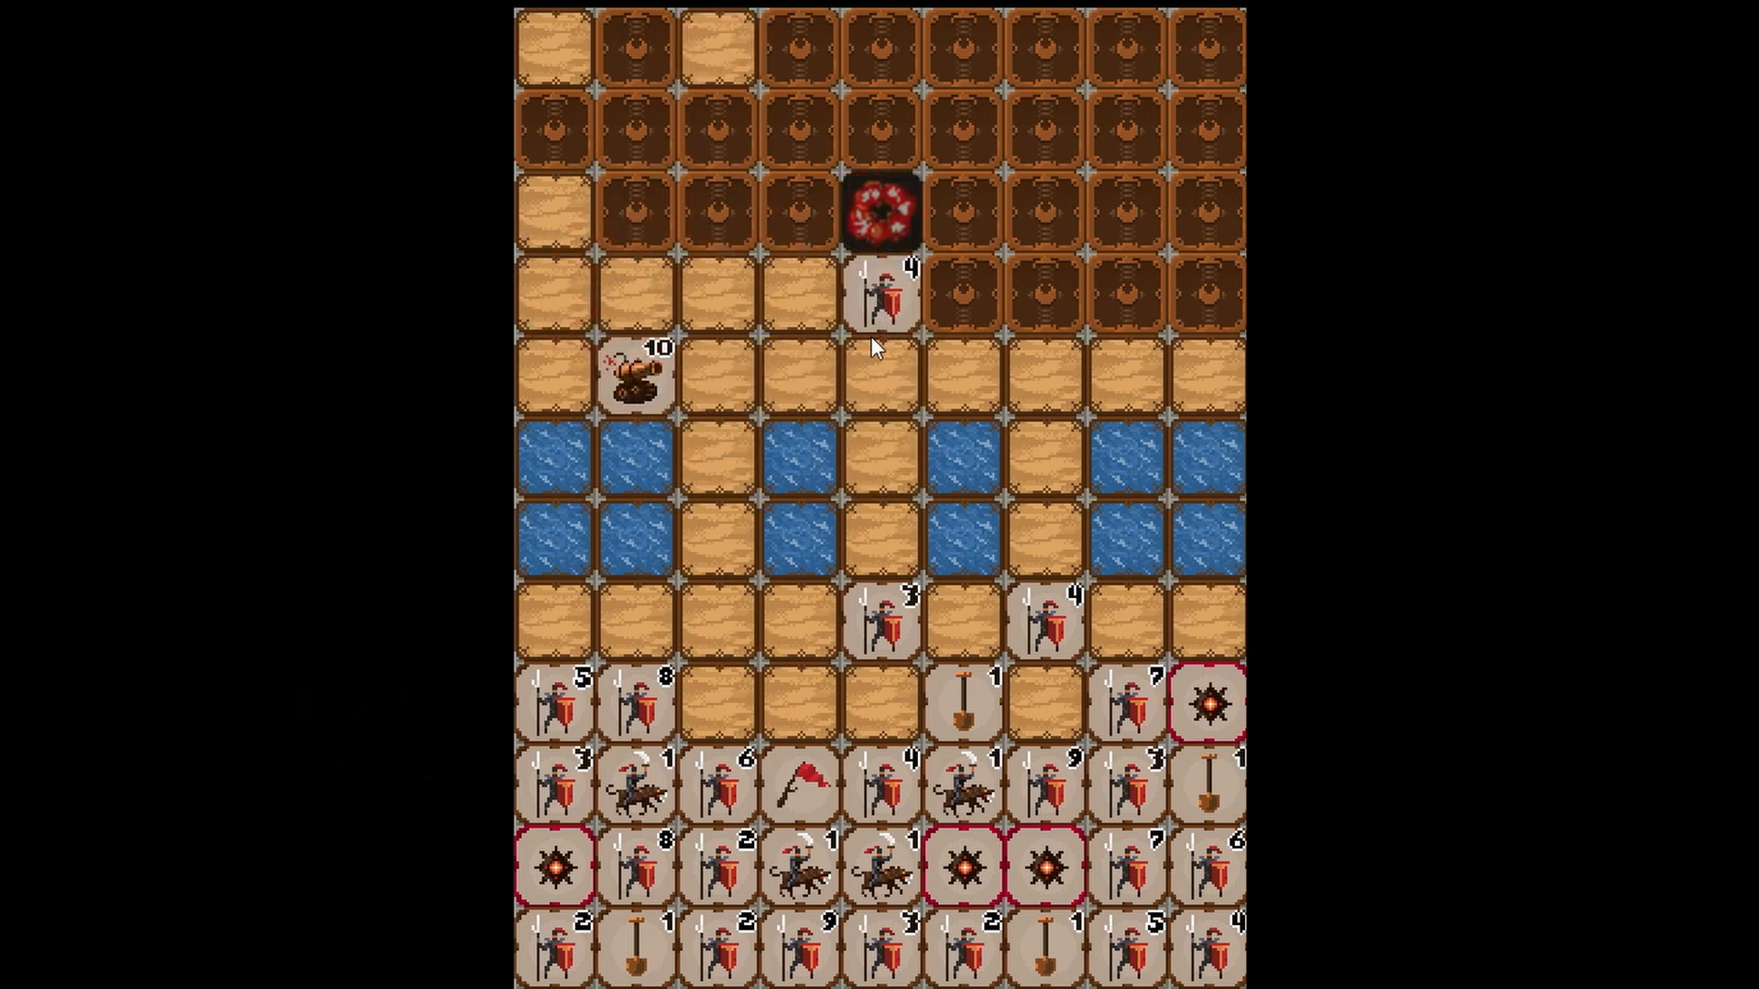
pyautogui.click(887, 212)
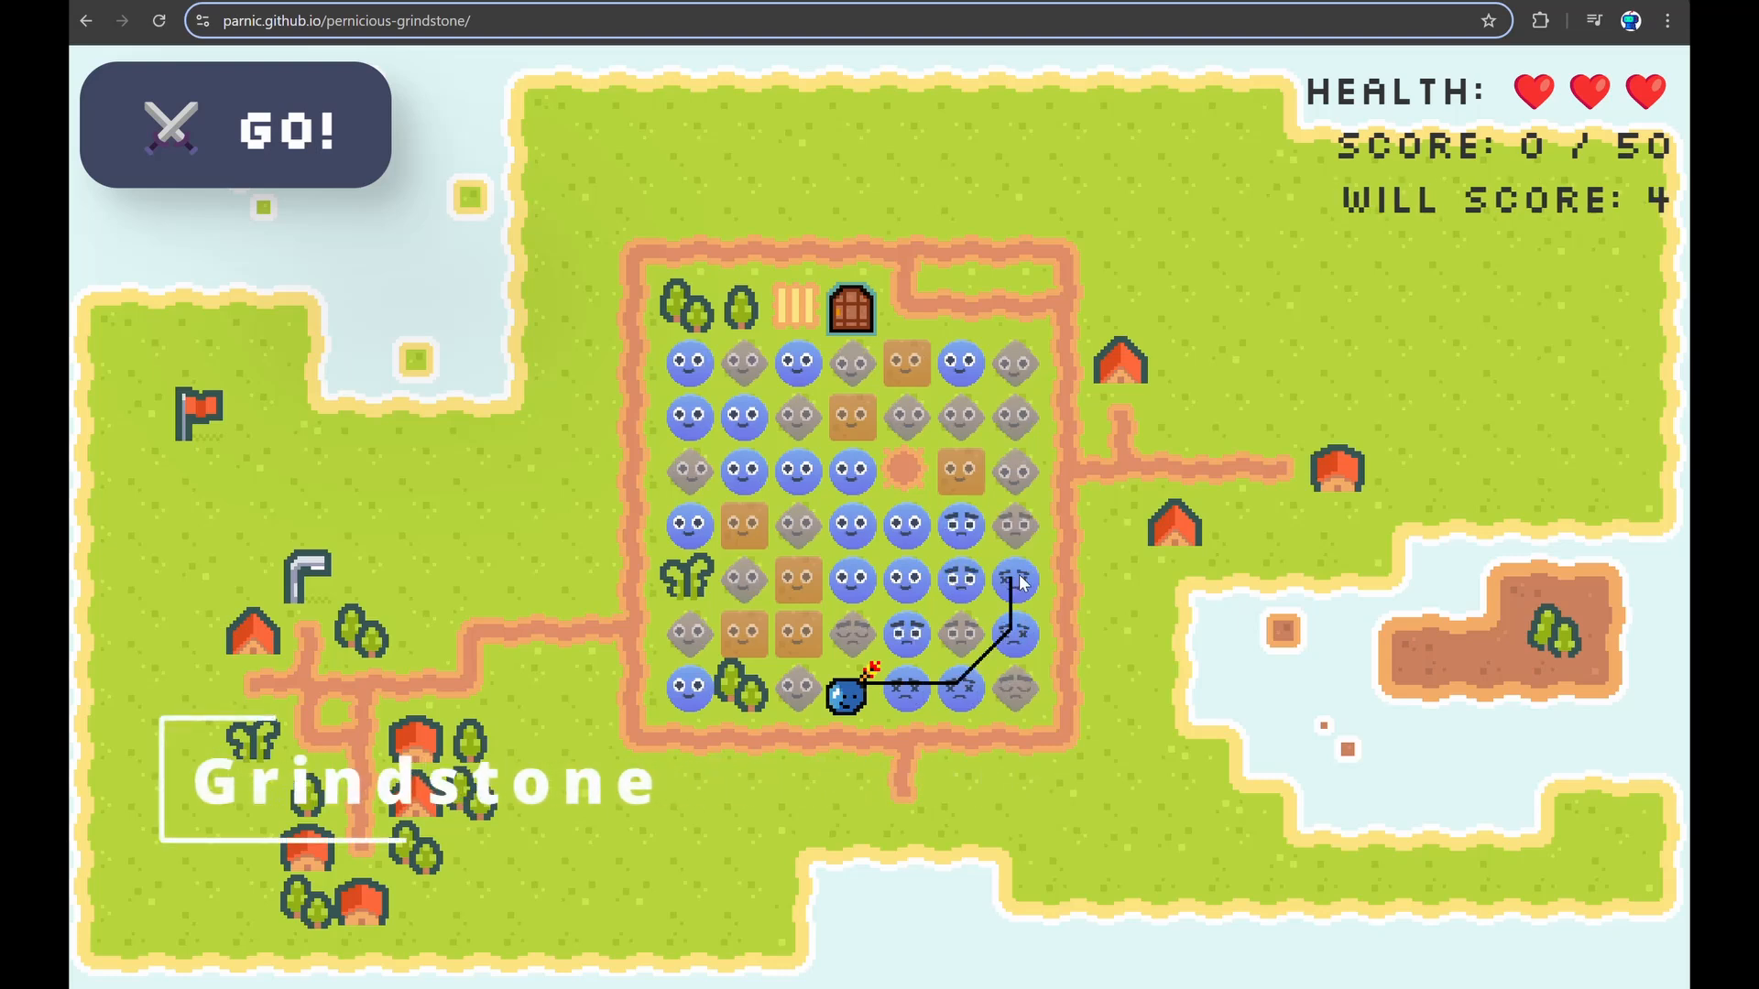
pyautogui.moveTo(852, 528)
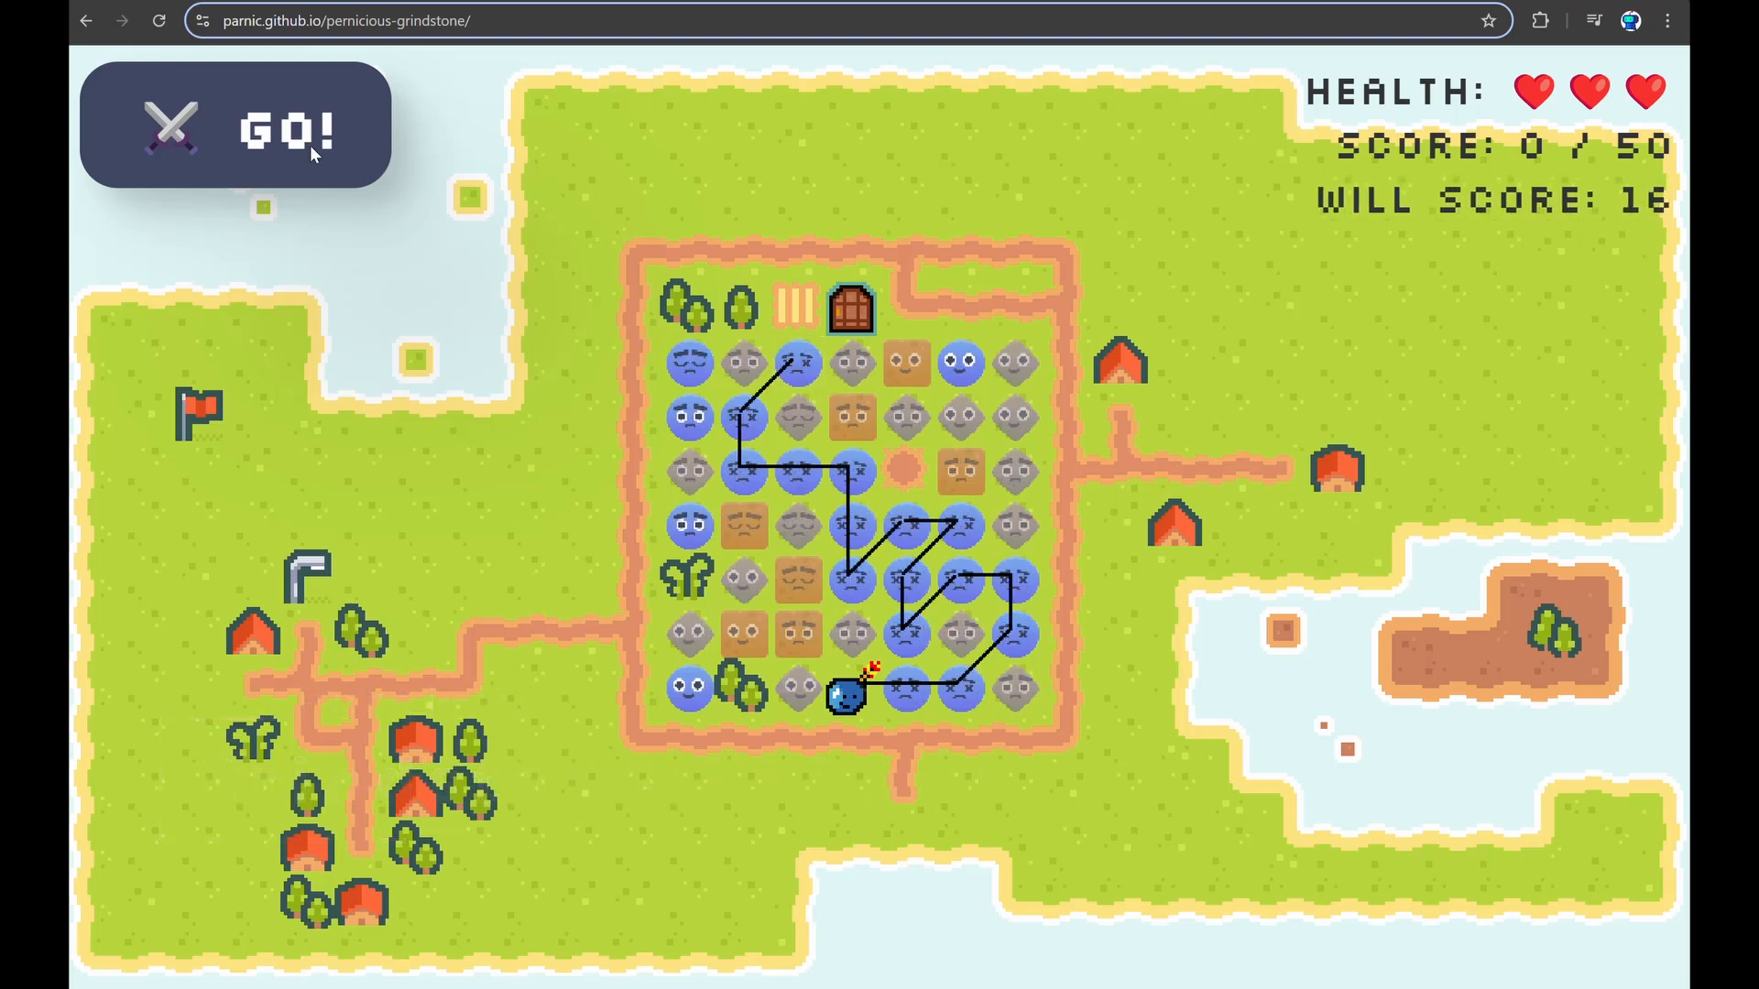
# - Launch two chains of blue monsters, raising the score past 50 to 51
pyautogui.click(280, 128)
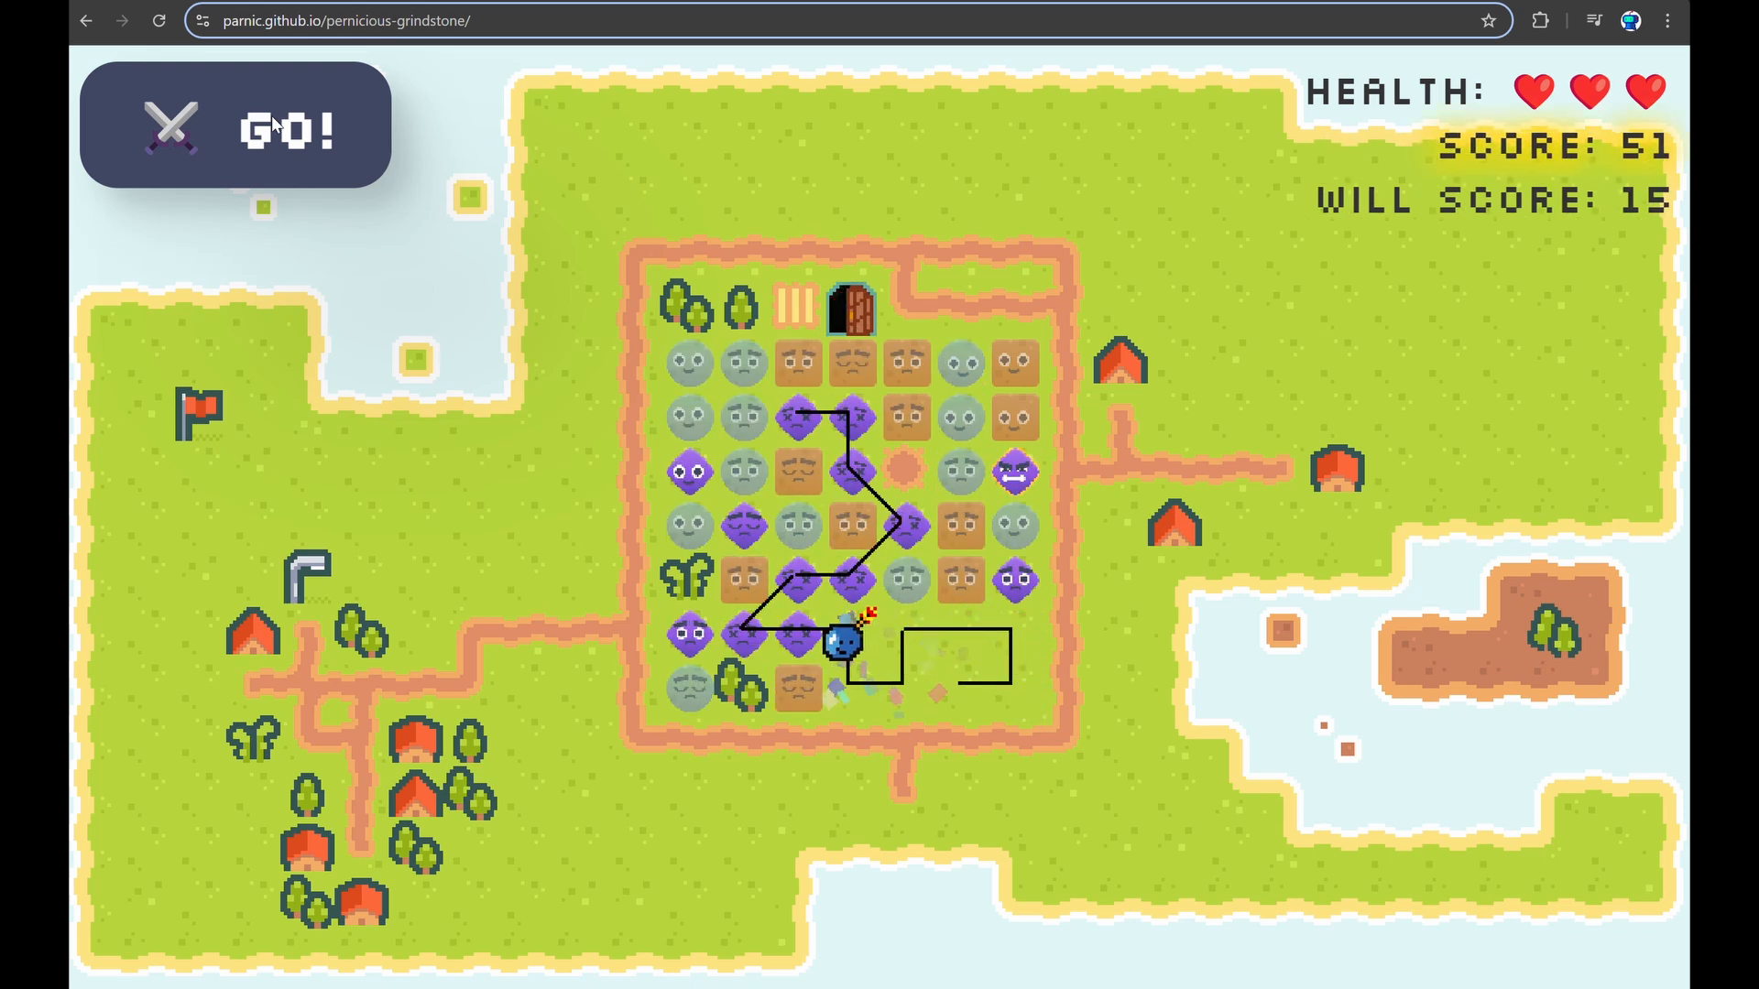
pyautogui.click(237, 126)
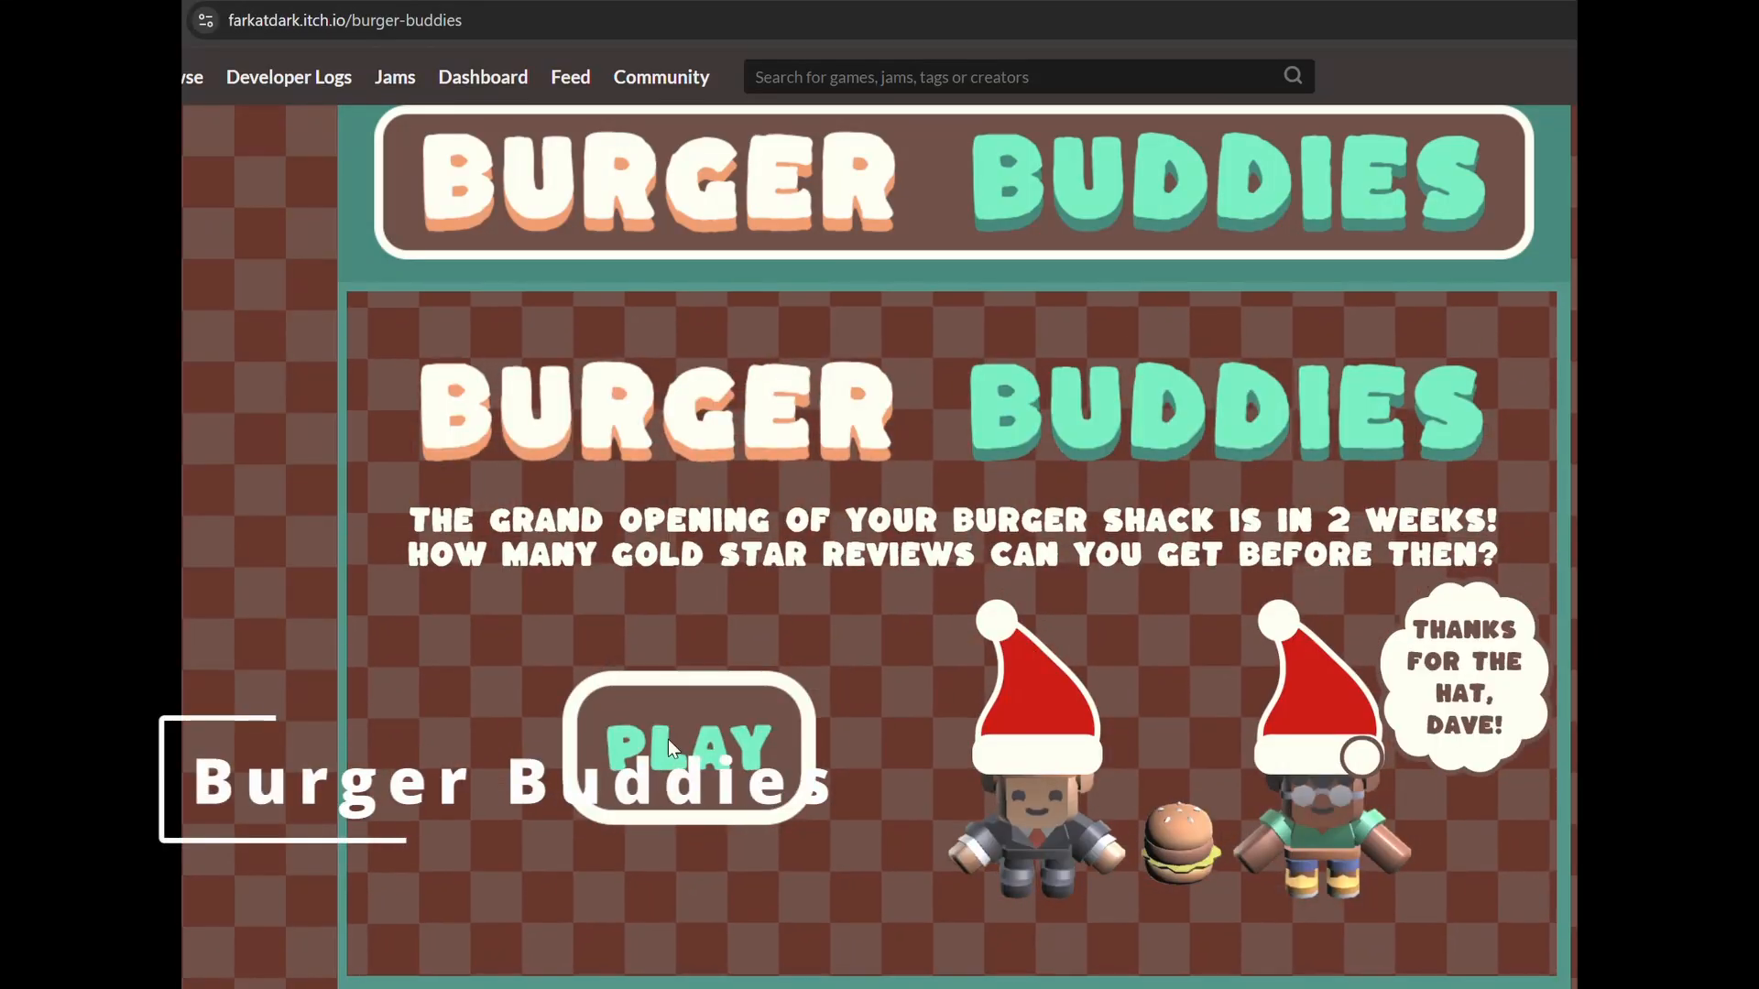
# - Start Burger Buddies, grab a bun, serve the waiting guest and begin day one with Burger Buzz 1
pyautogui.click(688, 745)
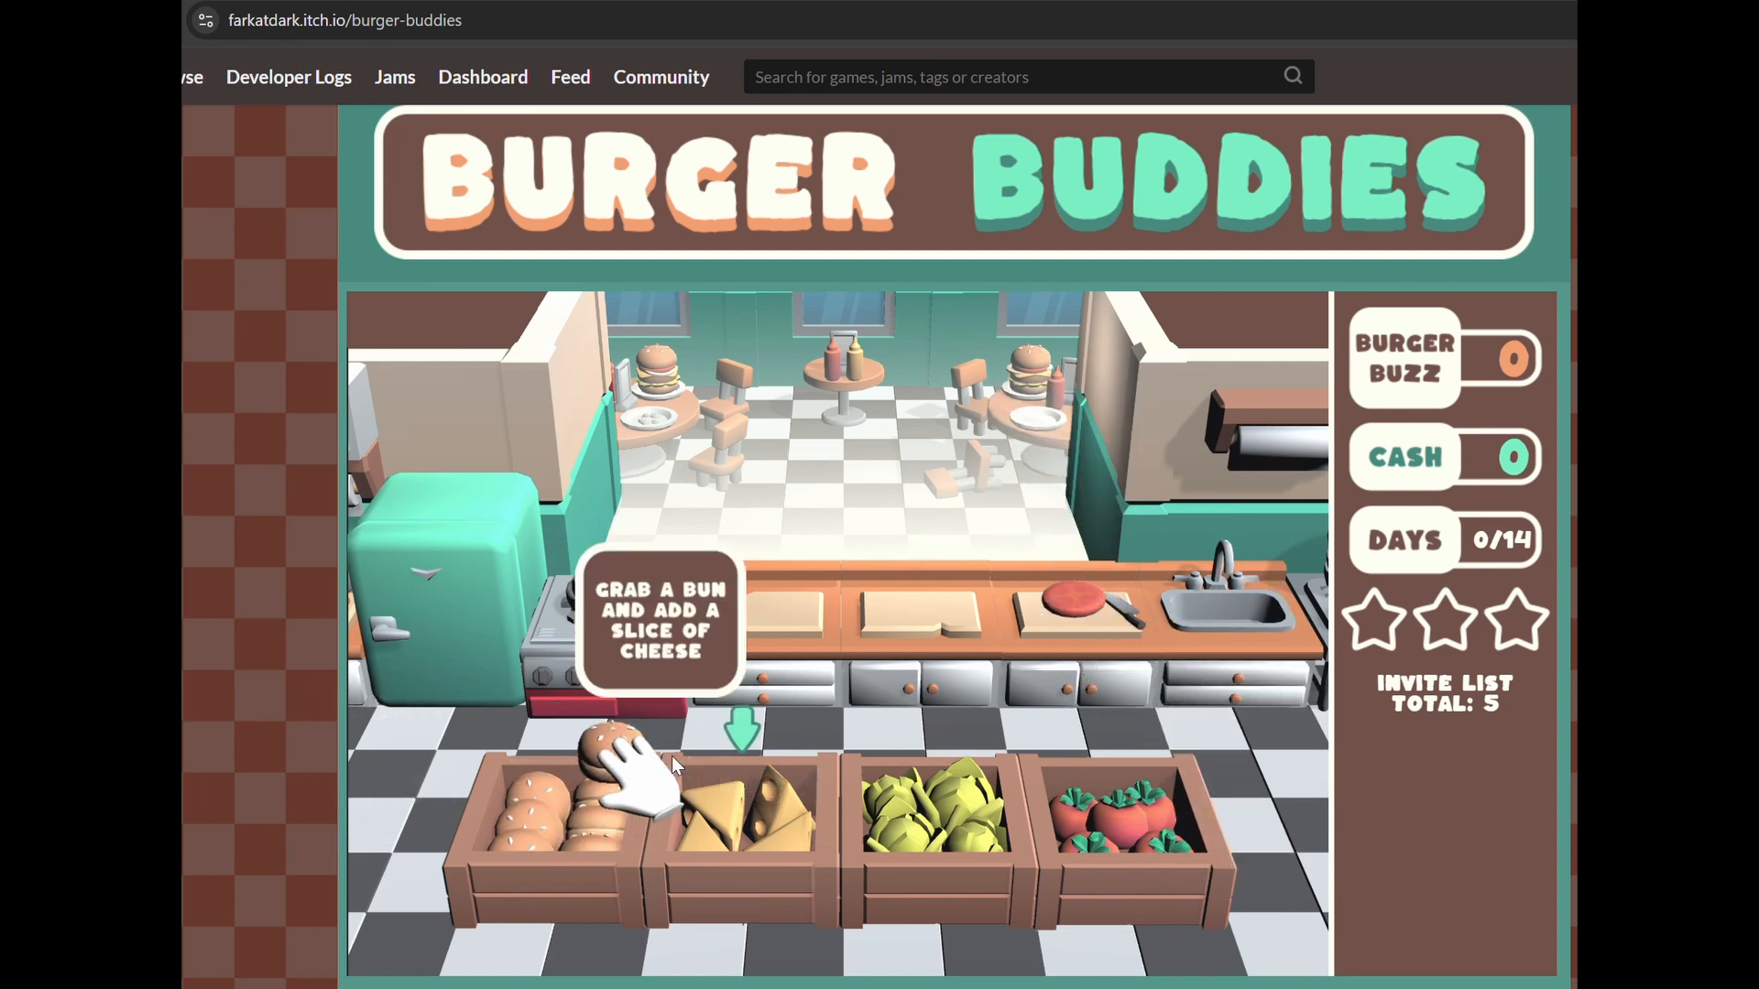
pyautogui.click(606, 786)
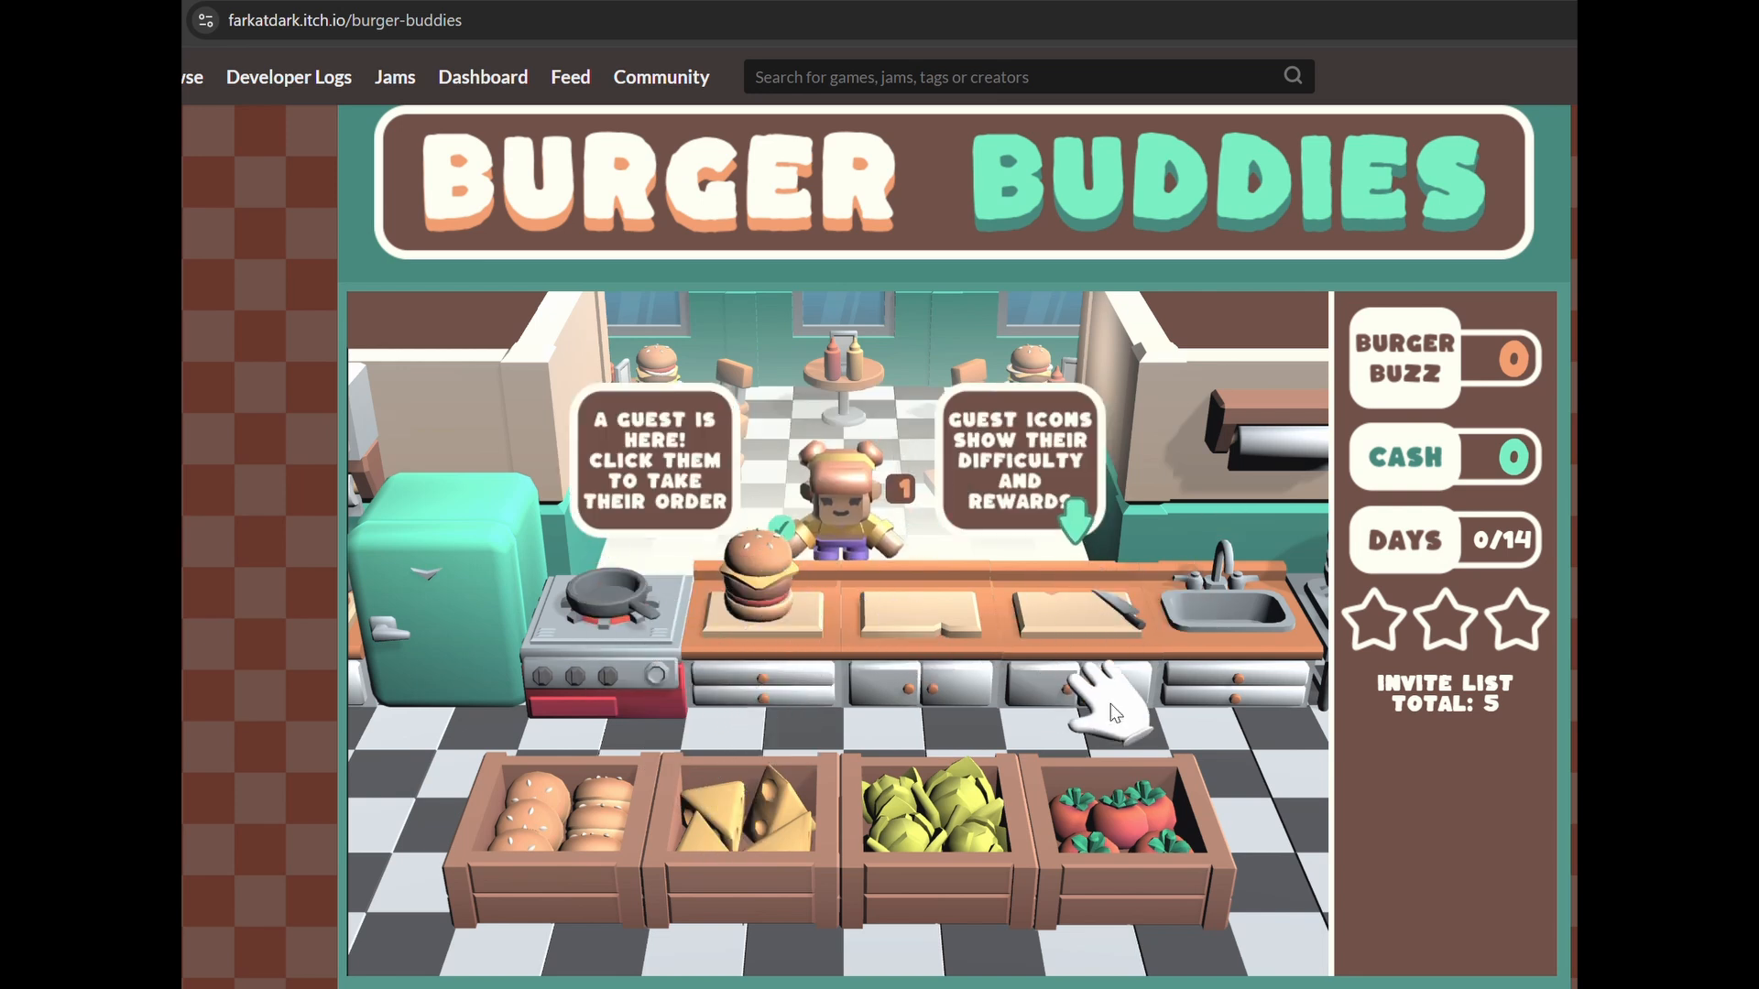
pyautogui.click(852, 506)
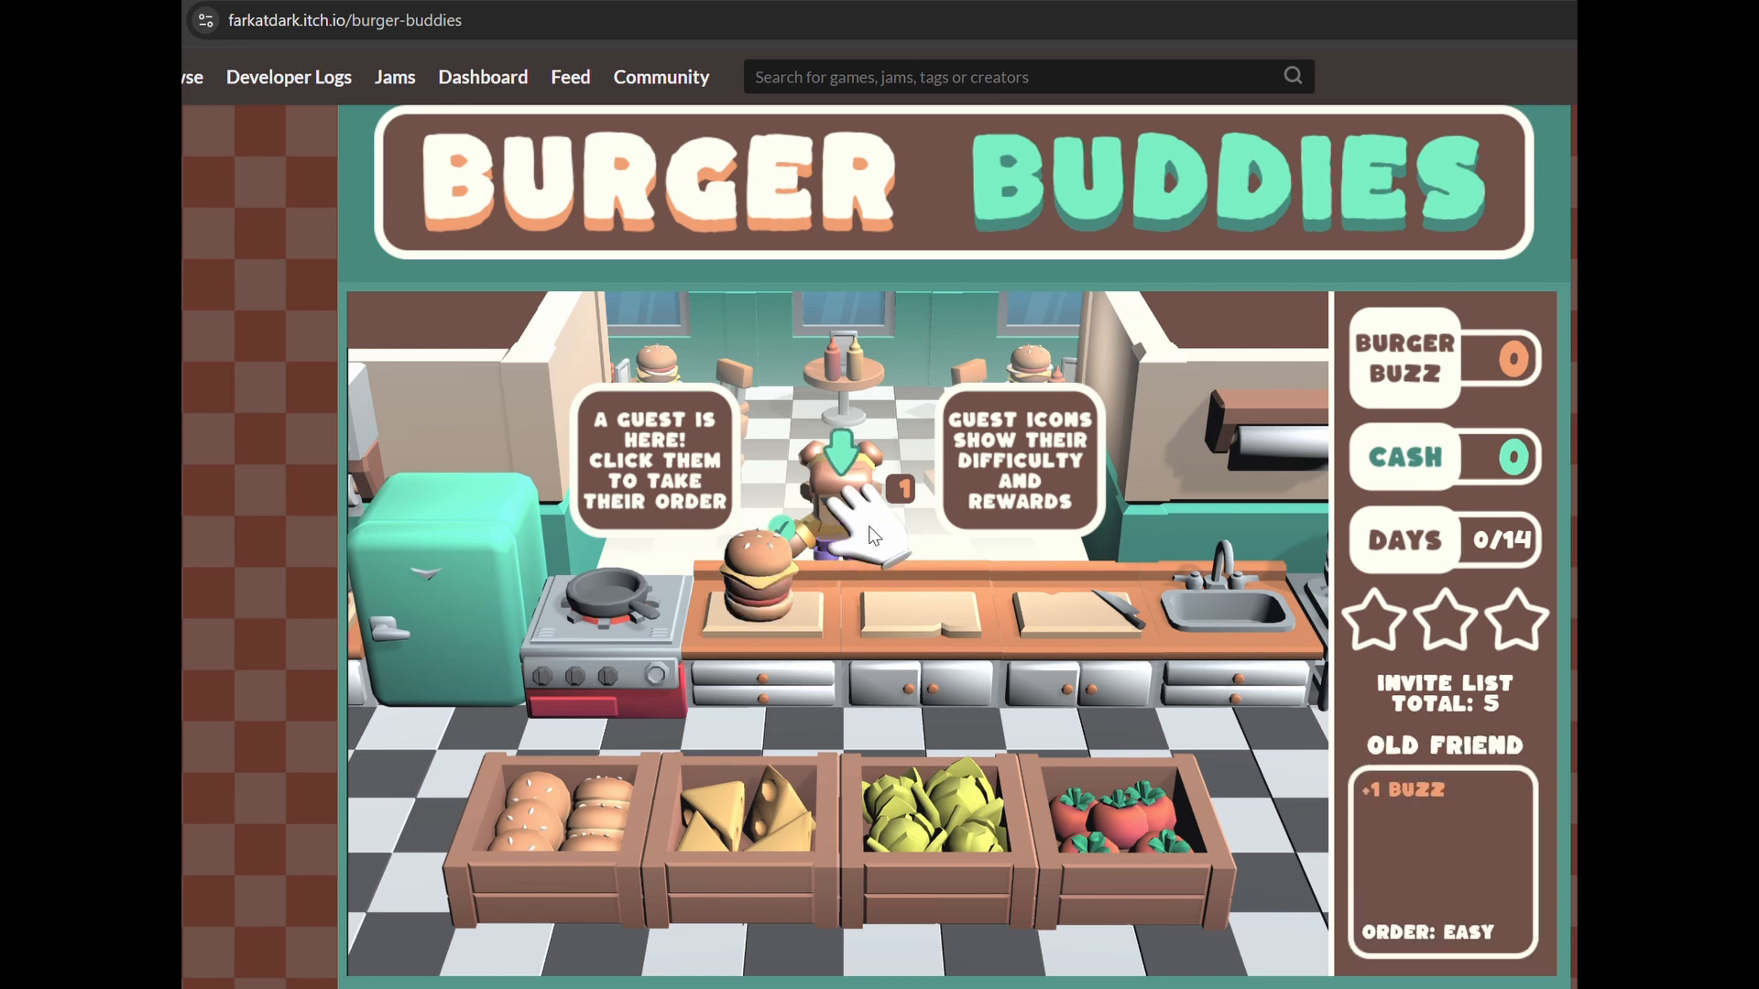
pyautogui.click(841, 506)
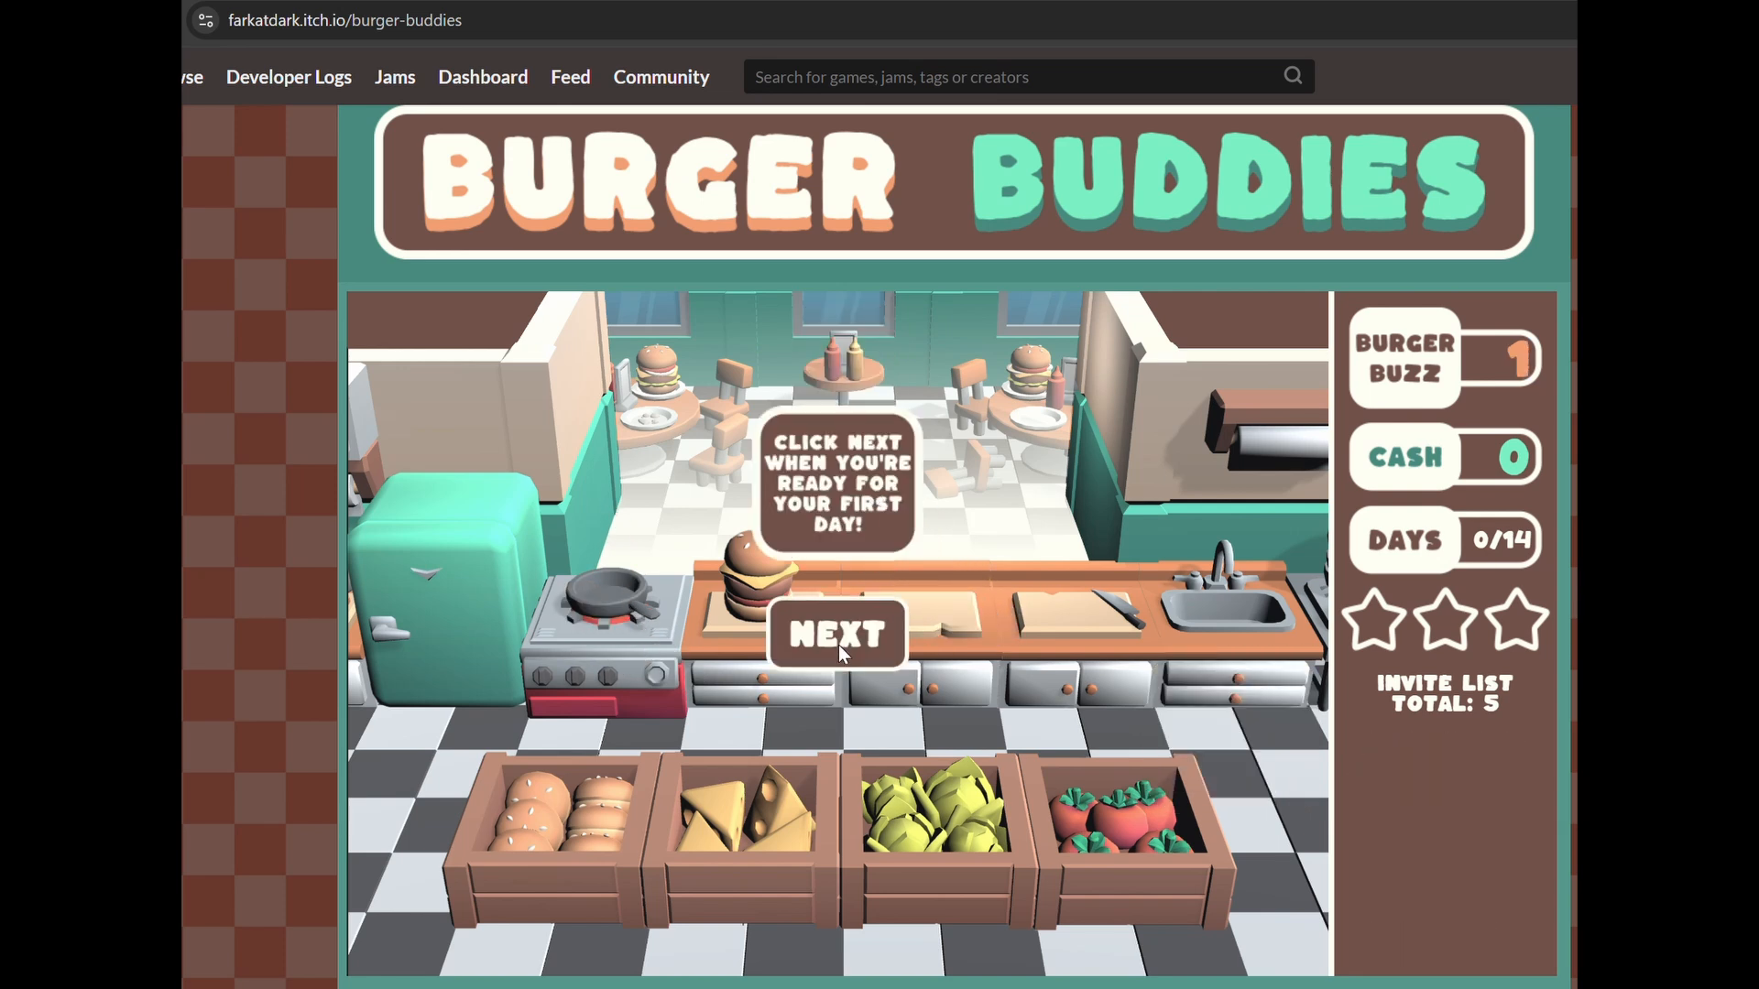
pyautogui.click(835, 634)
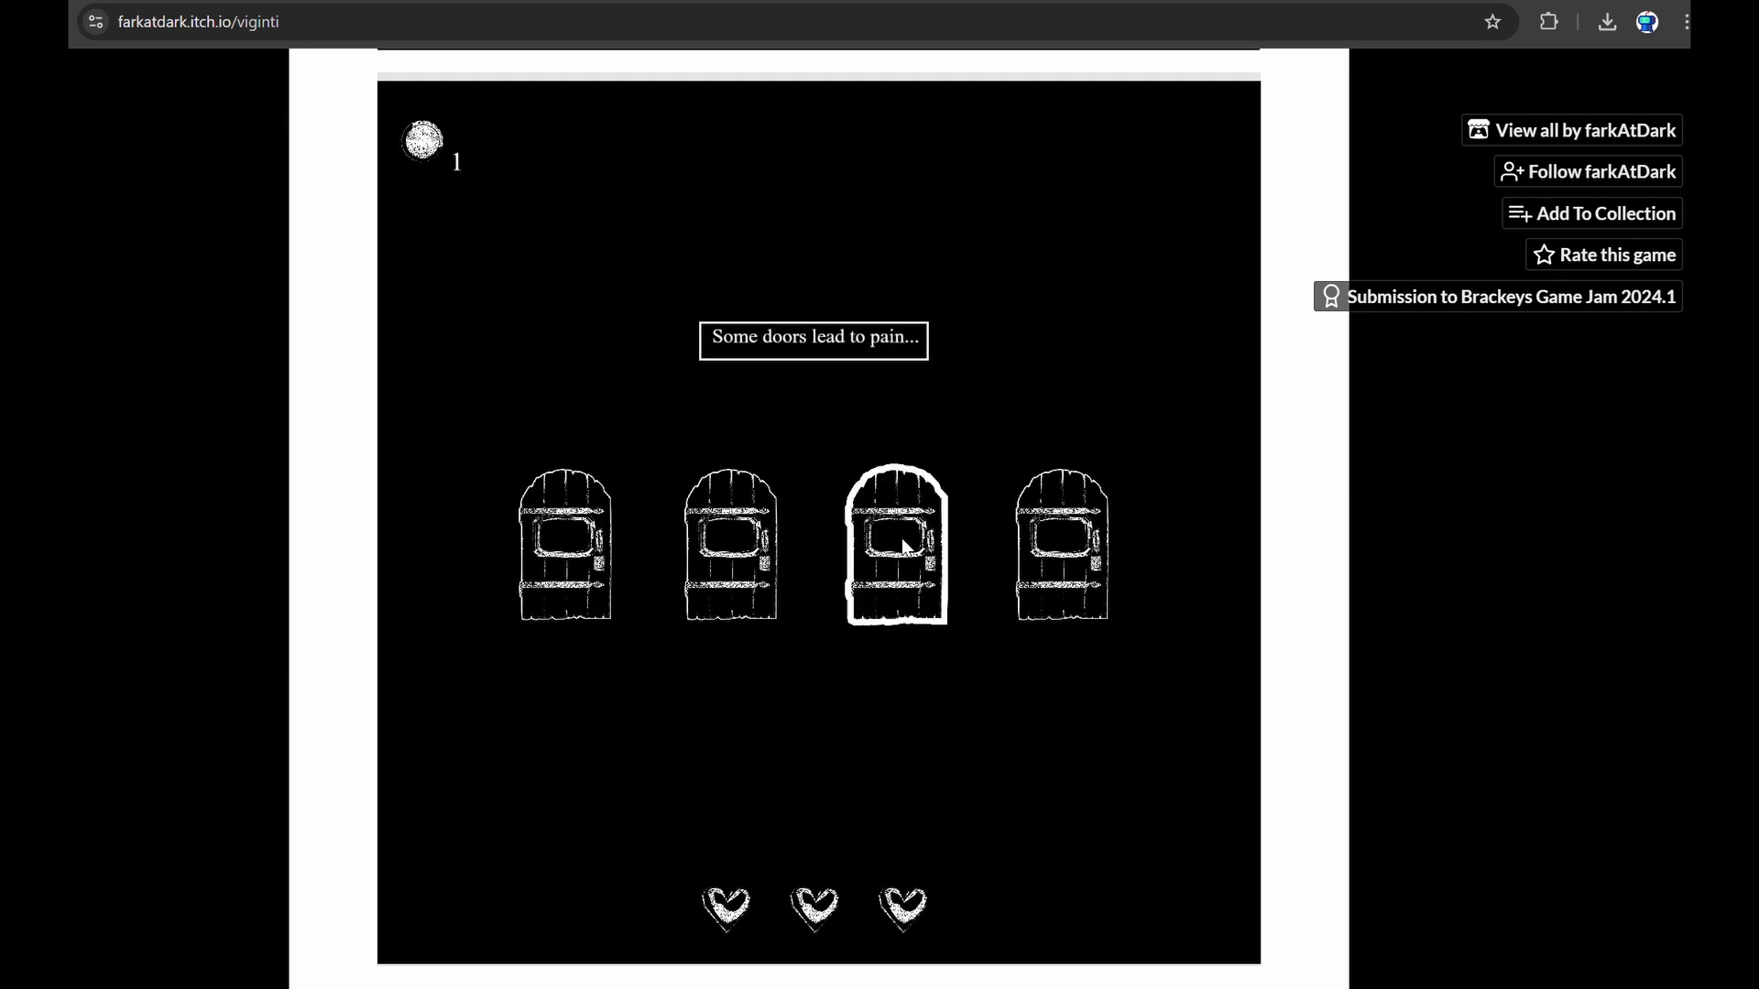
# - Enter the third of the four doors in Viginti's room
pyautogui.click(894, 544)
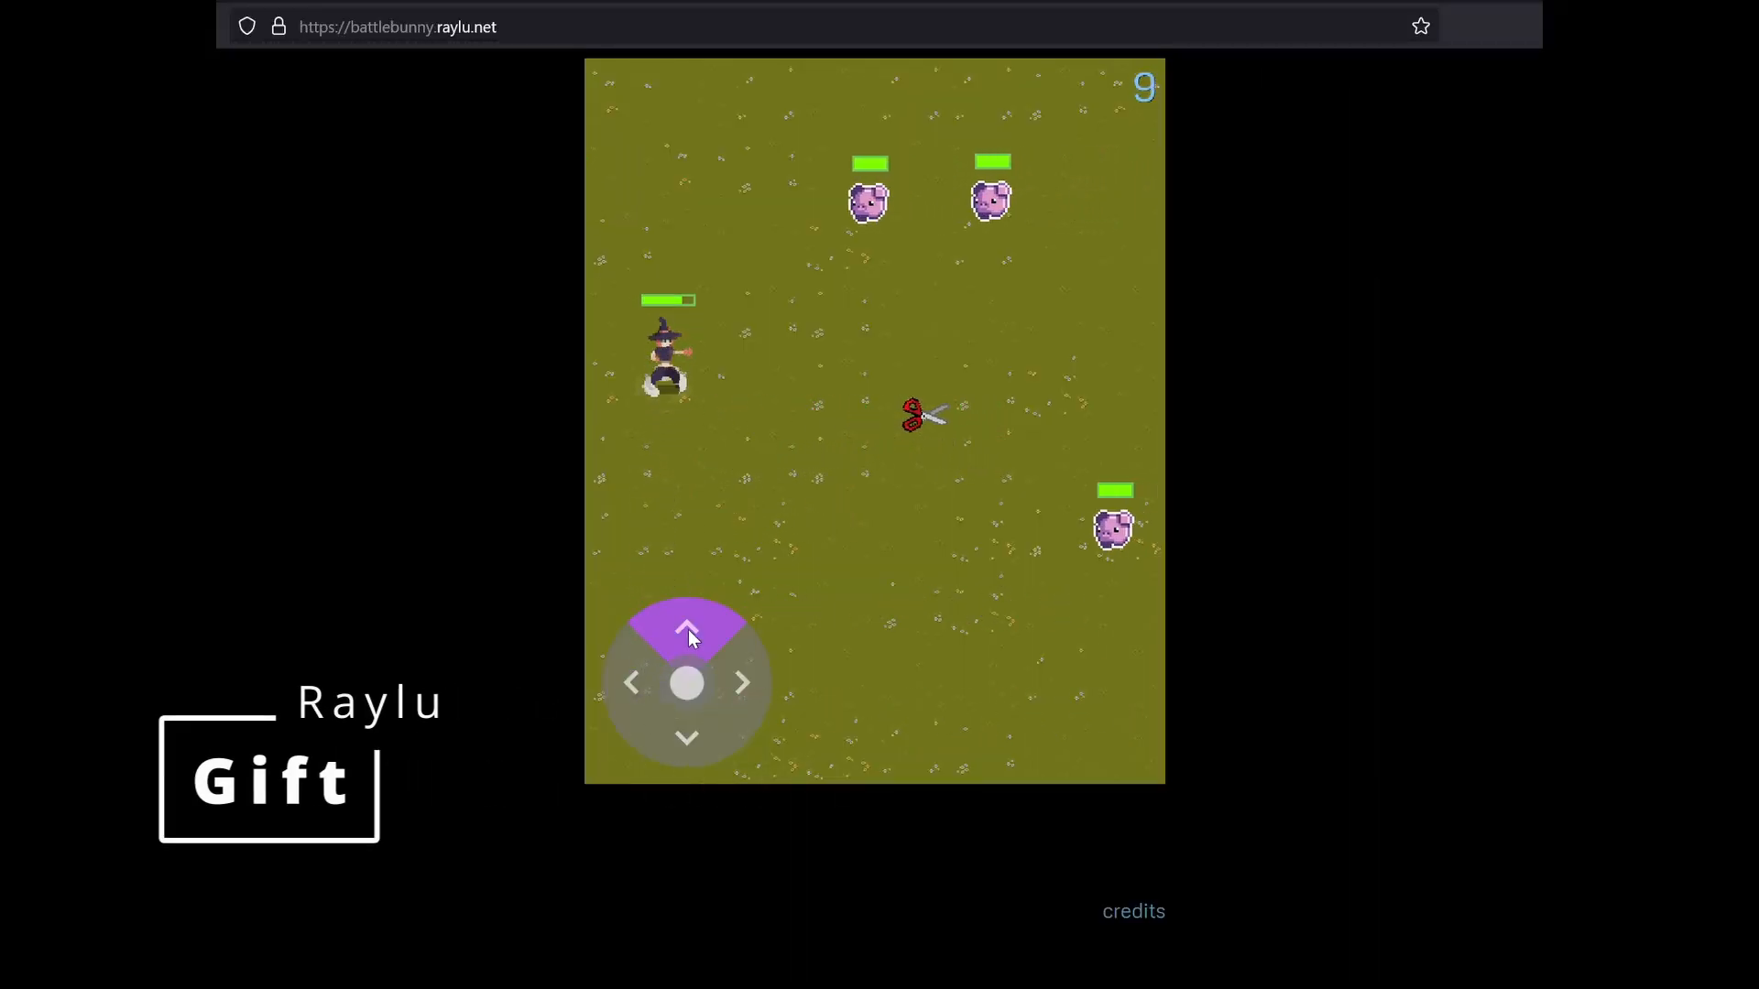
# - Move the witch left then down the field with the joystick, raising the score to 14
pyautogui.click(630, 683)
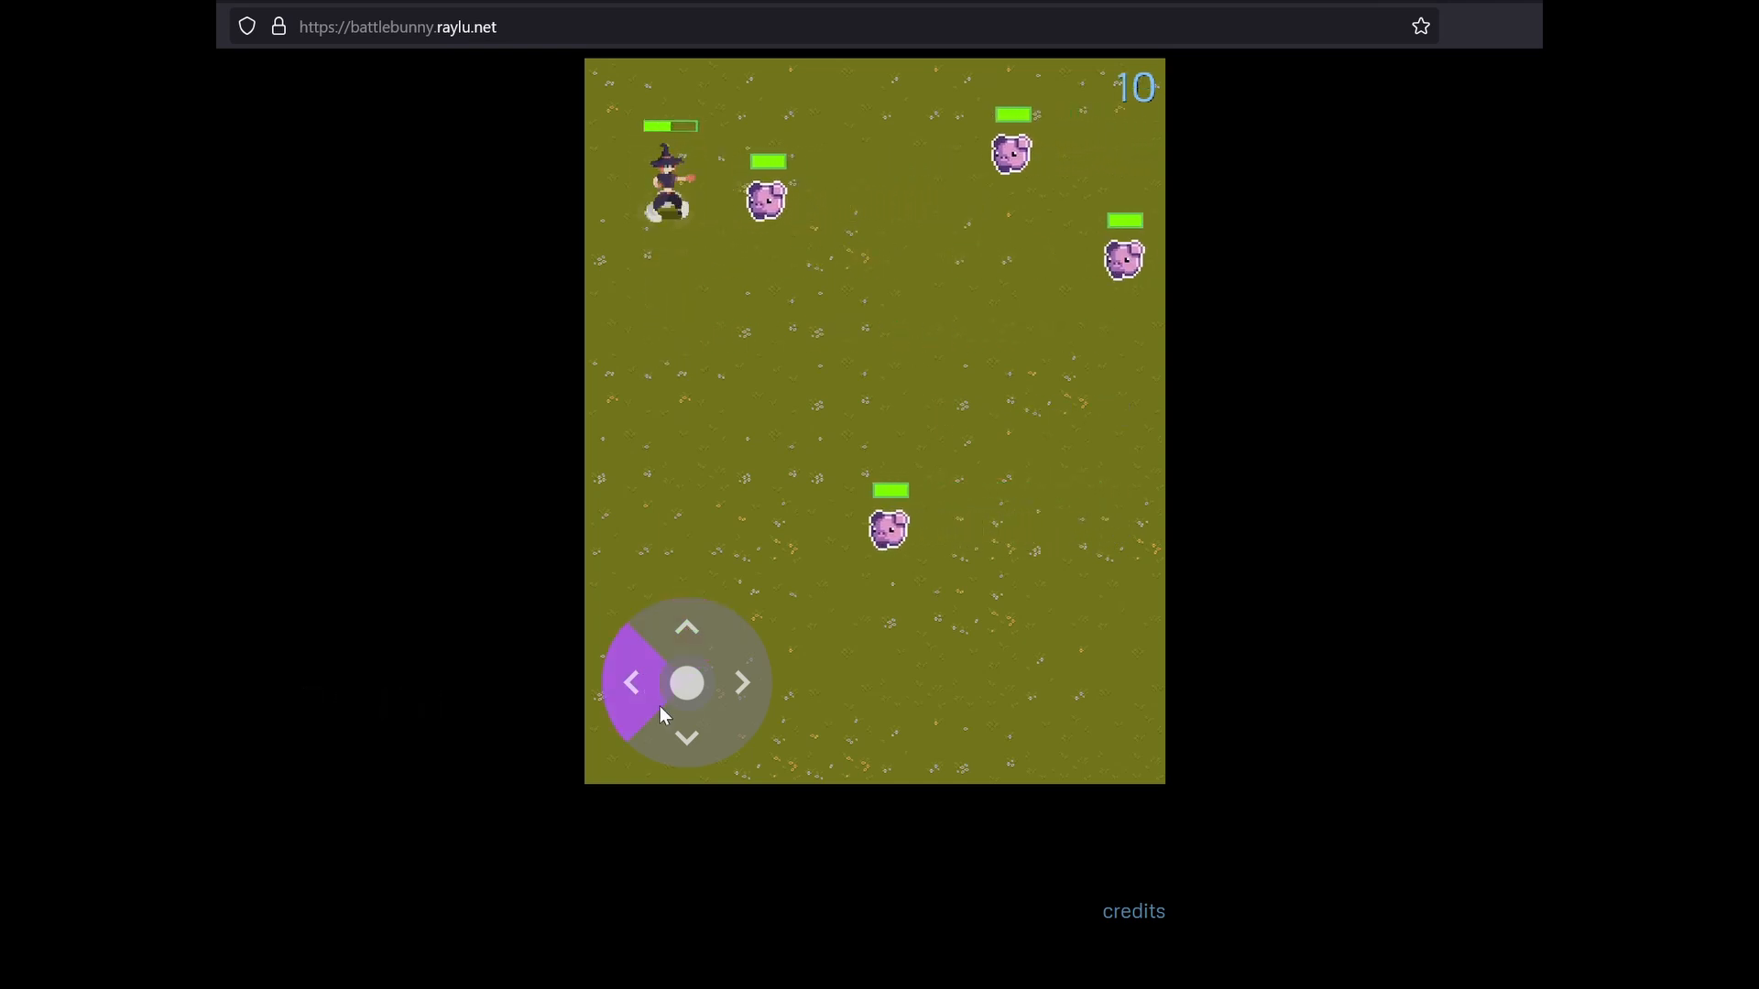
pyautogui.click(686, 736)
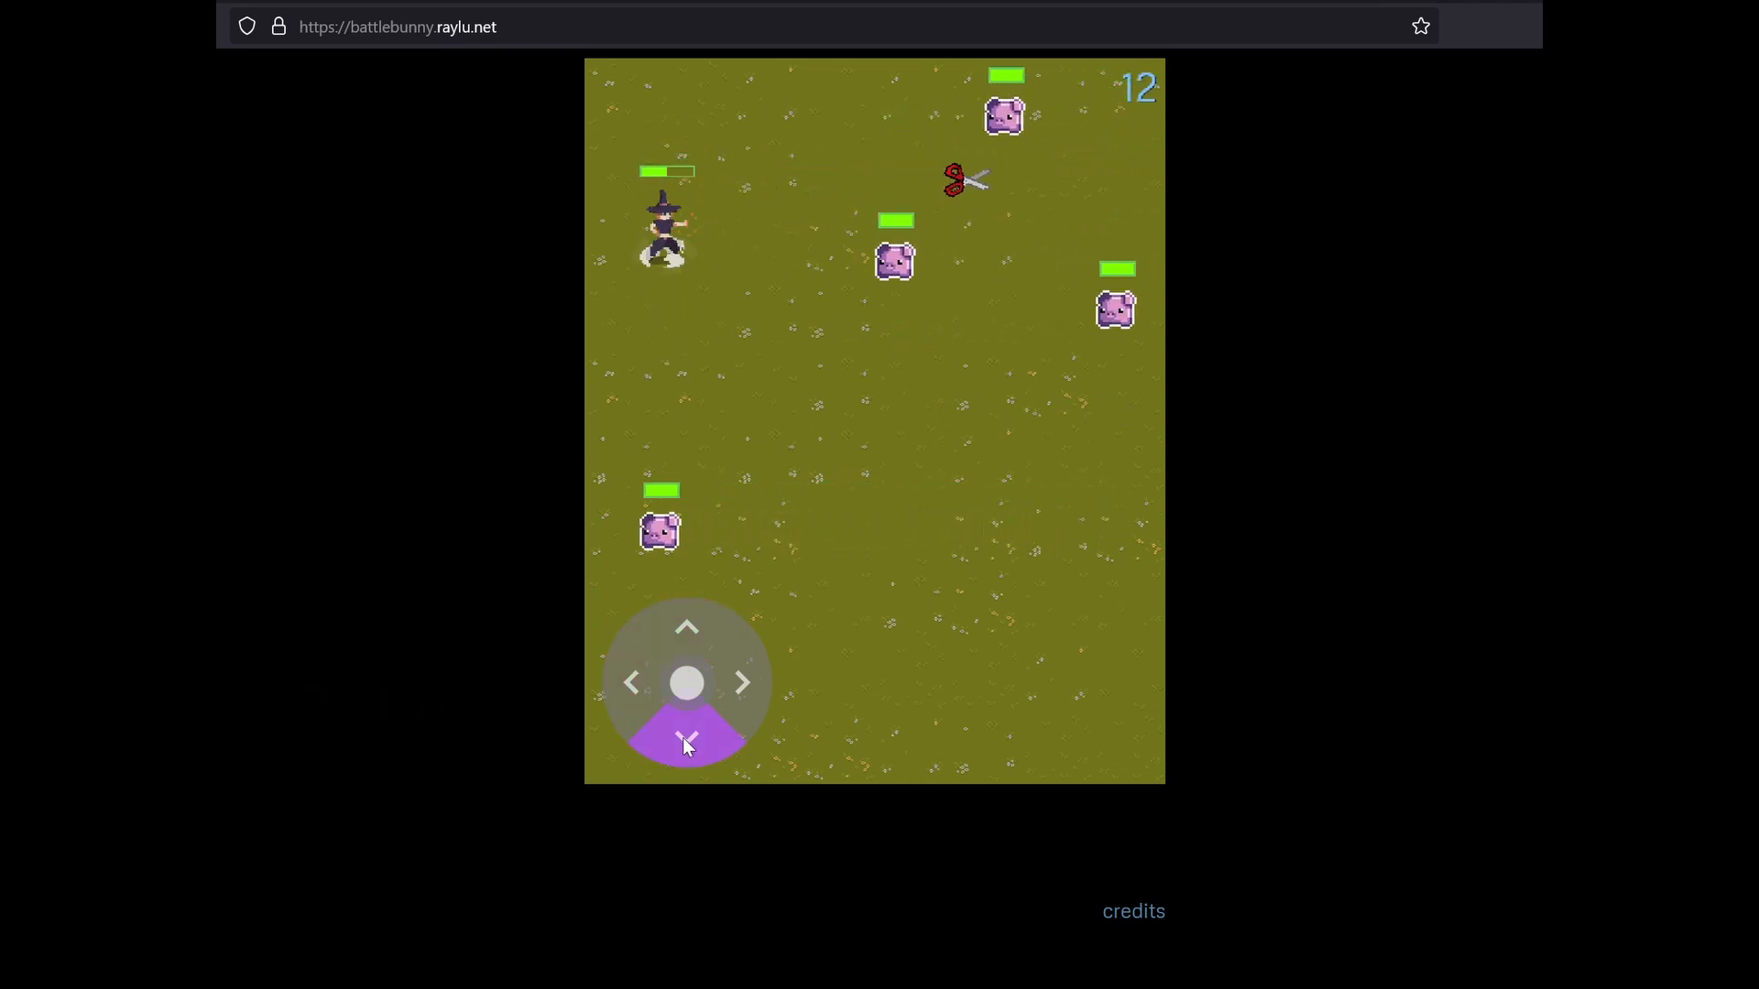
pyautogui.click(686, 728)
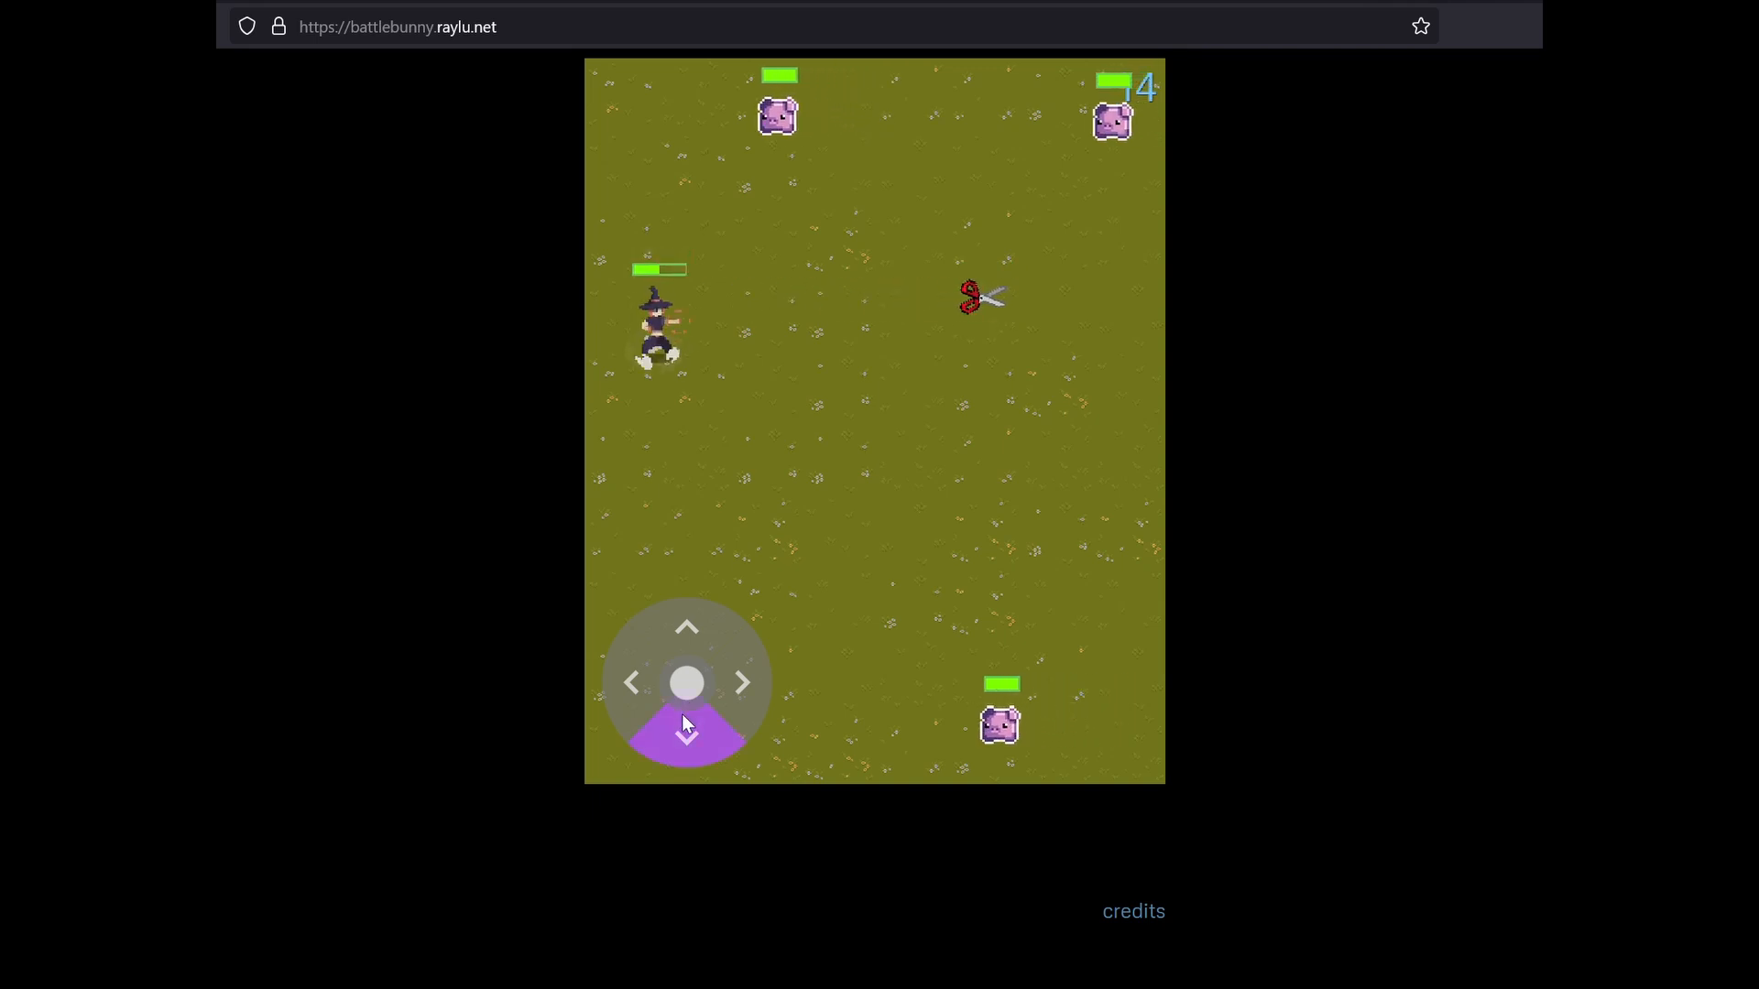
pyautogui.click(685, 729)
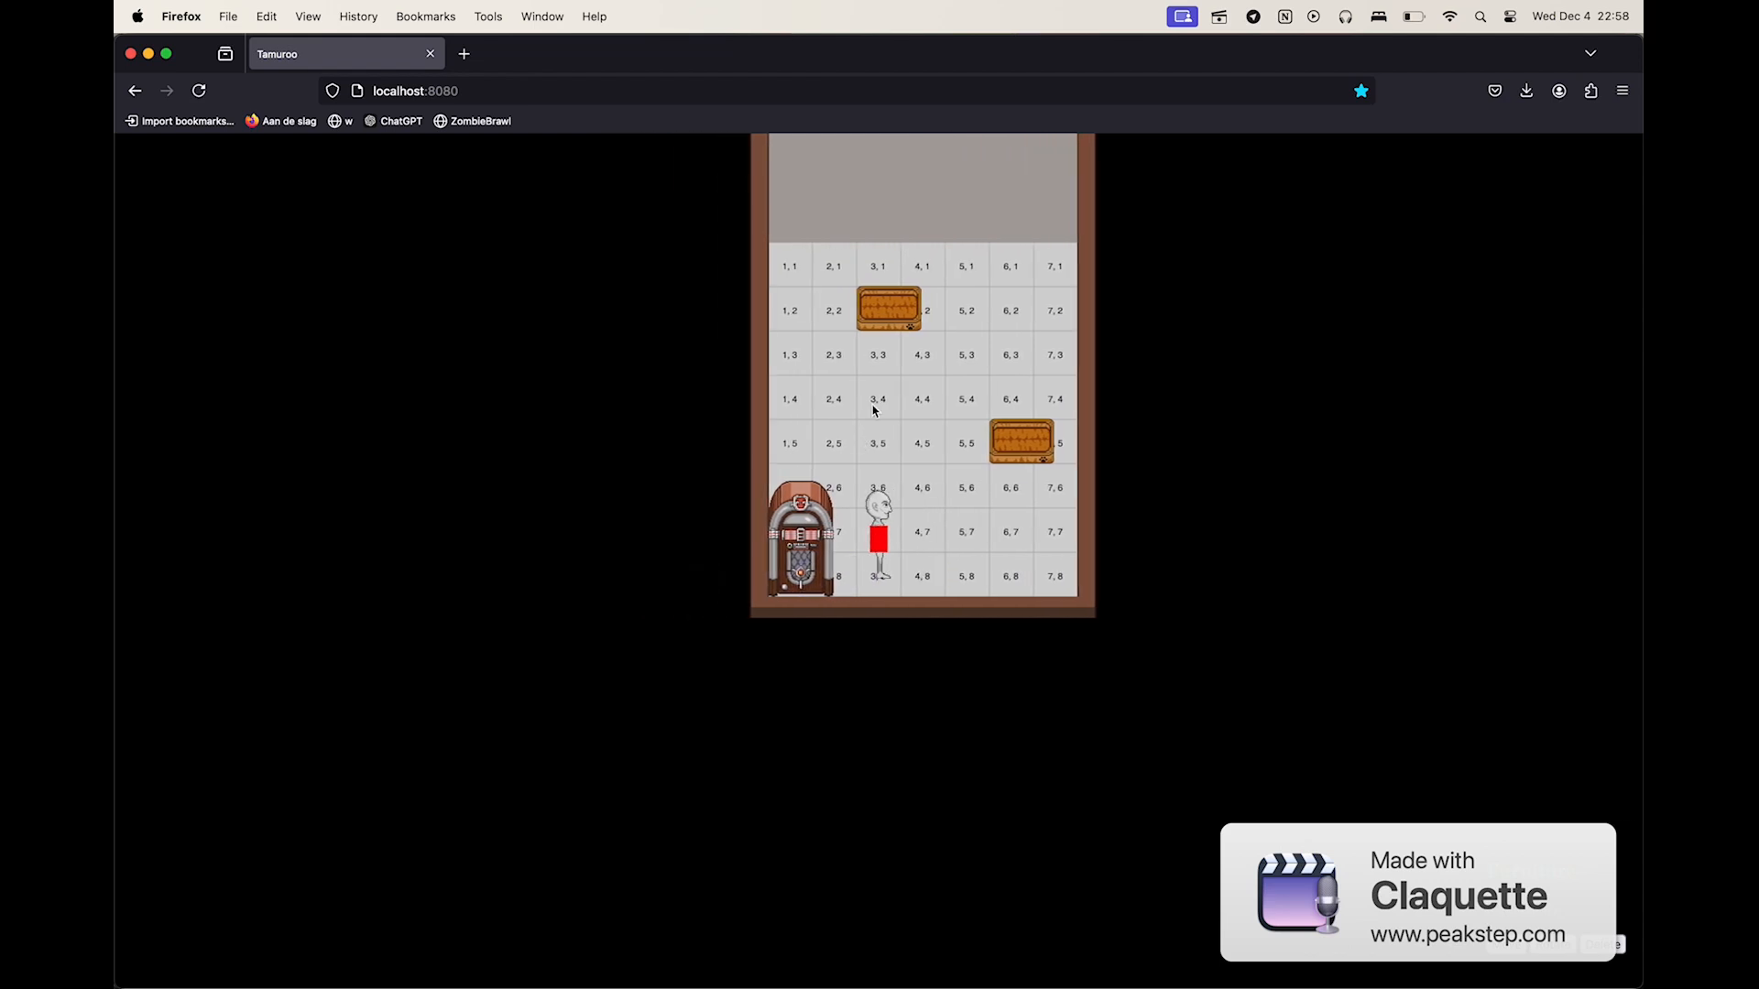
# - Walk the Tamuroo character across the tiles toward the second furniture piece
pyautogui.click(912, 712)
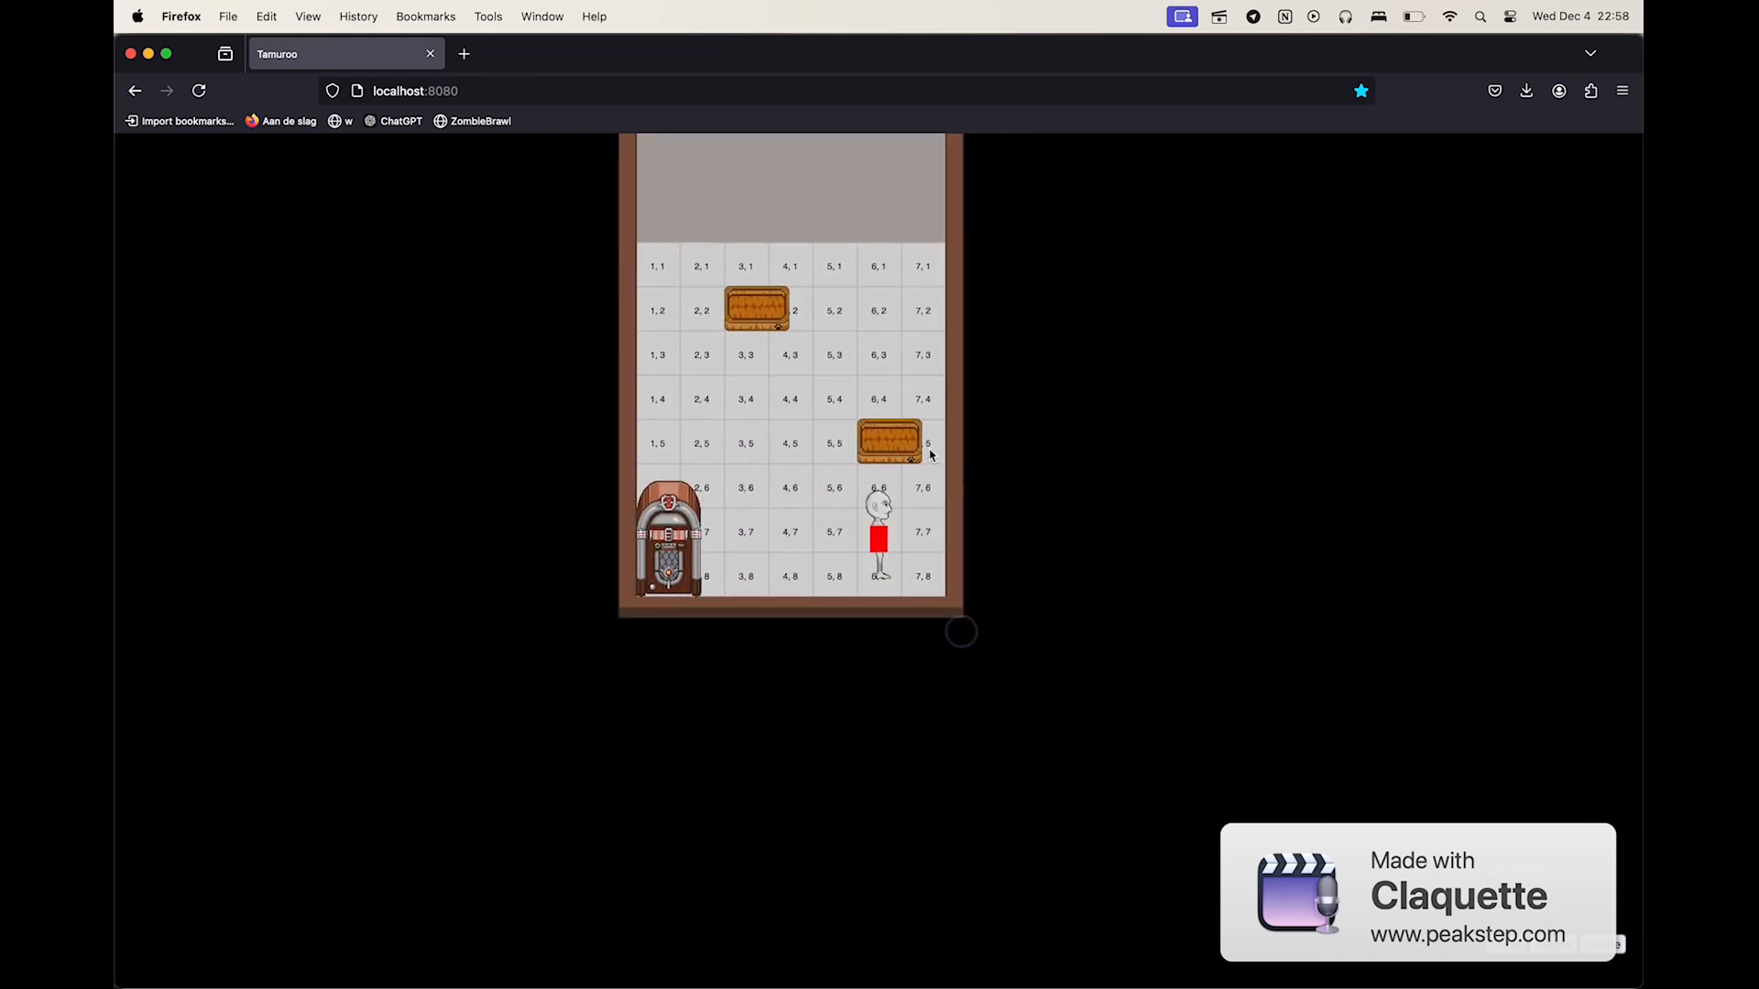
pyautogui.click(757, 311)
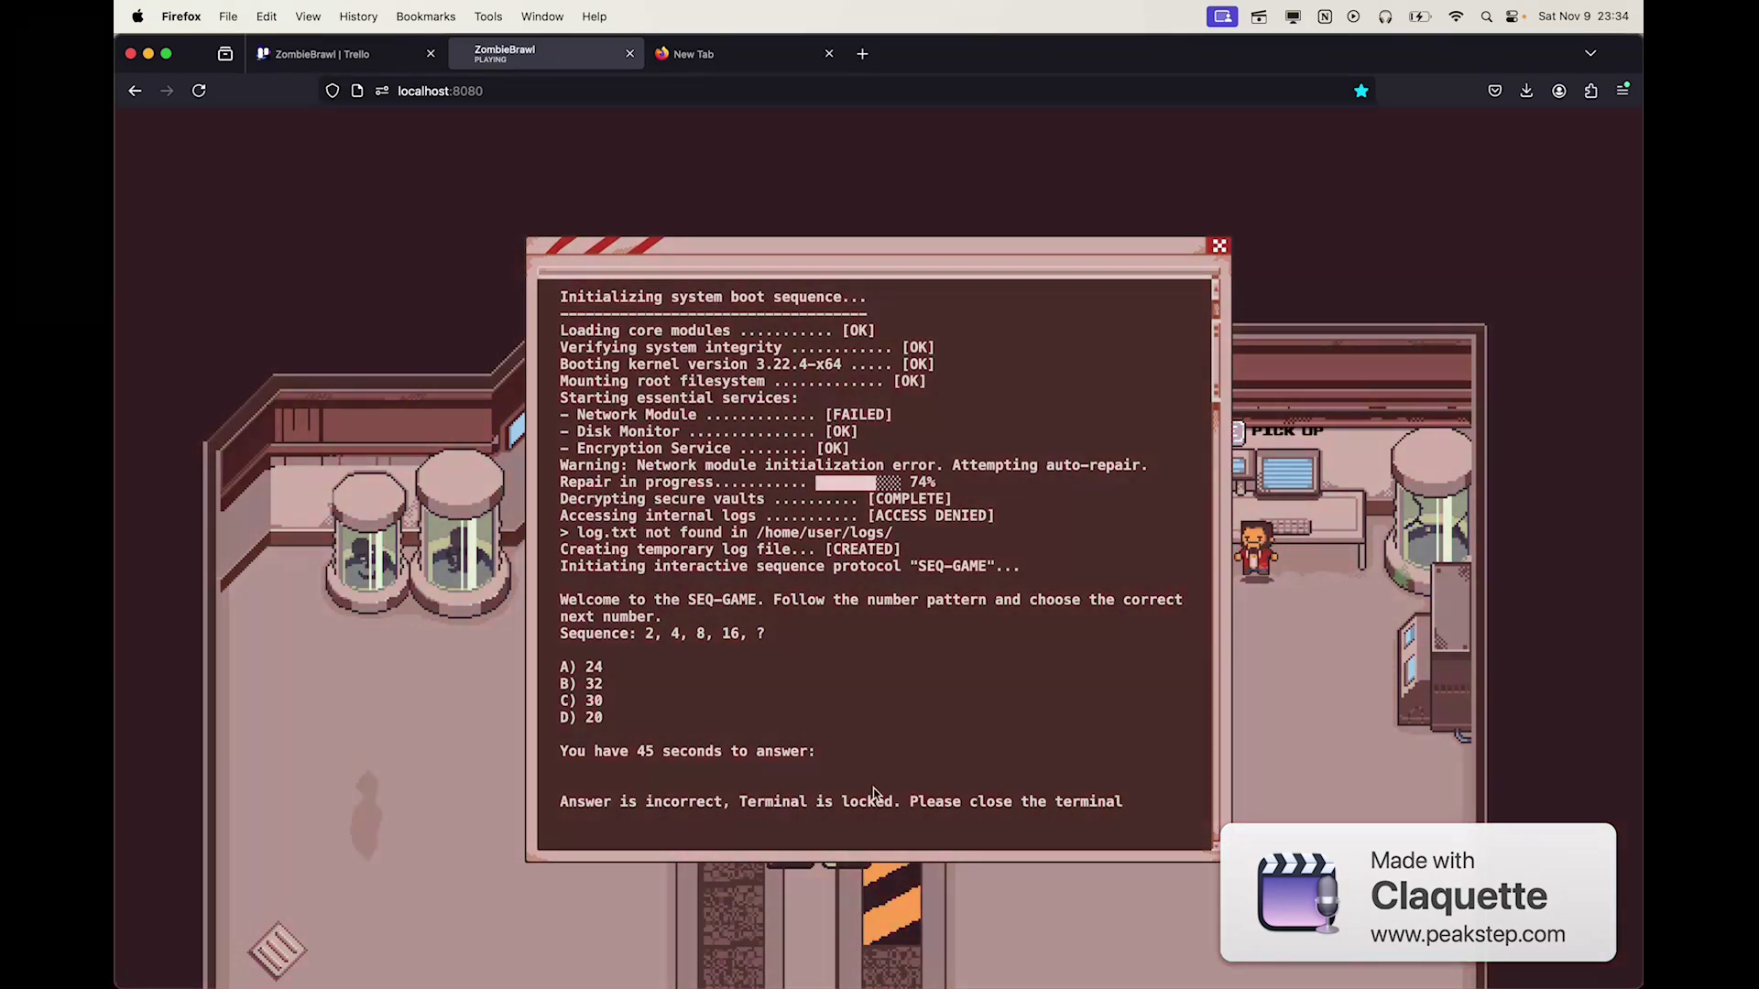
# - Answer the terminal's SEQ-GAME prompt, then fire the orange gun at the giant zombie
pyautogui.click(1216, 245)
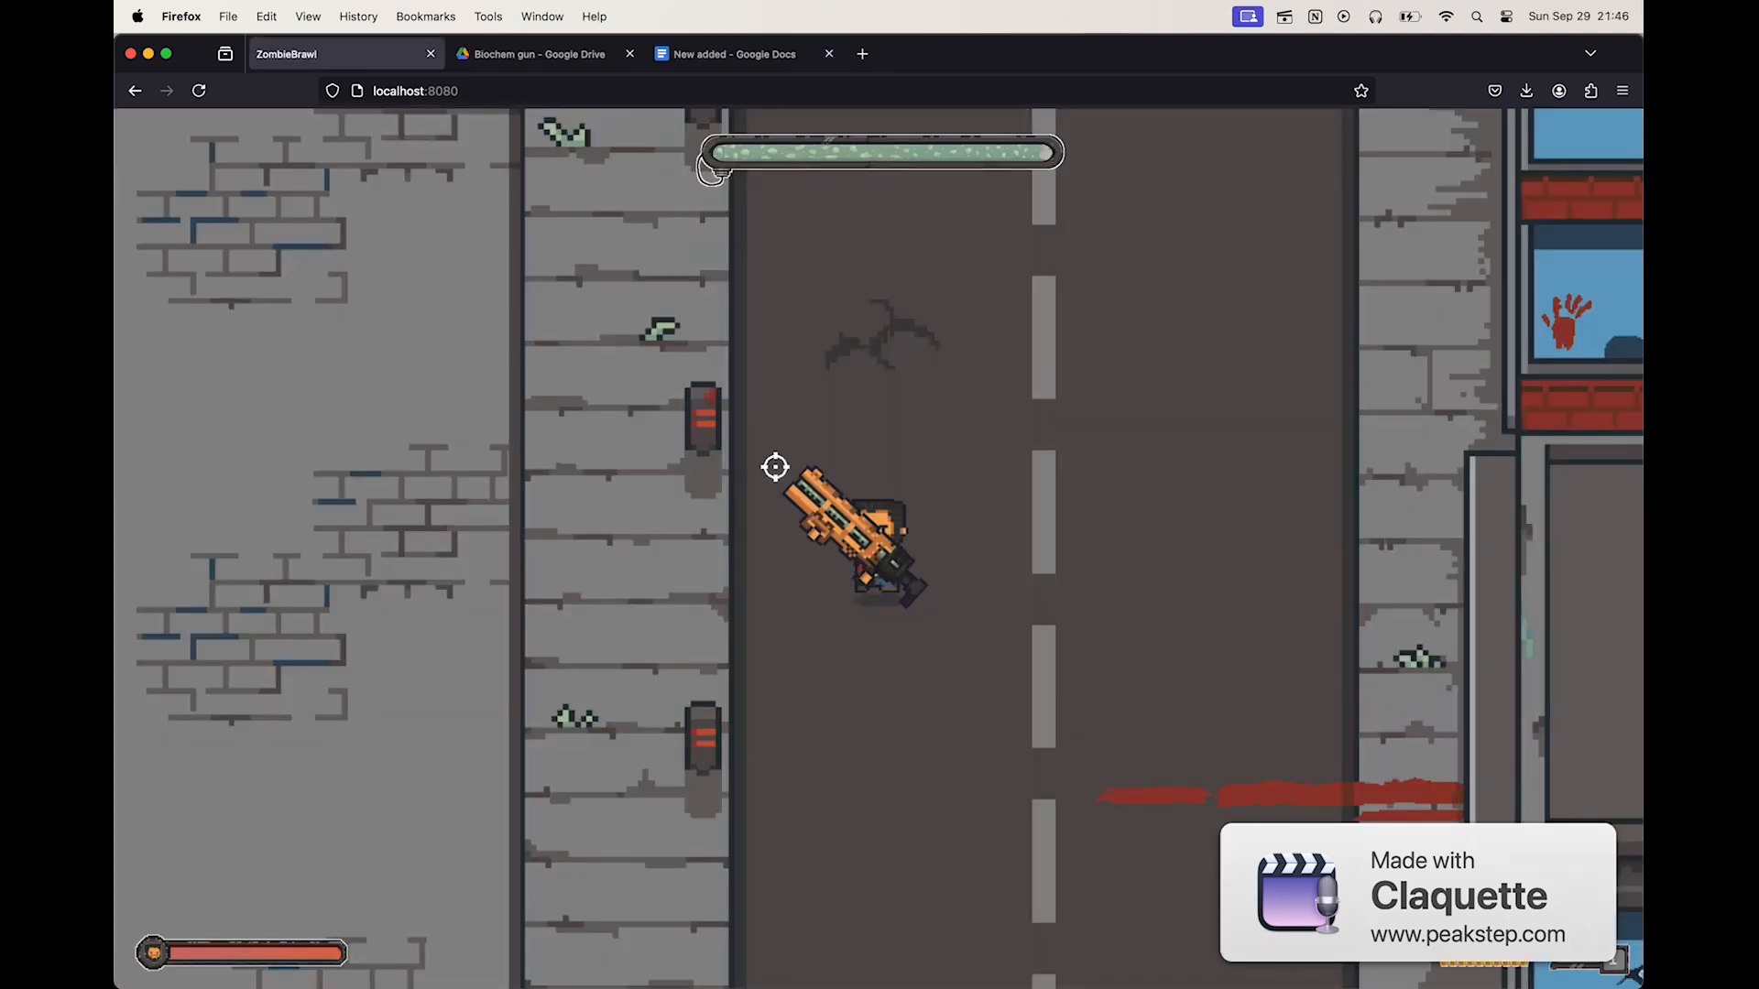
pyautogui.moveTo(716, 513)
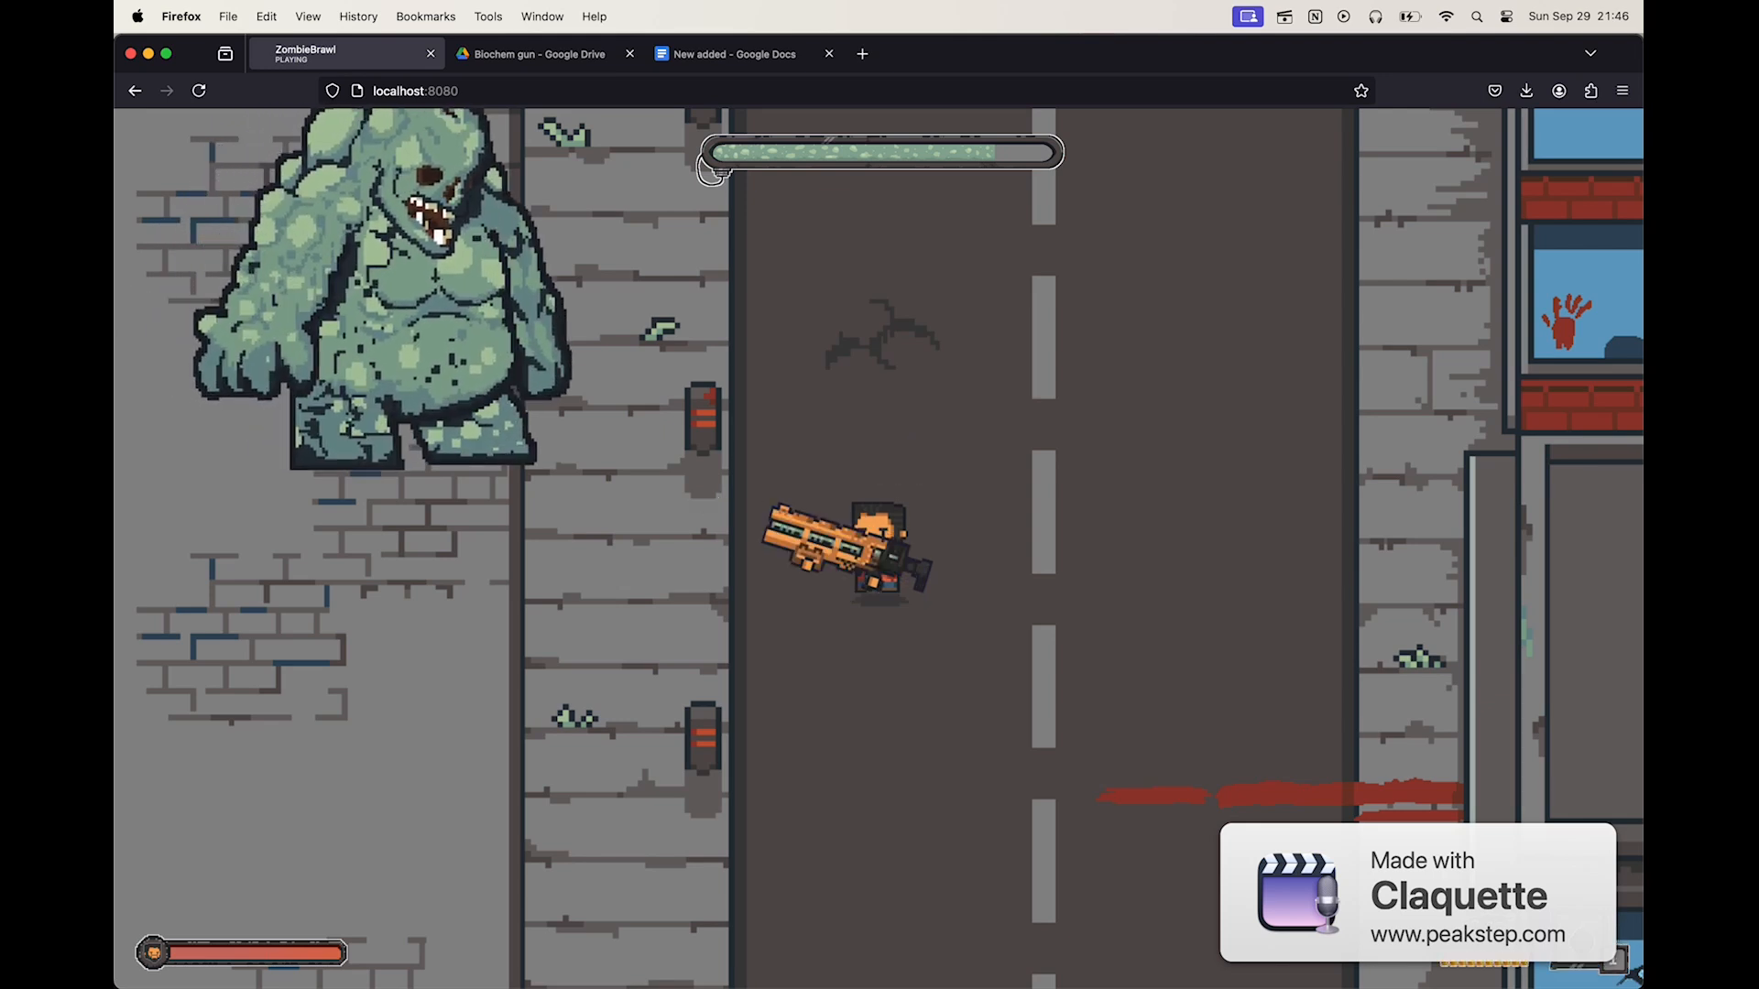
pyautogui.click(707, 500)
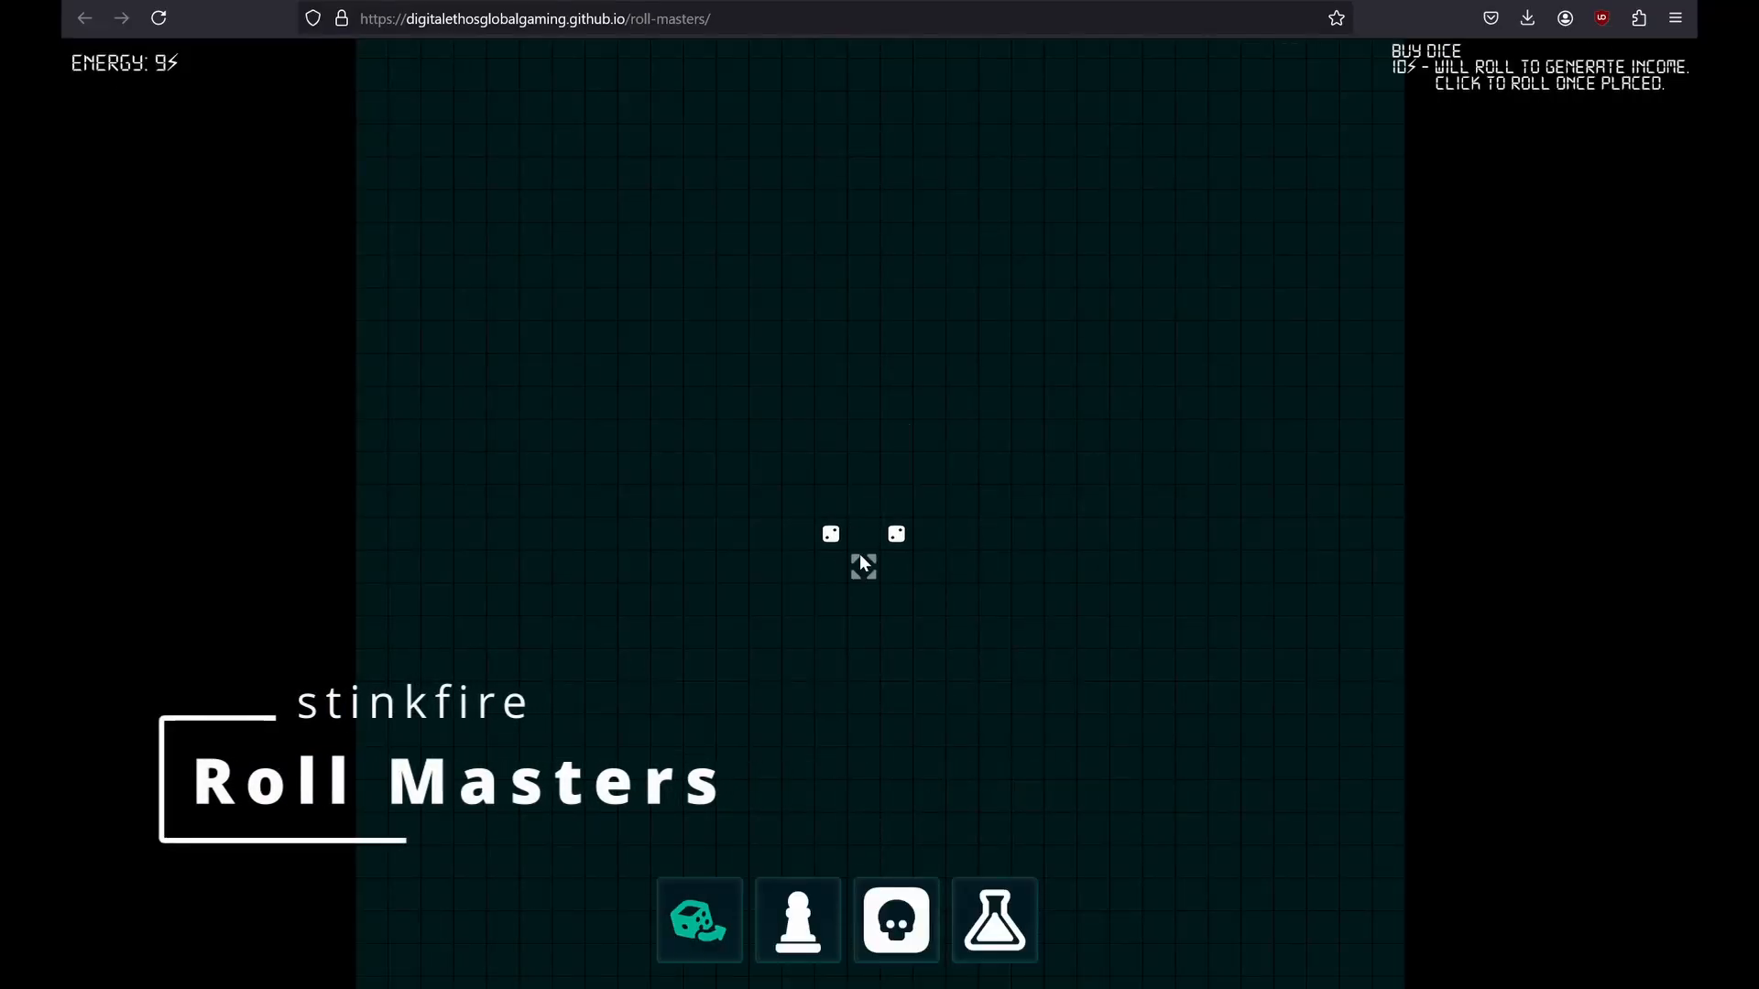
# - Place dice and pawns in a diamond on the Roll Masters grid and open the Research upgrades
pyautogui.click(993, 920)
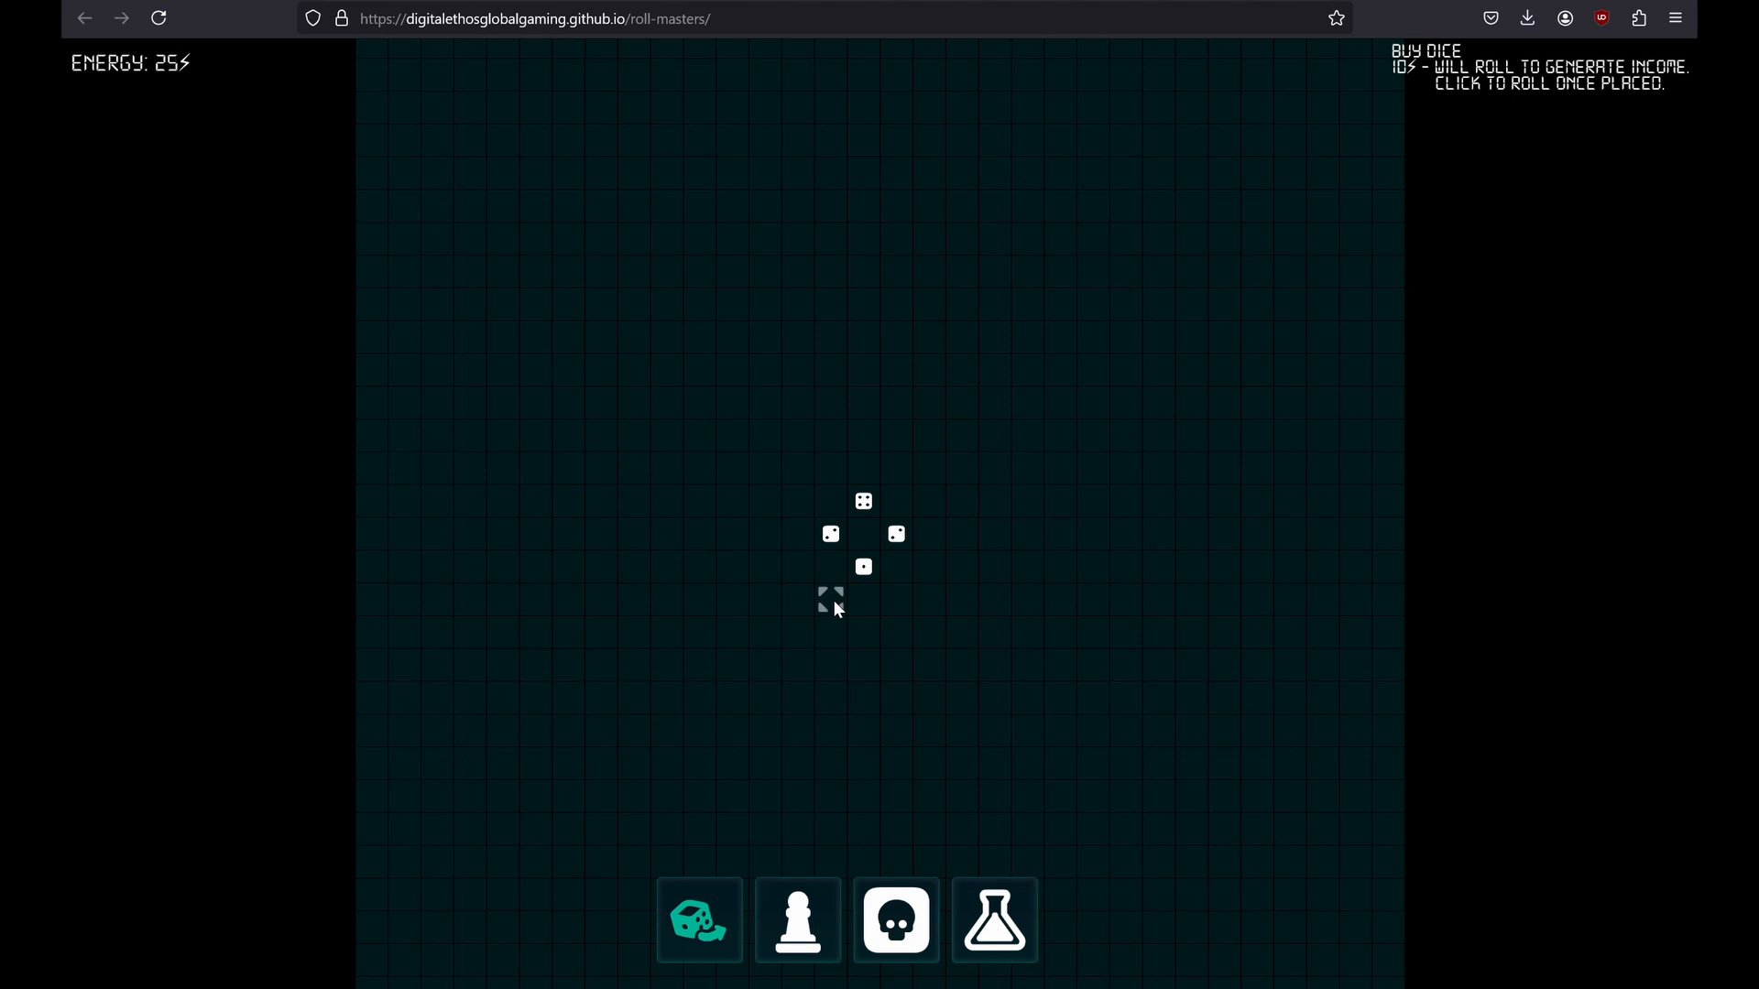
pyautogui.click(896, 599)
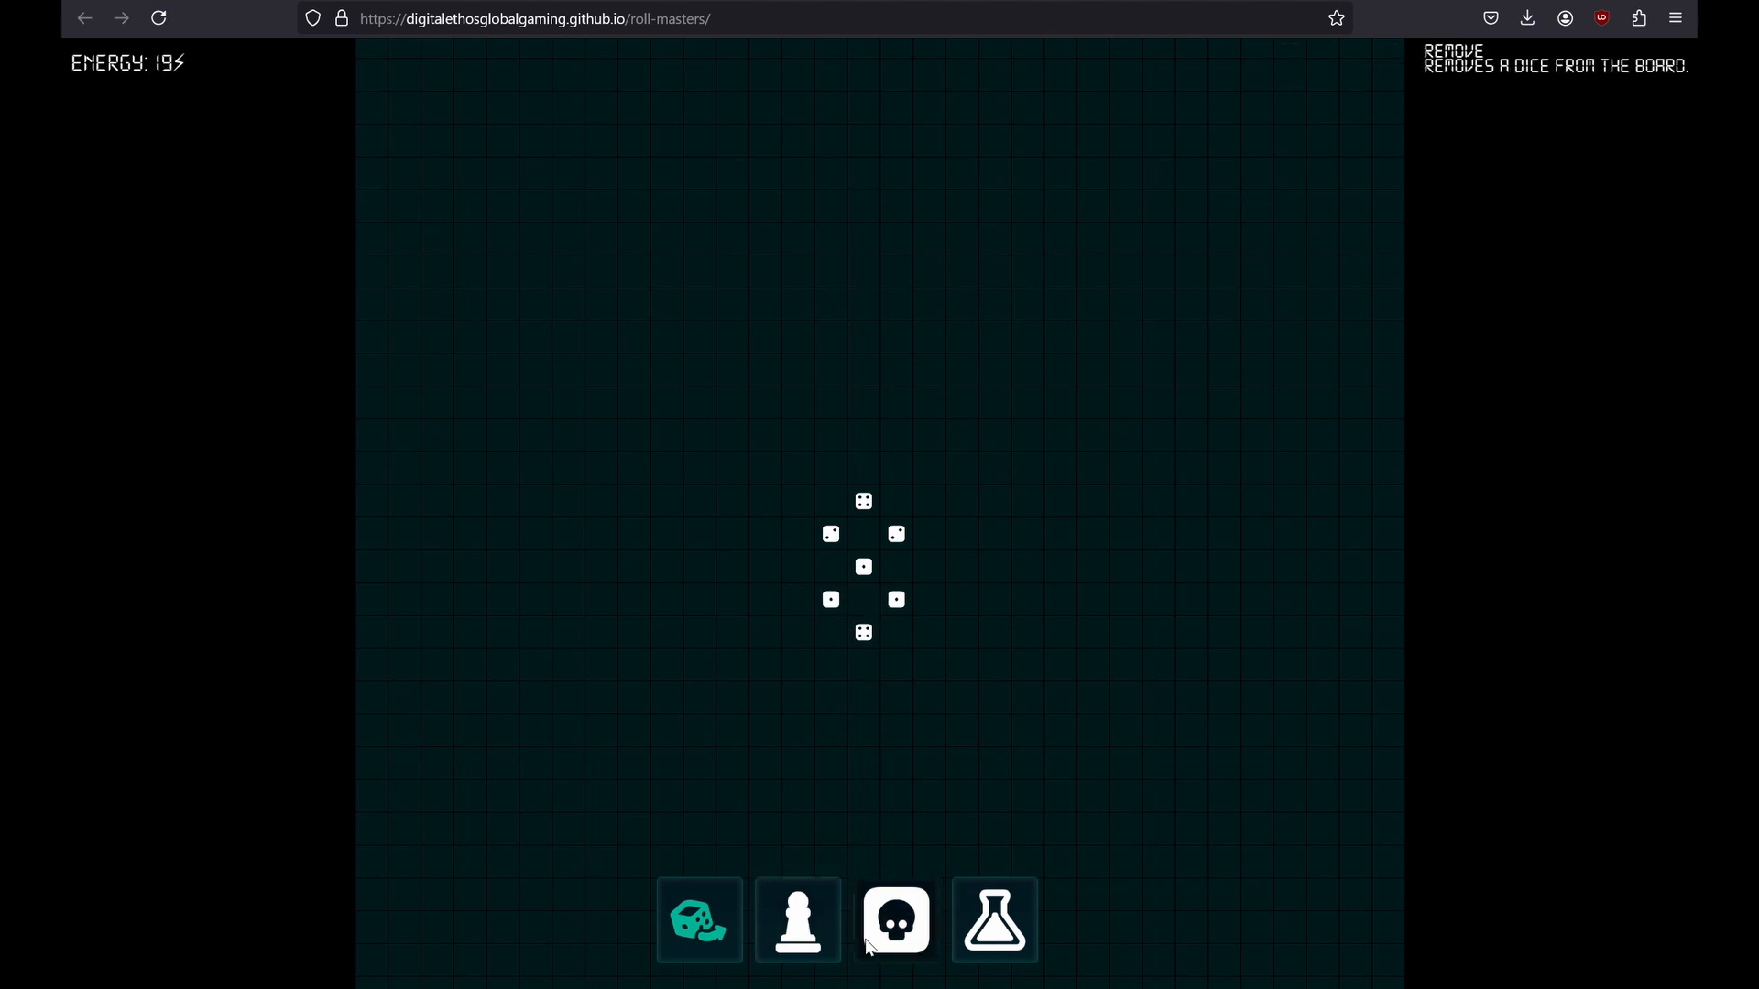
pyautogui.click(991, 920)
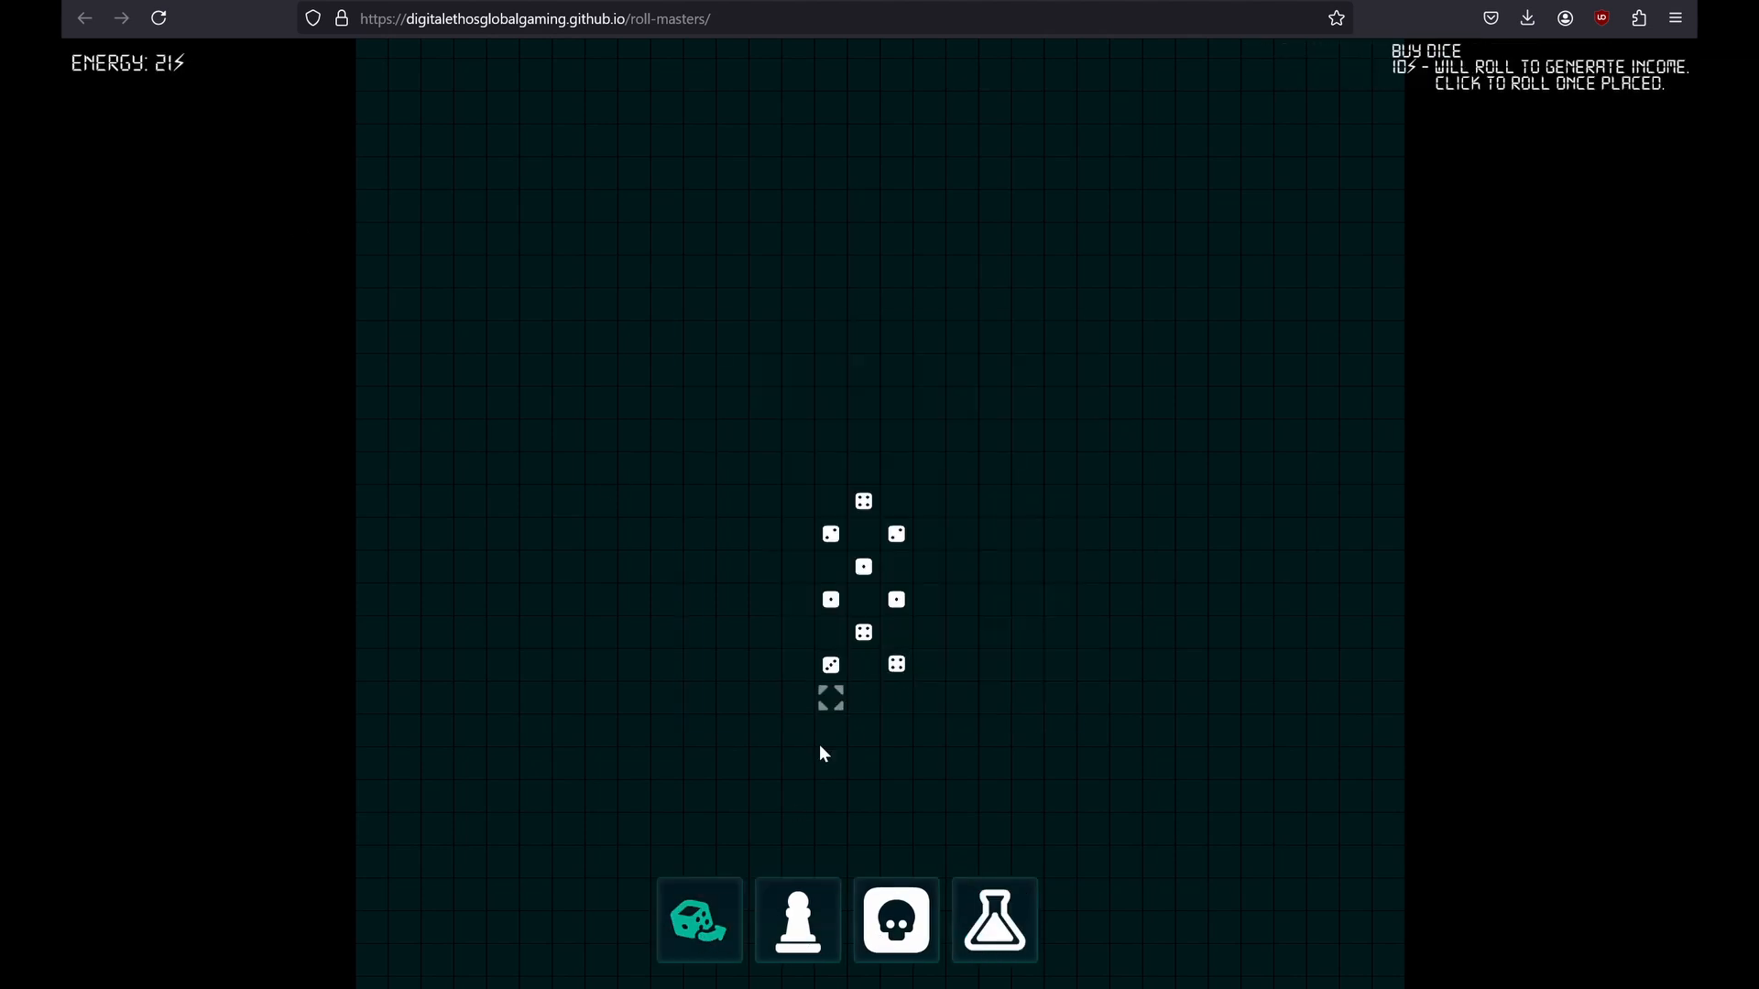
pyautogui.click(797, 919)
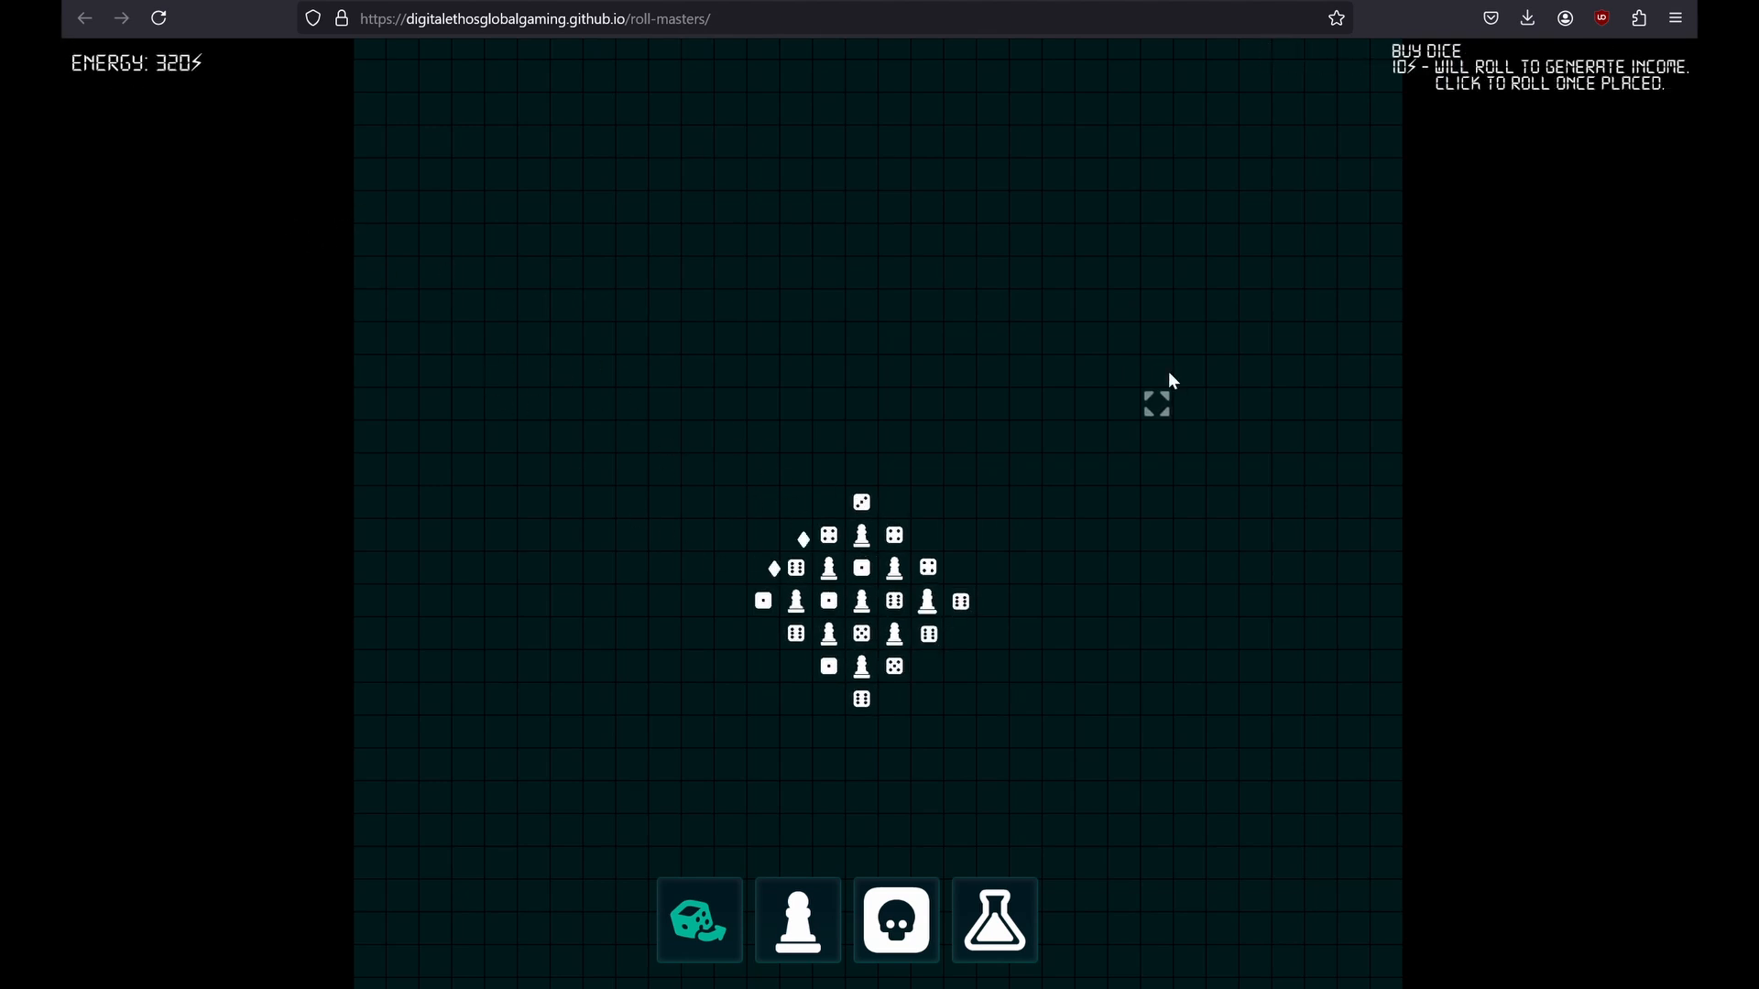
pyautogui.click(991, 920)
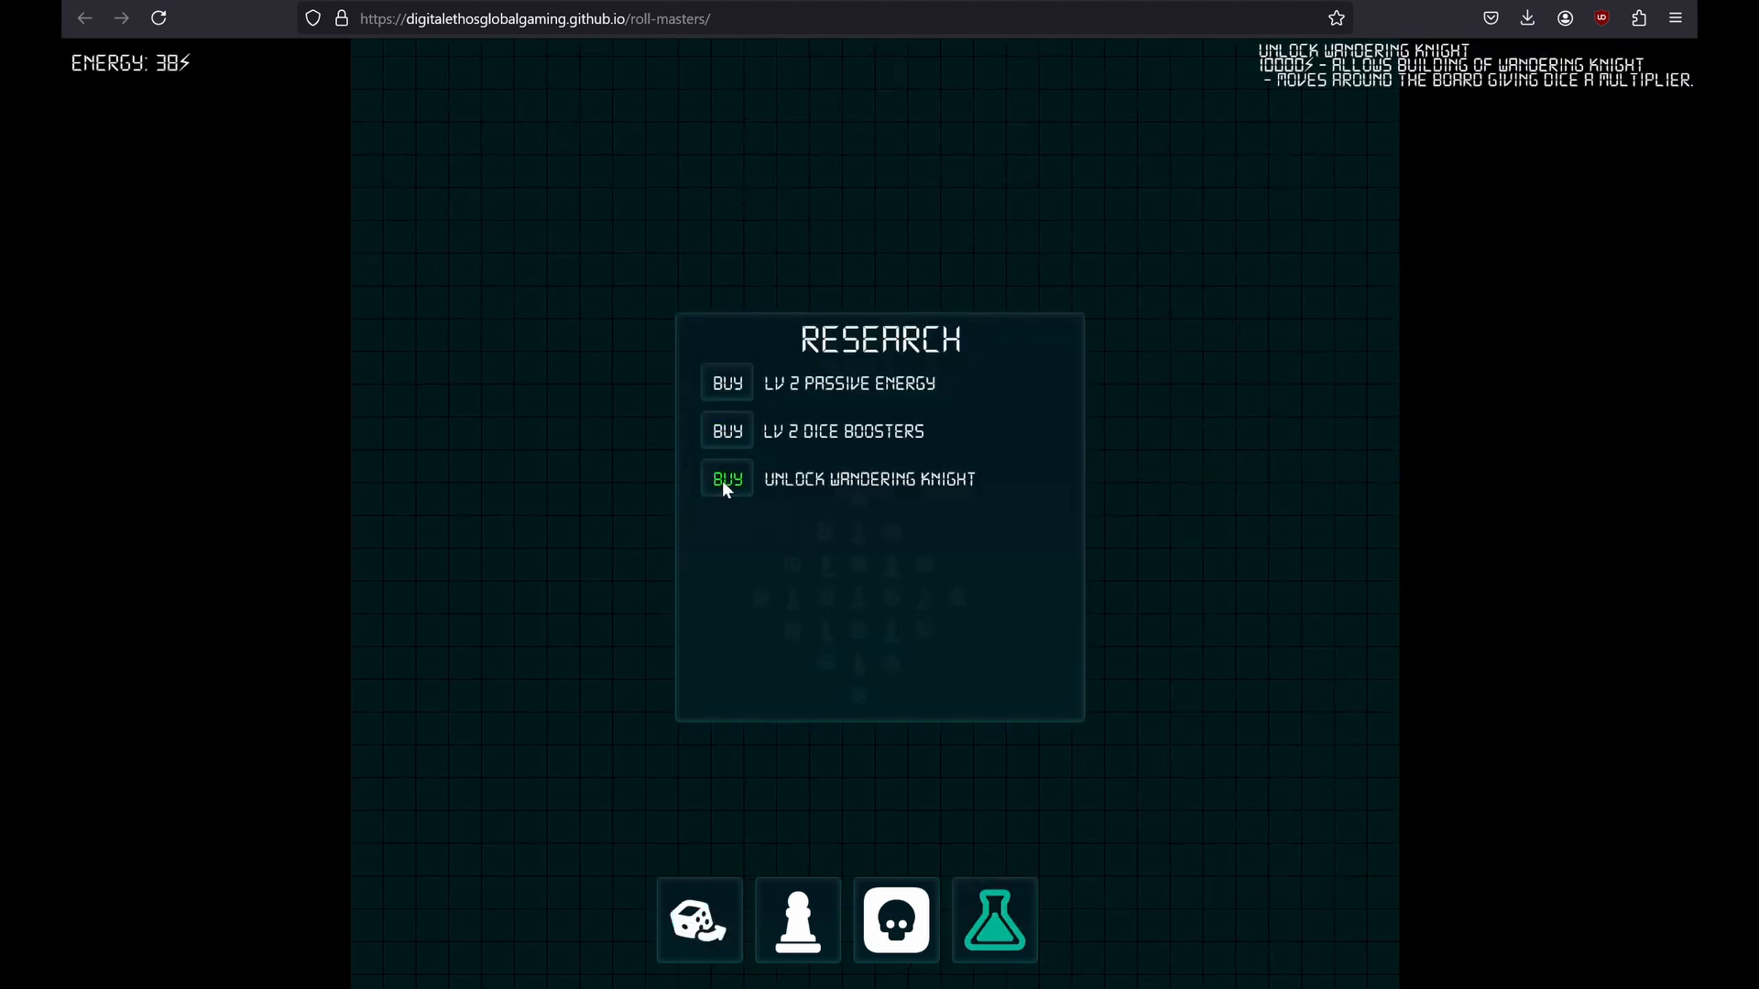